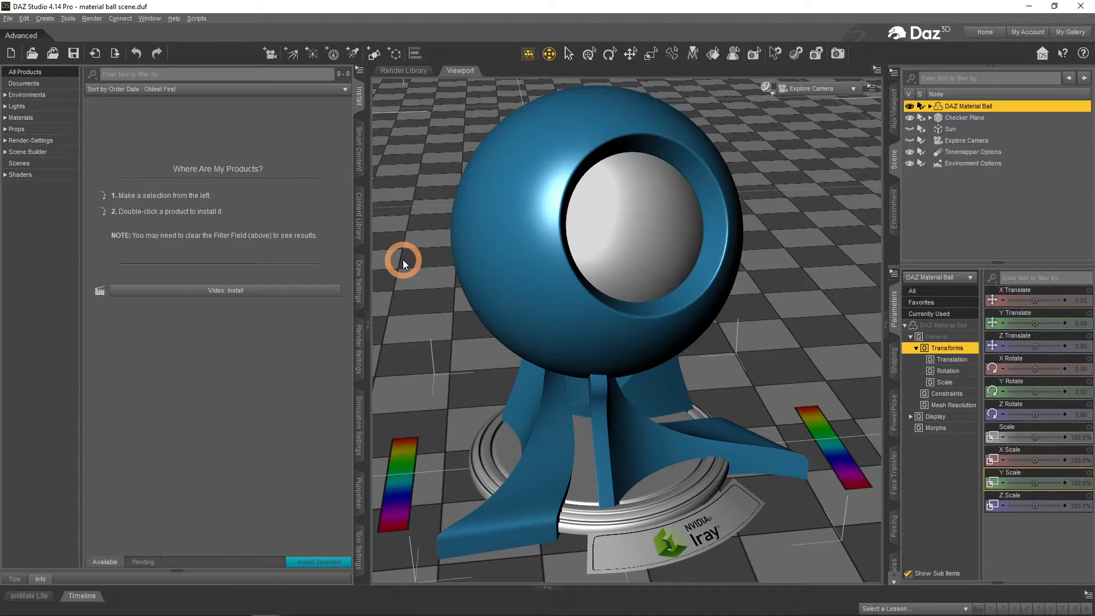
mouse_move(385, 328)
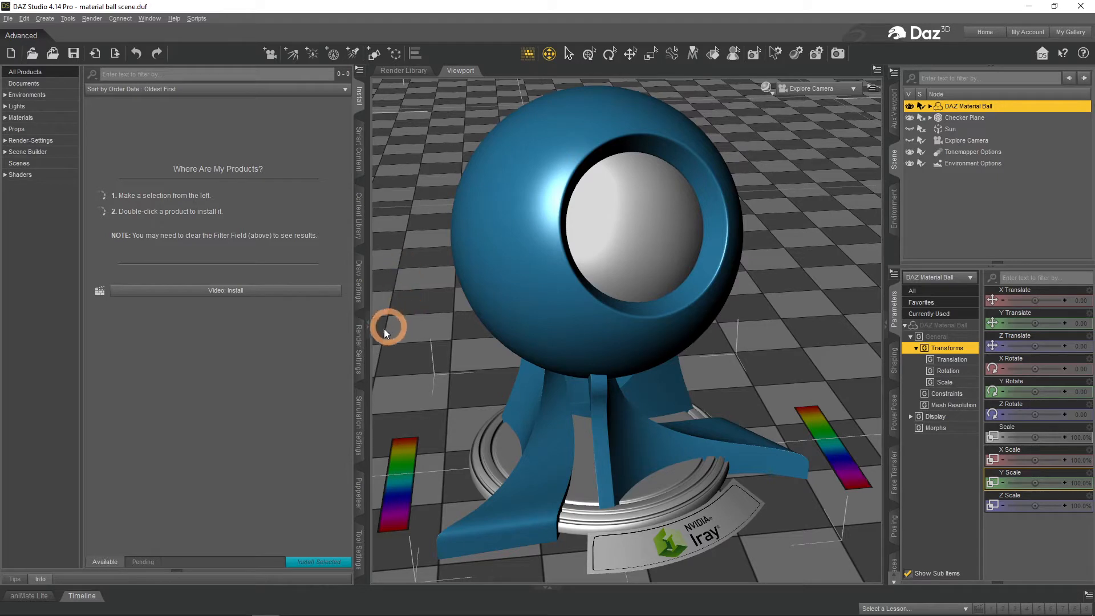
Open the Iray Render Settings pane and check it under Window > Panes (Tabs)
left_click(358, 349)
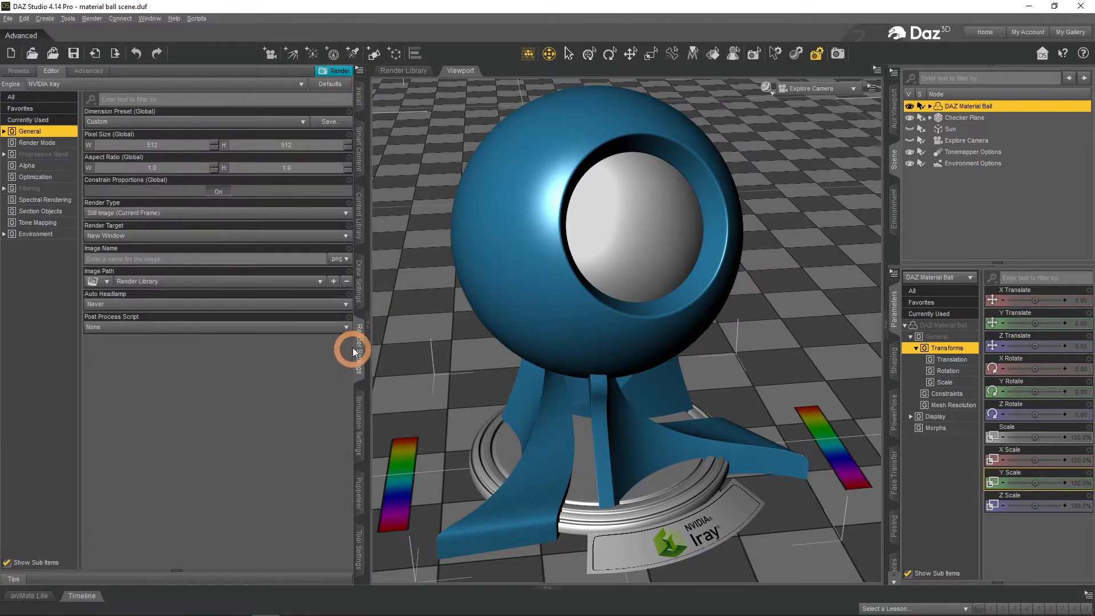
mouse_move(362, 363)
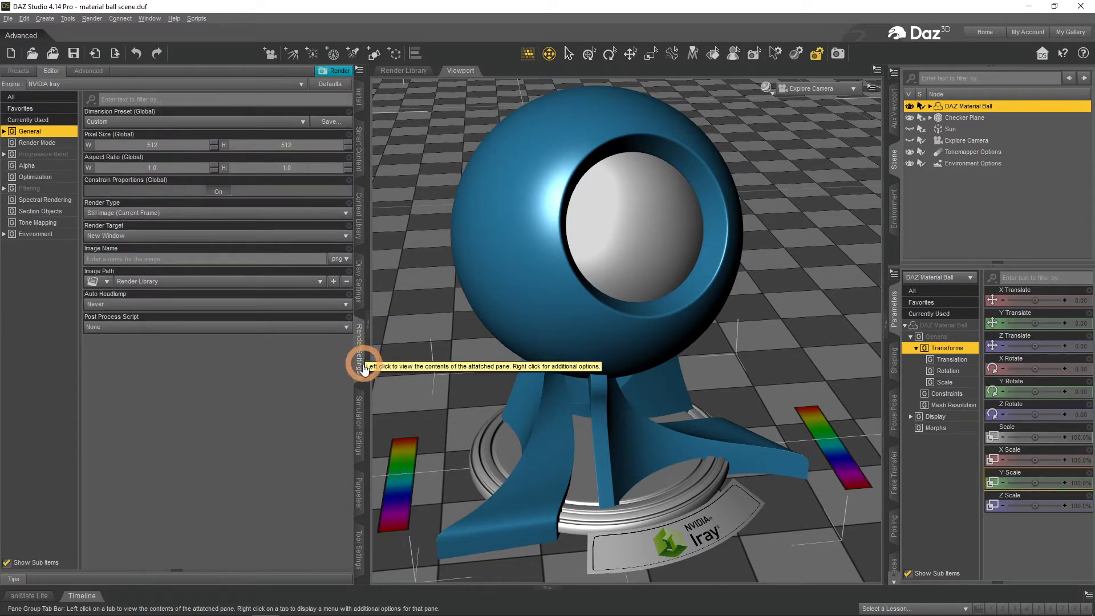
left_click(149, 18)
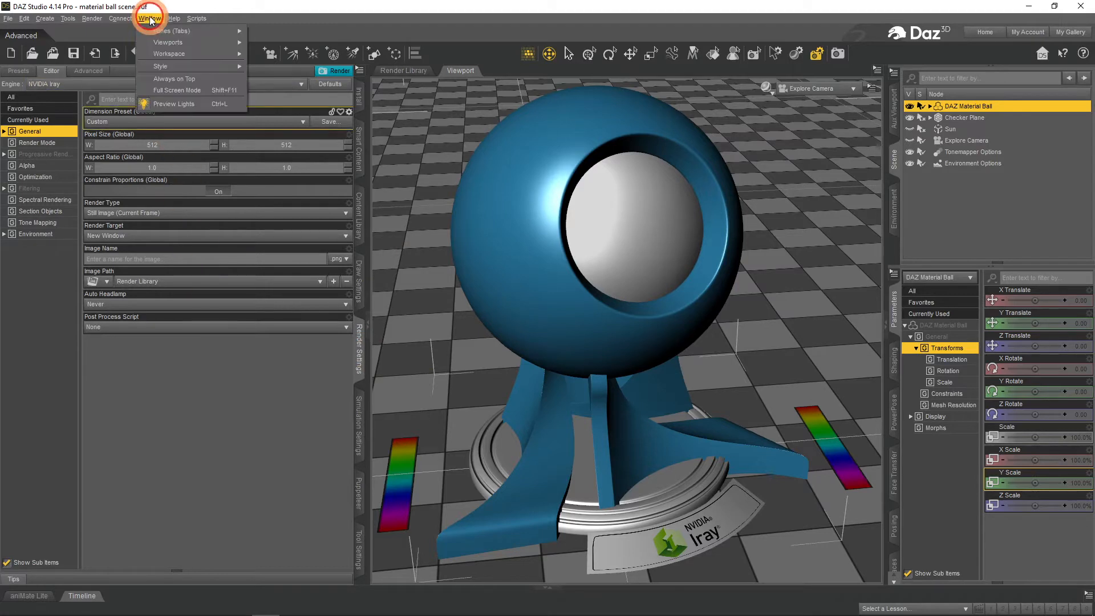
left_click(170, 31)
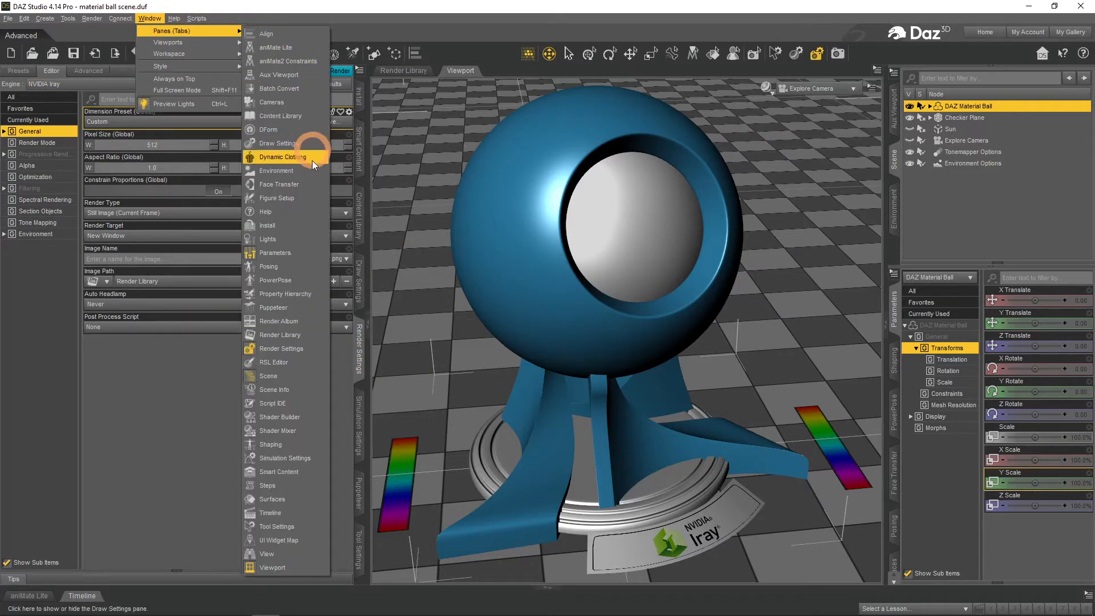
mouse_move(307, 352)
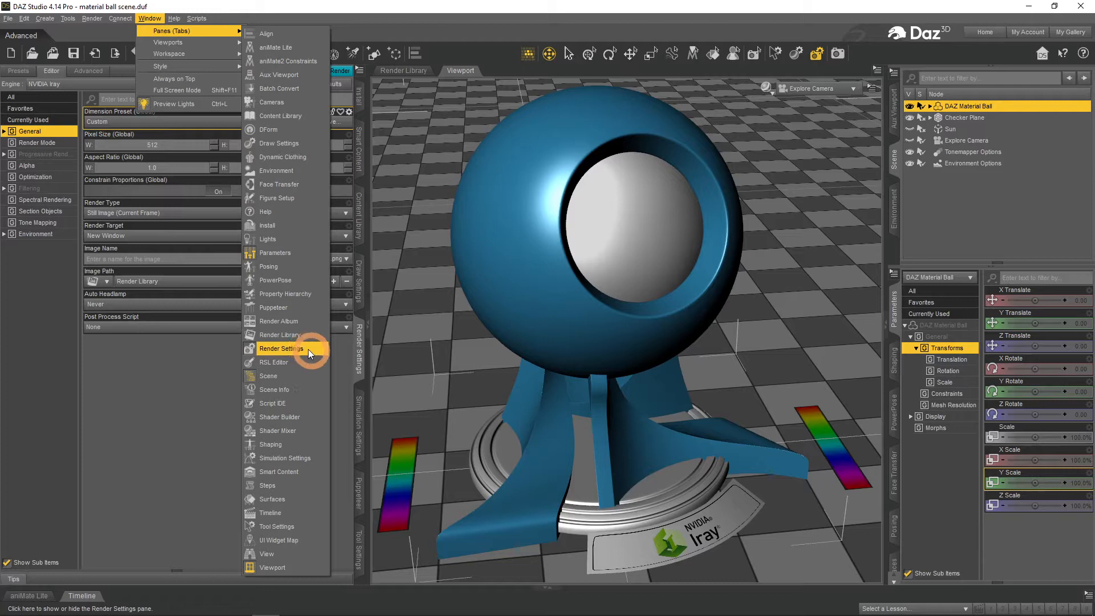
left_click(281, 348)
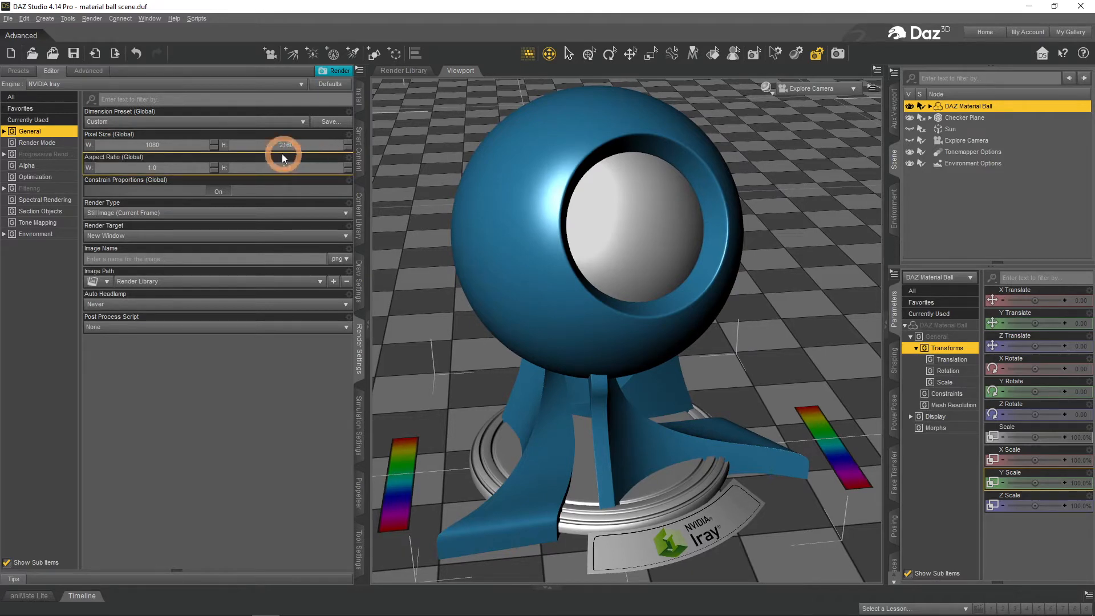
Try other pixel sizes and Movie type, revert to Still Image, and name the image Render Settings
left_click(286, 168)
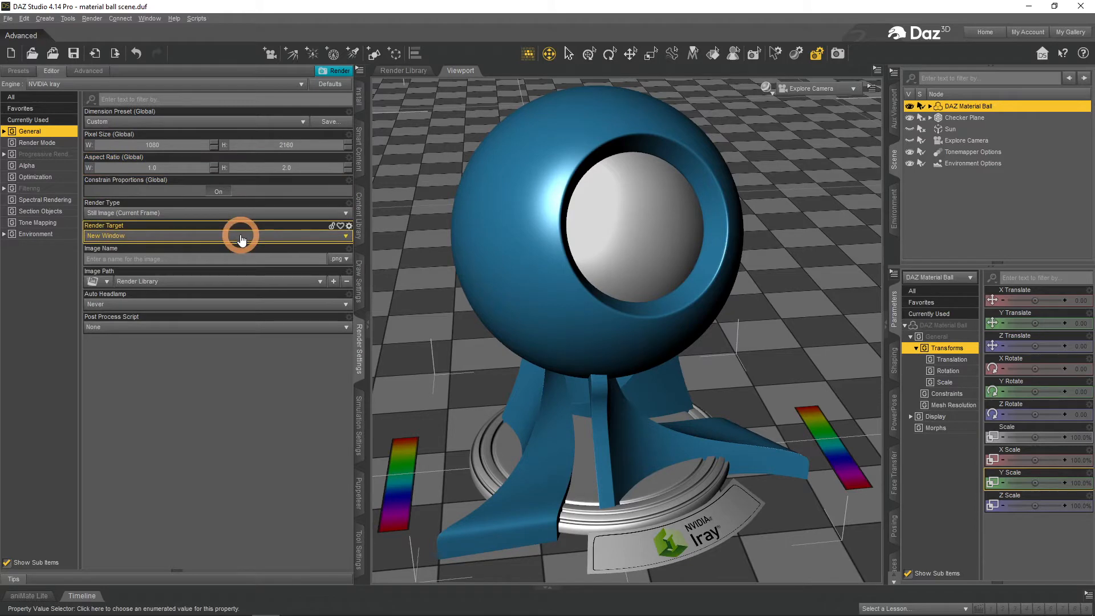
left_click(216, 212)
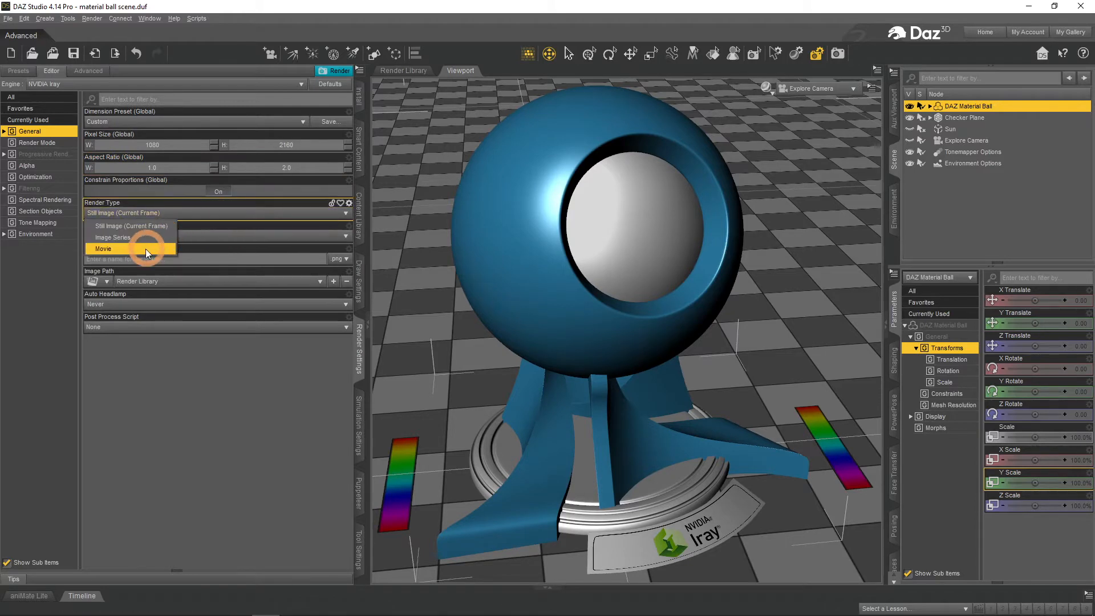
left_click(103, 249)
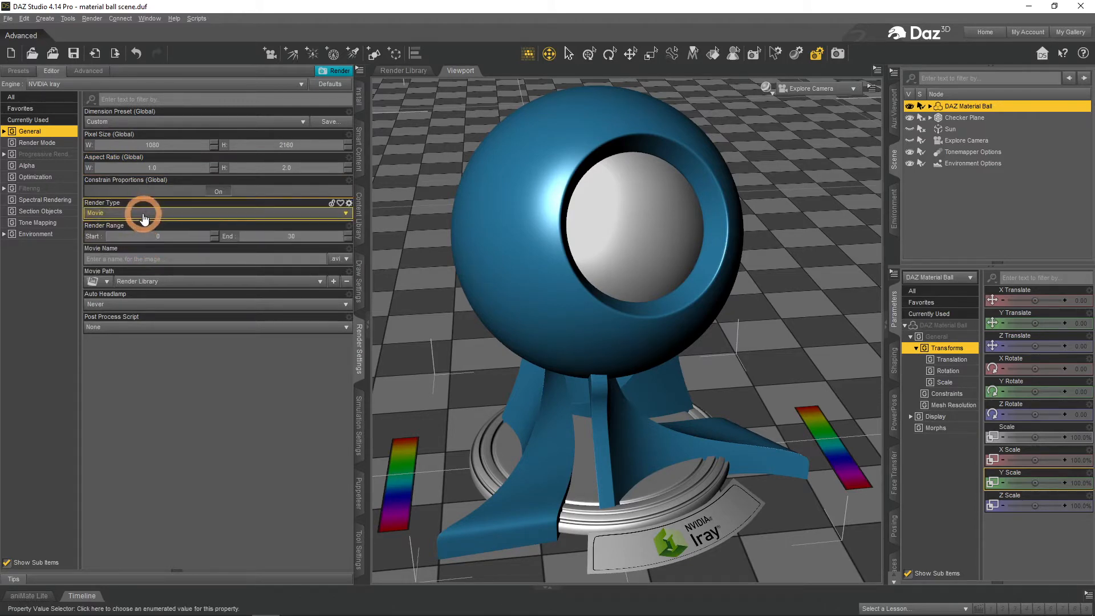
left_click(342, 213)
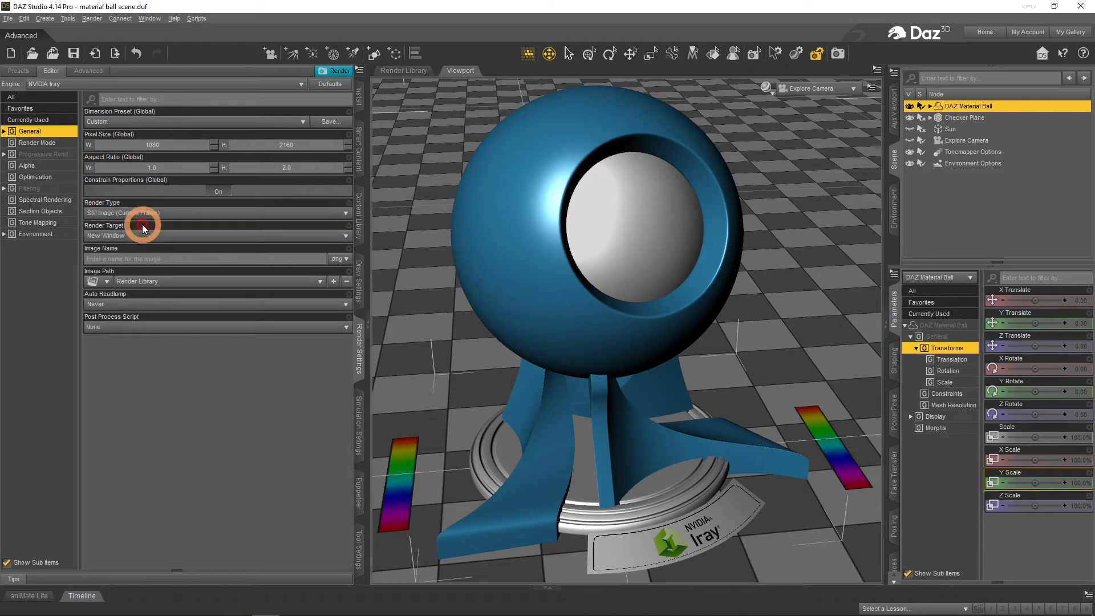
left_click(202, 258)
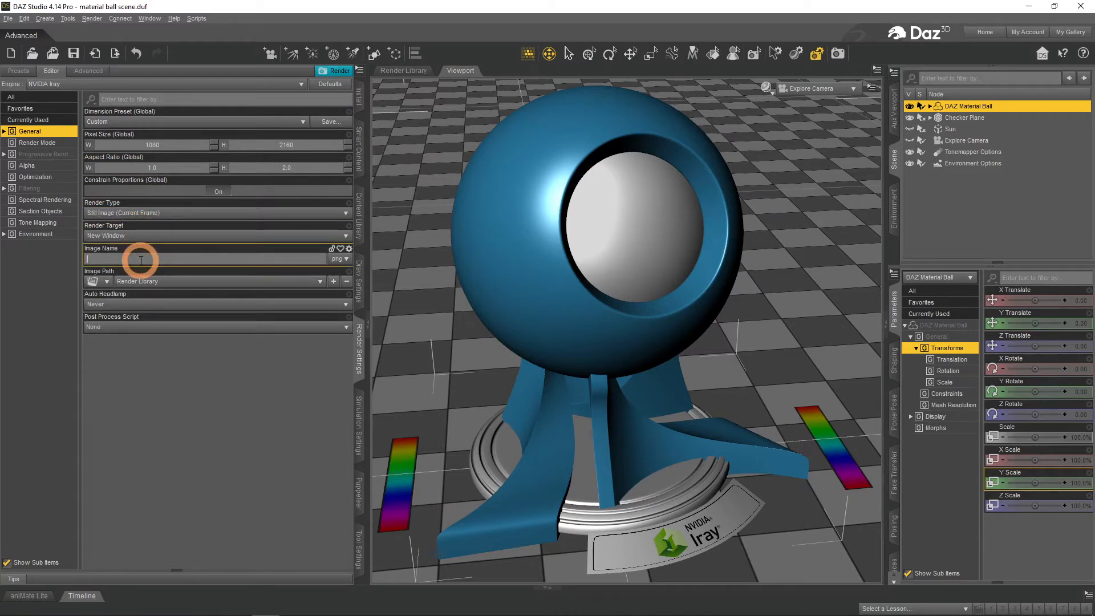
type("Render Settings")
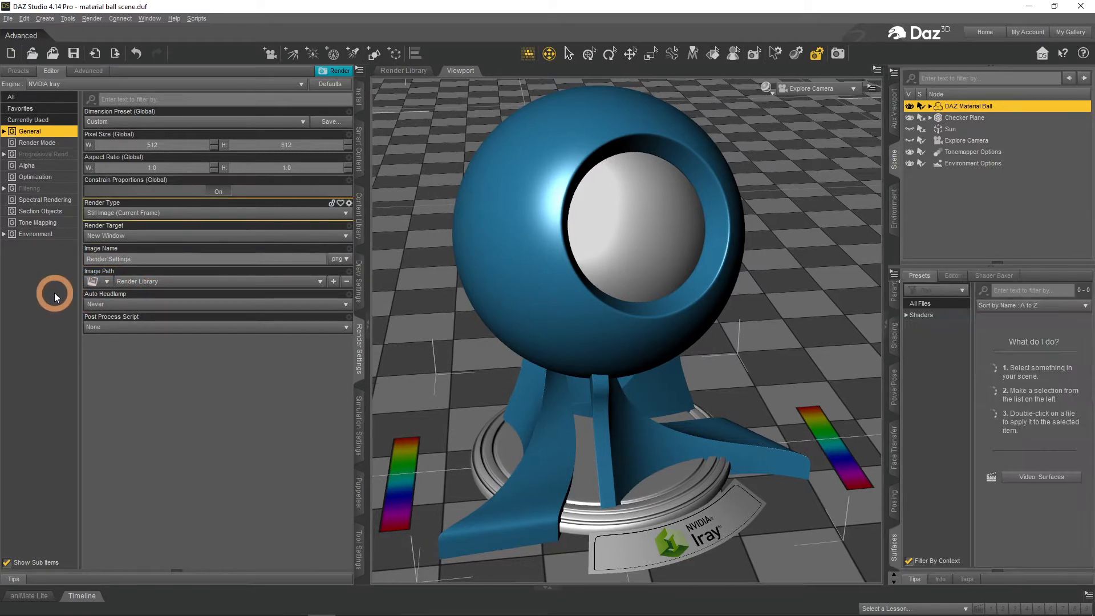
Test the Interactive (Biased) render mode, then reopen the mode choices to return to Photoreal
left_click(40, 143)
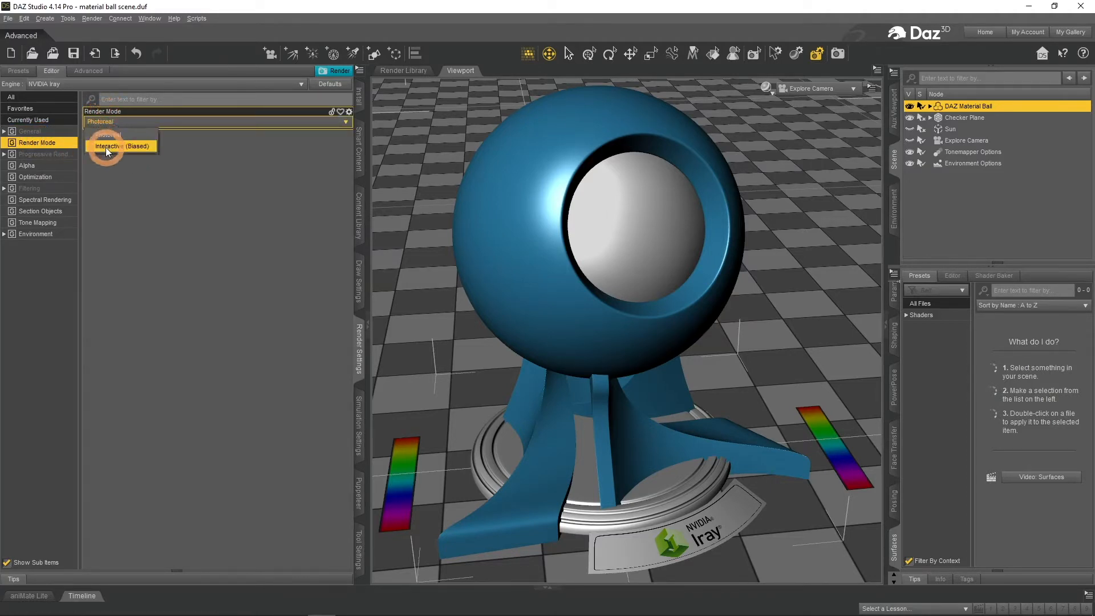
left_click(332, 53)
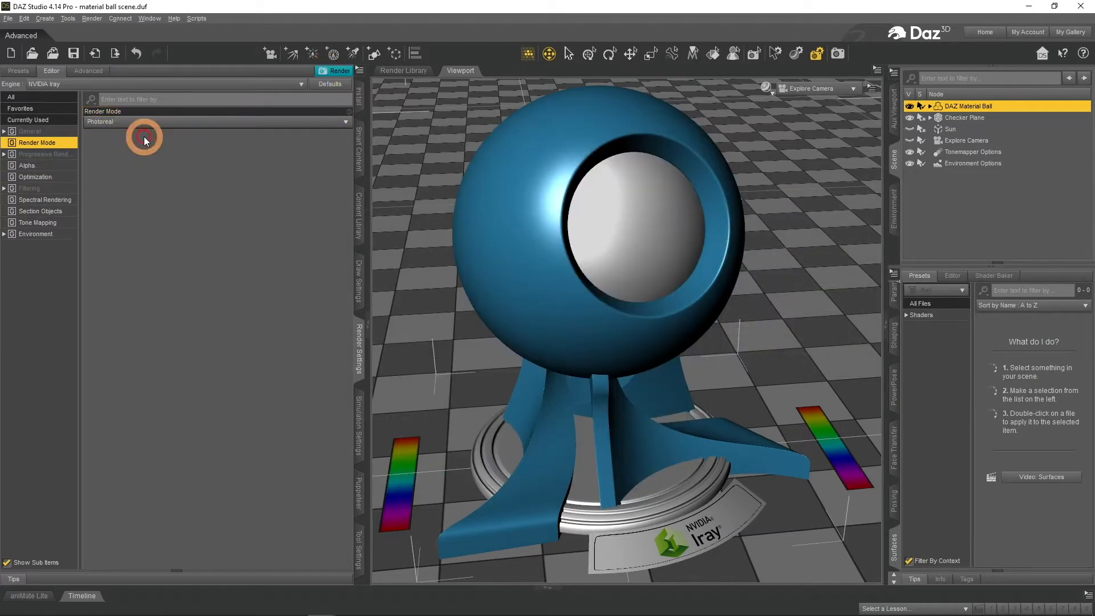
left_click(329, 62)
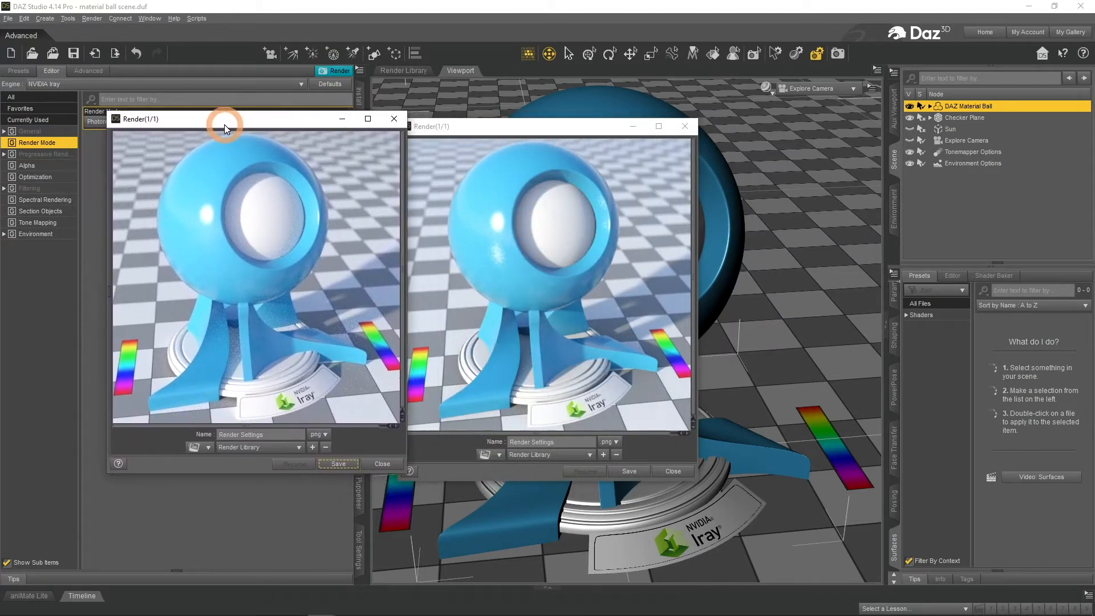
mouse_move(383, 314)
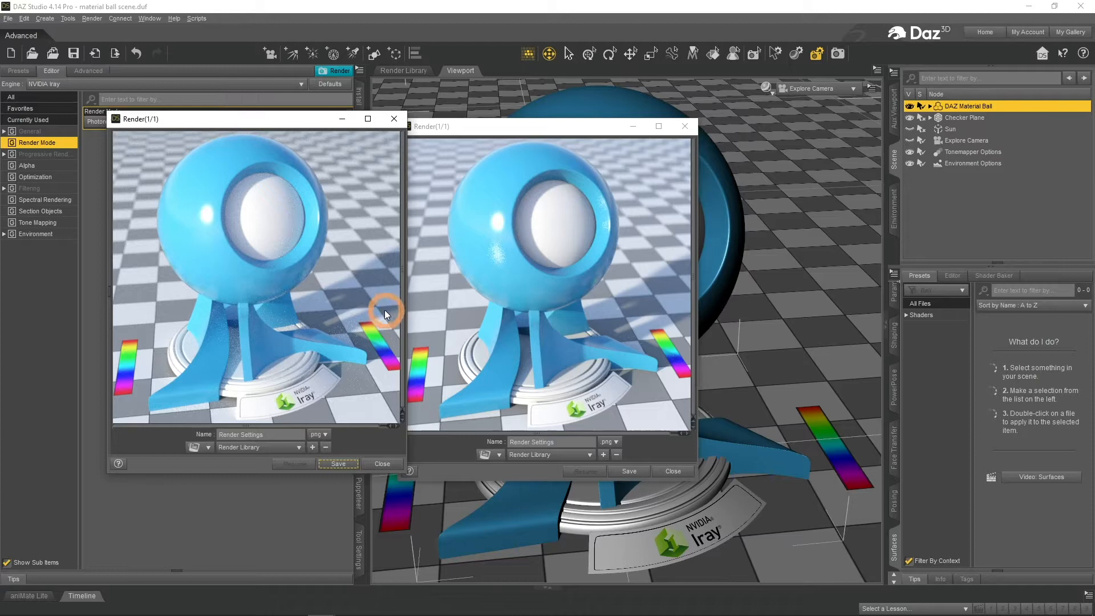
mouse_move(396, 326)
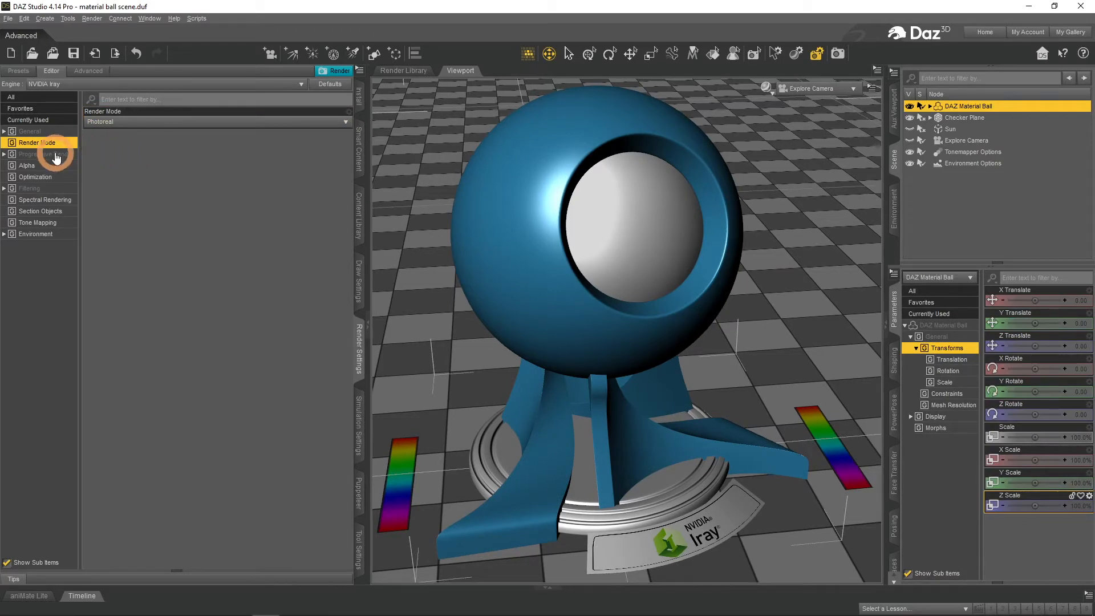
Render with Max Samples at 5, then raise Max Samples to 50 and render again
left_click(41, 154)
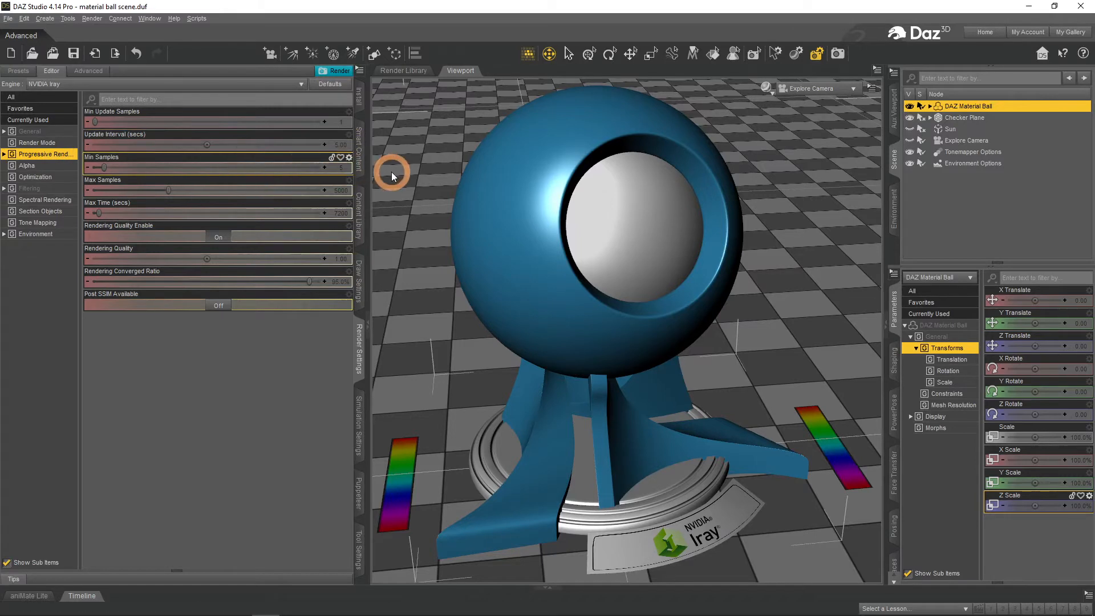
mouse_move(122, 164)
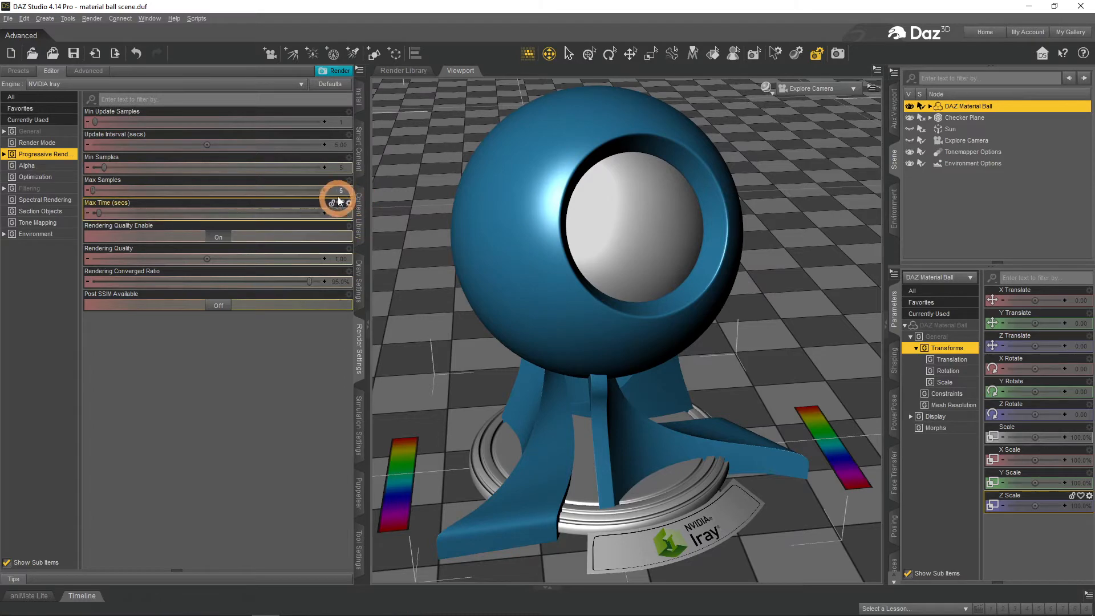
left_click(339, 71)
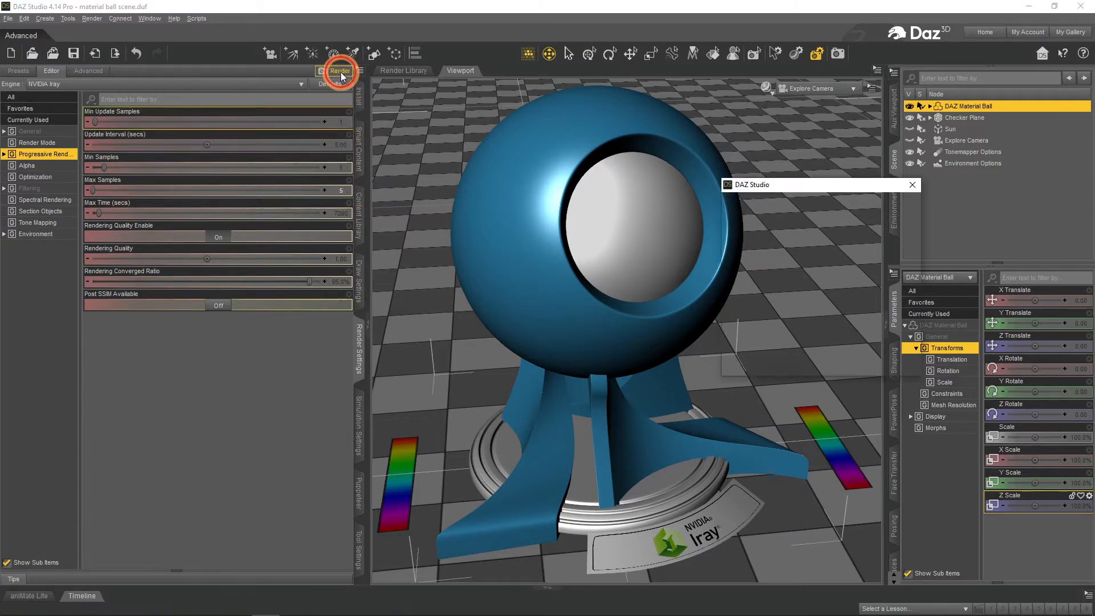
left_click(340, 70)
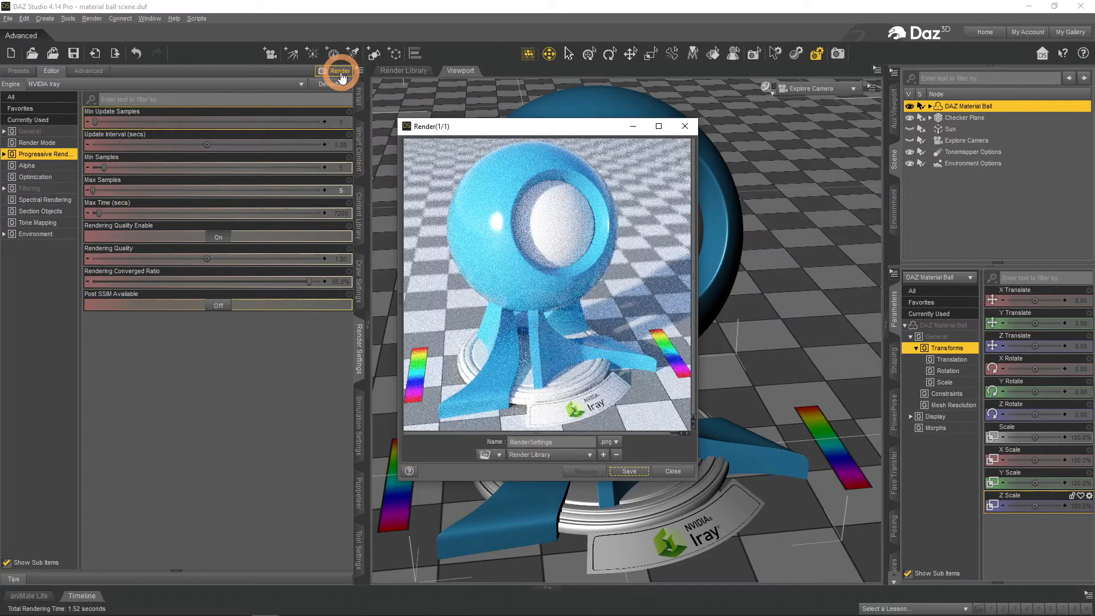
mouse_move(391, 213)
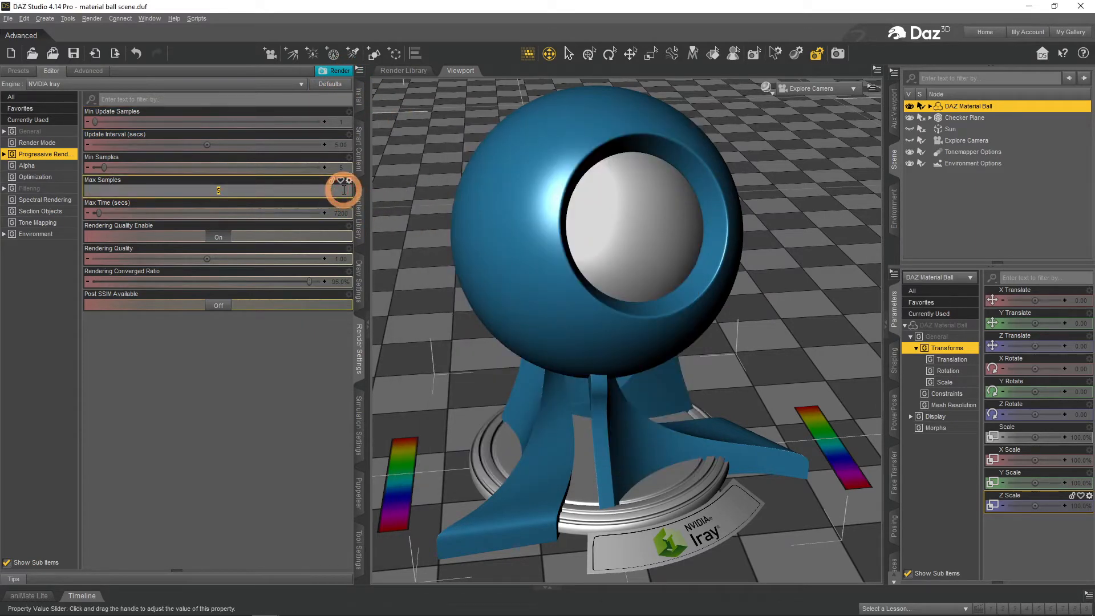
left_click(342, 189)
type("50")
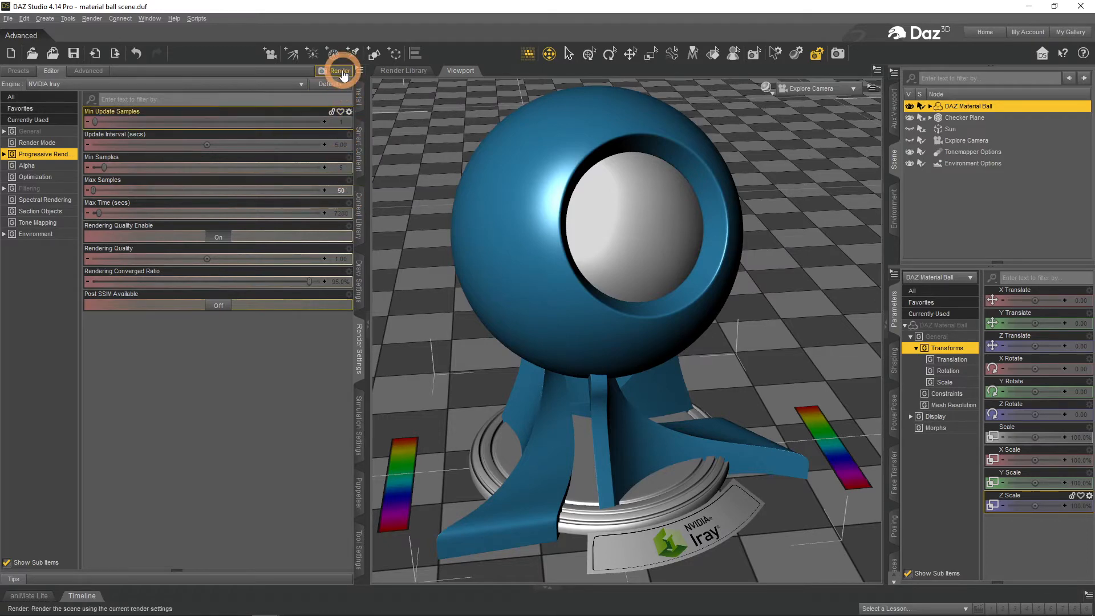
left_click(336, 71)
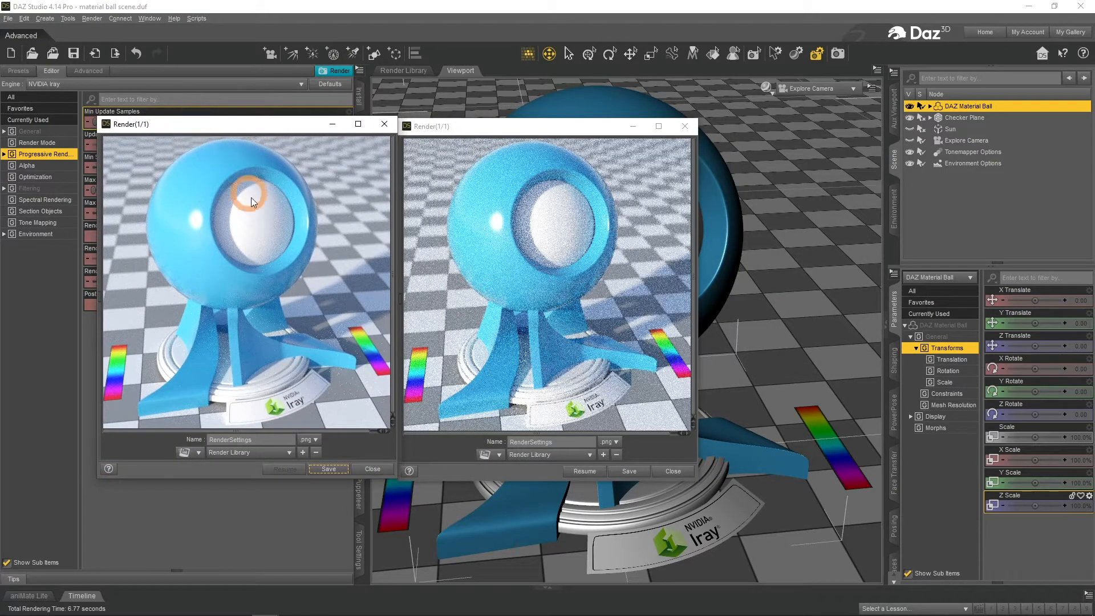
mouse_move(407, 447)
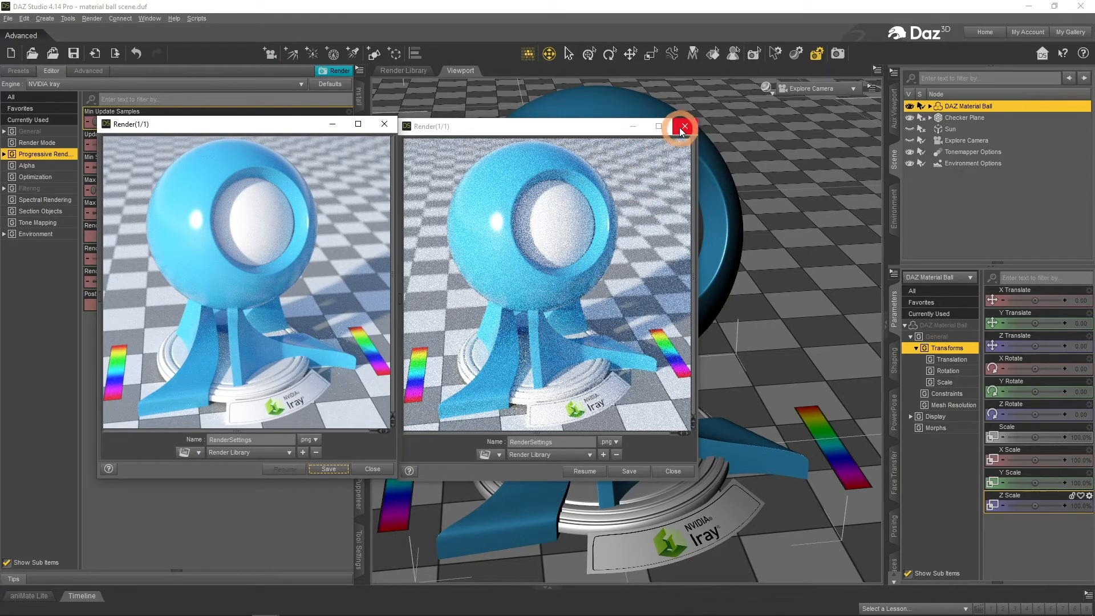
Close the noisier test render and the finished smooth test render
left_click(682, 127)
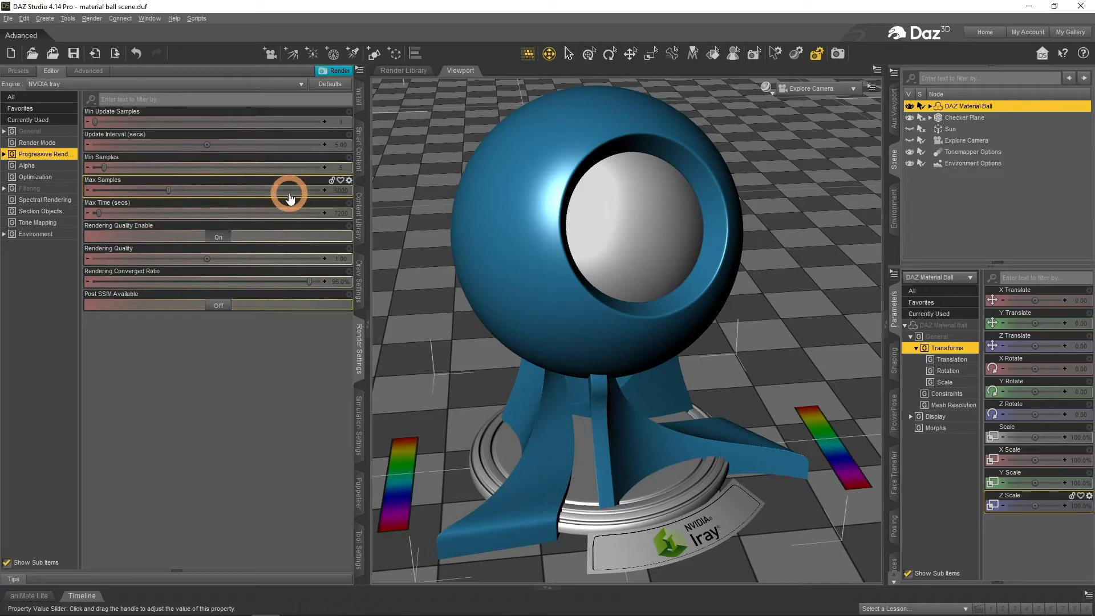
mouse_move(224, 237)
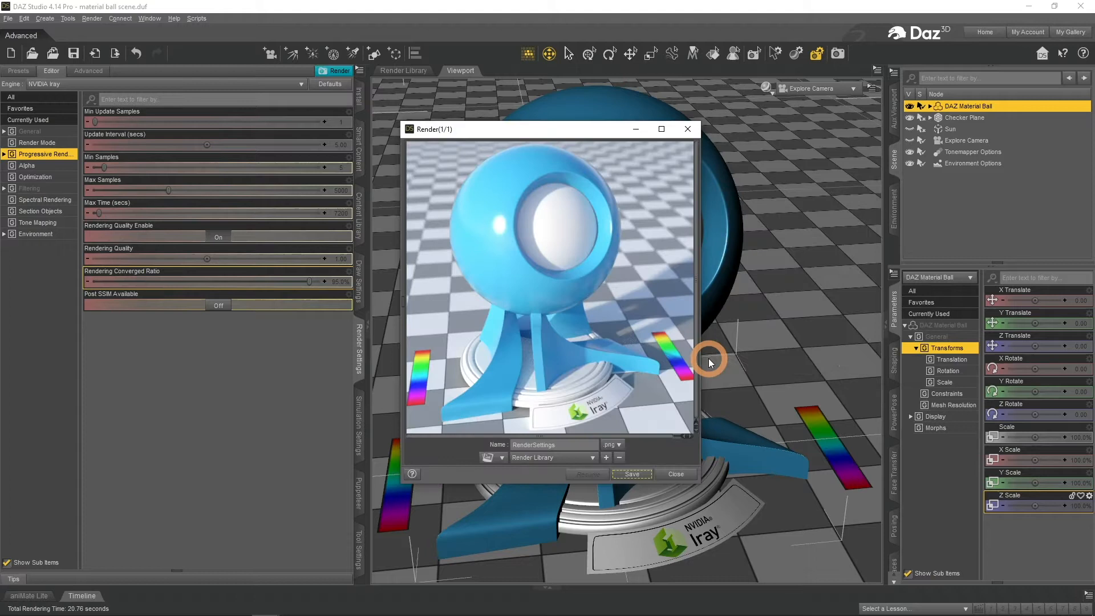
mouse_move(815, 348)
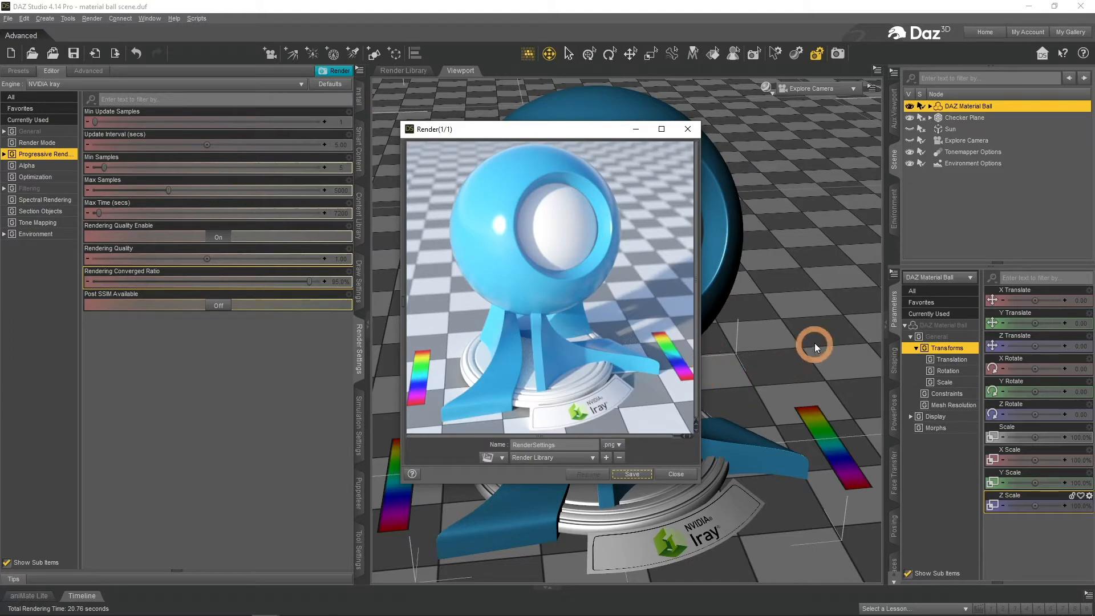
mouse_move(772, 391)
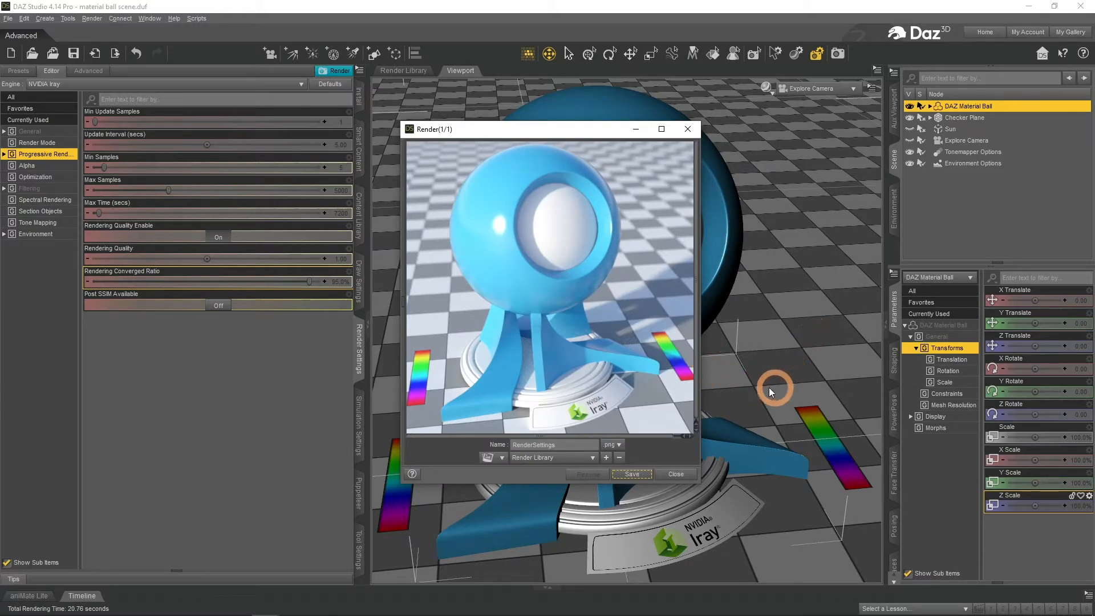
mouse_move(653, 419)
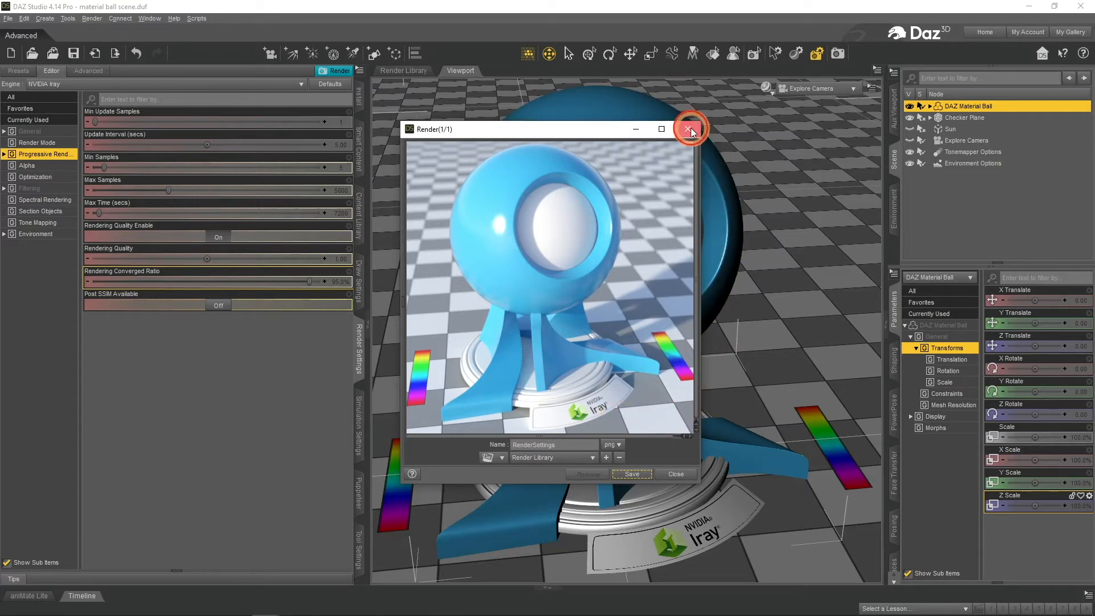
left_click(689, 128)
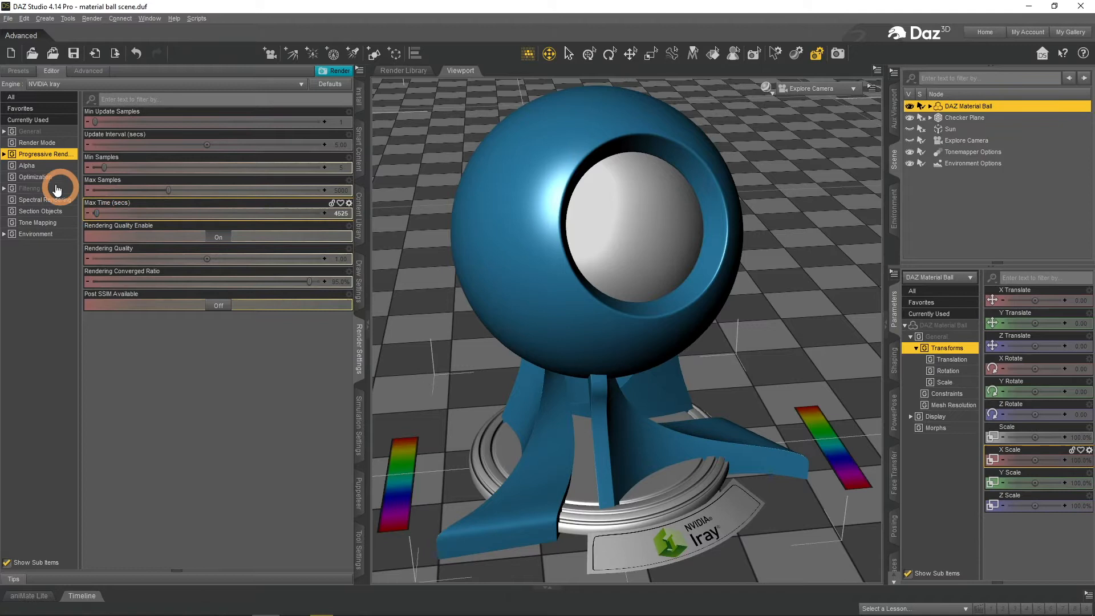
Open the Alpha group and view the Default Alpha LPE dropdown options
left_click(28, 166)
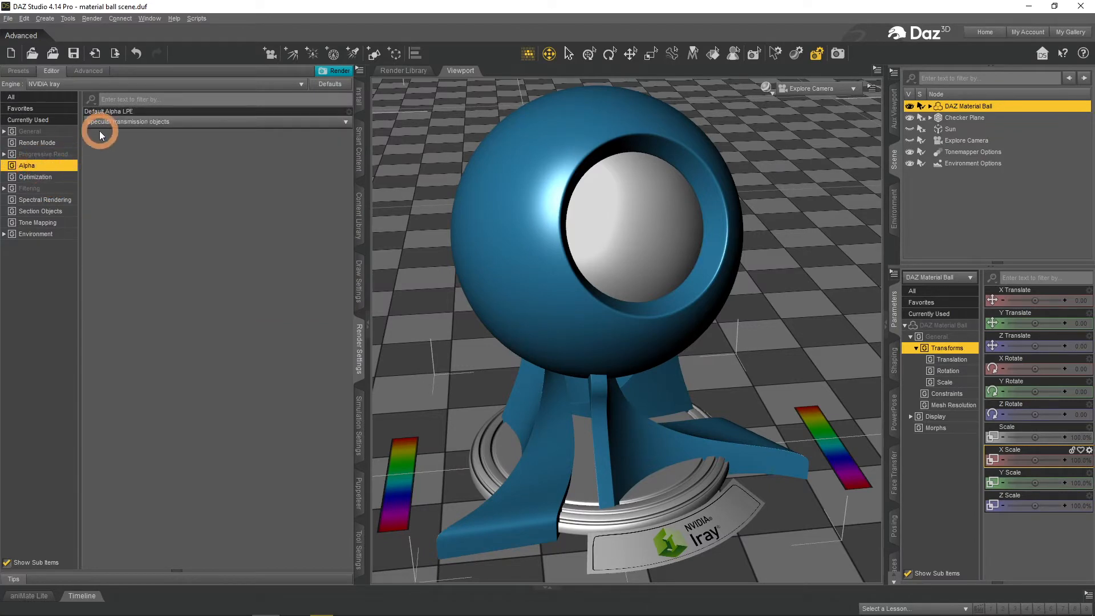
left_click(112, 112)
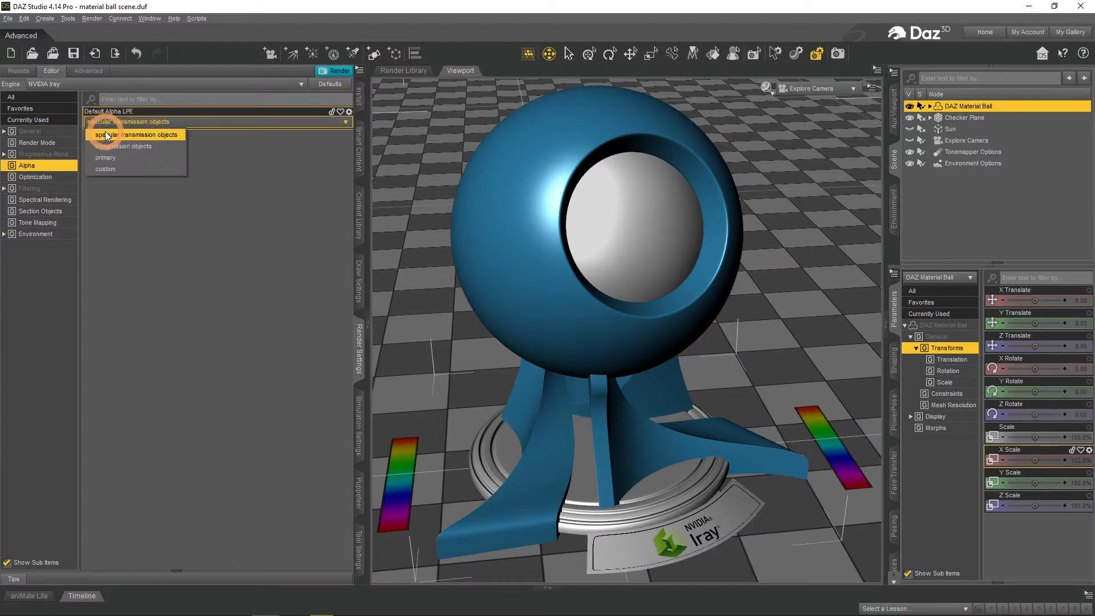
mouse_move(109, 158)
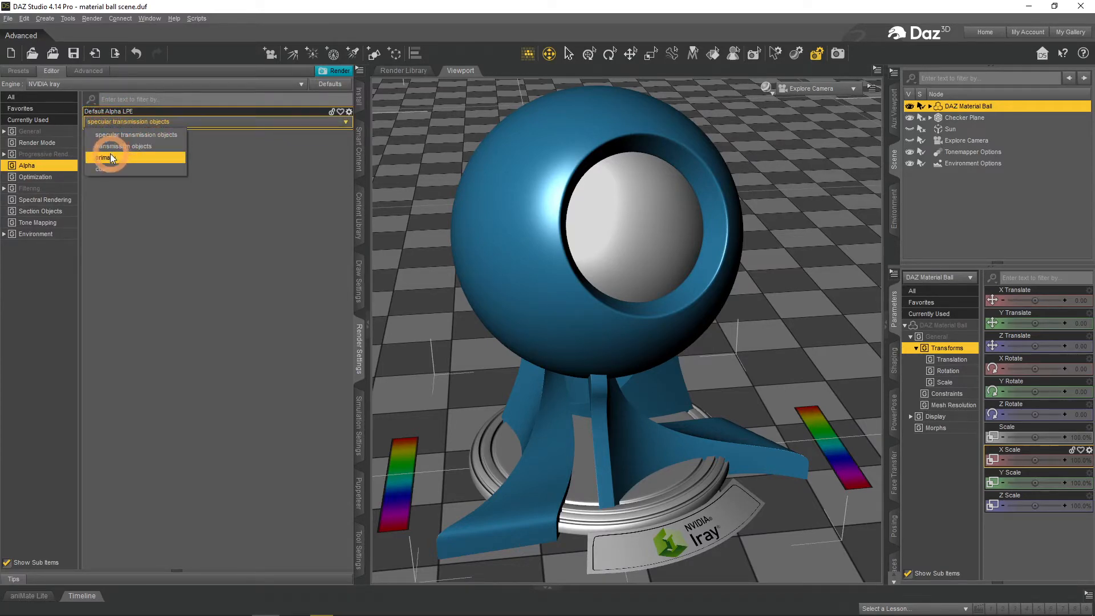
mouse_move(107, 169)
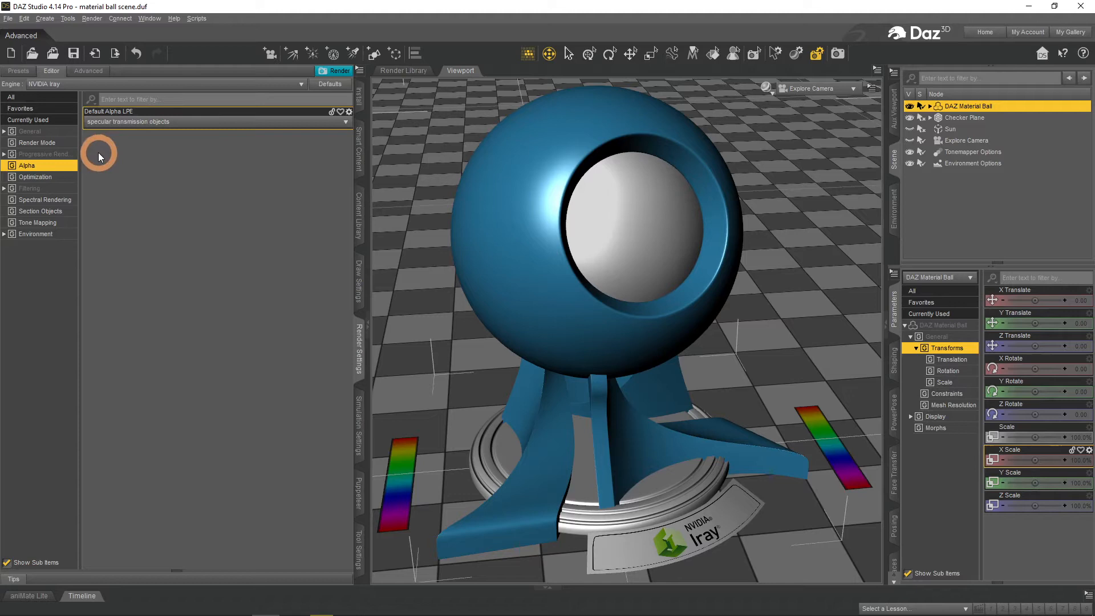
Render the glass material ball with Caustic Sampler off, then switch it on and render again
left_click(35, 177)
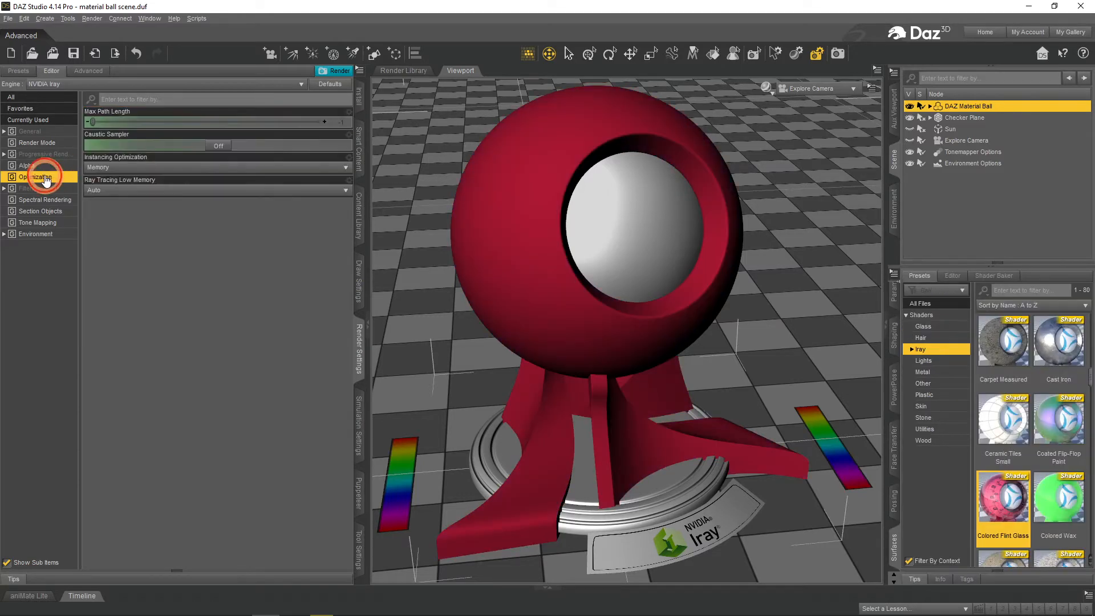
left_click(35, 177)
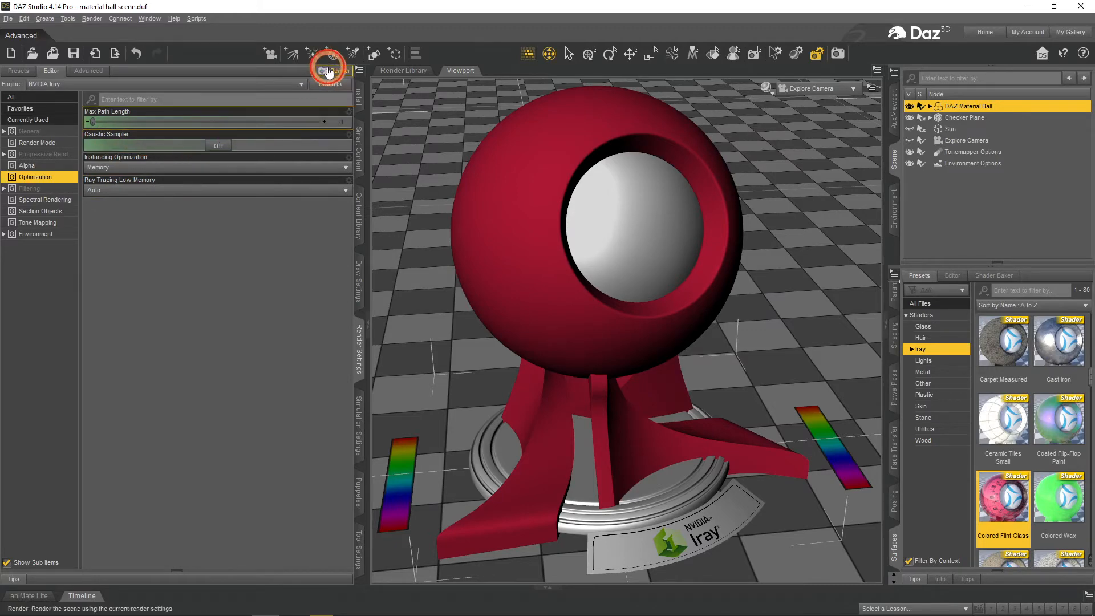
left_click(327, 68)
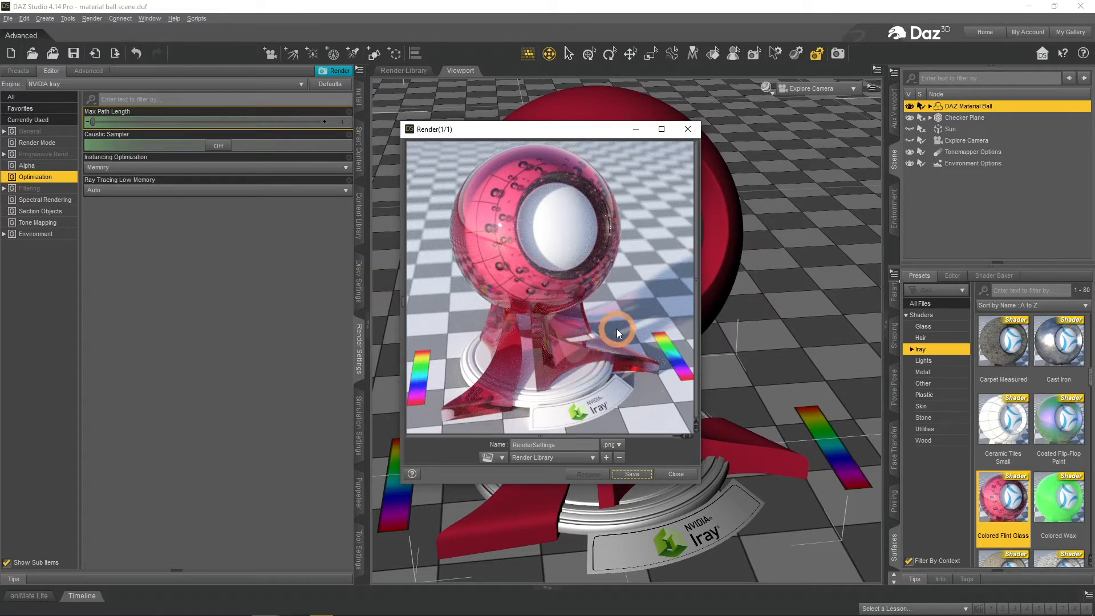
mouse_move(647, 320)
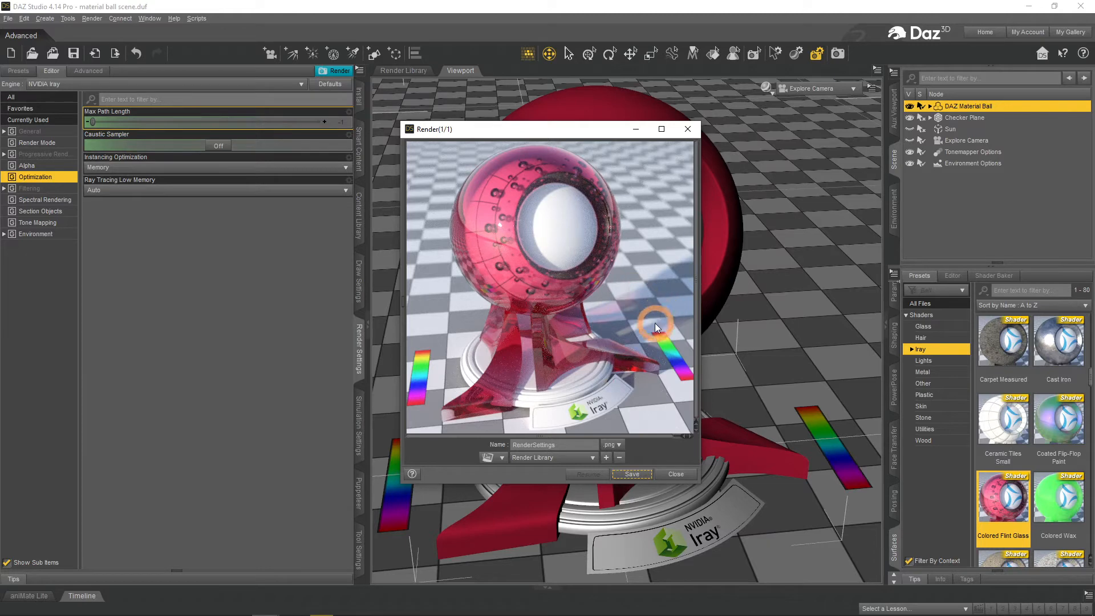
left_click(218, 145)
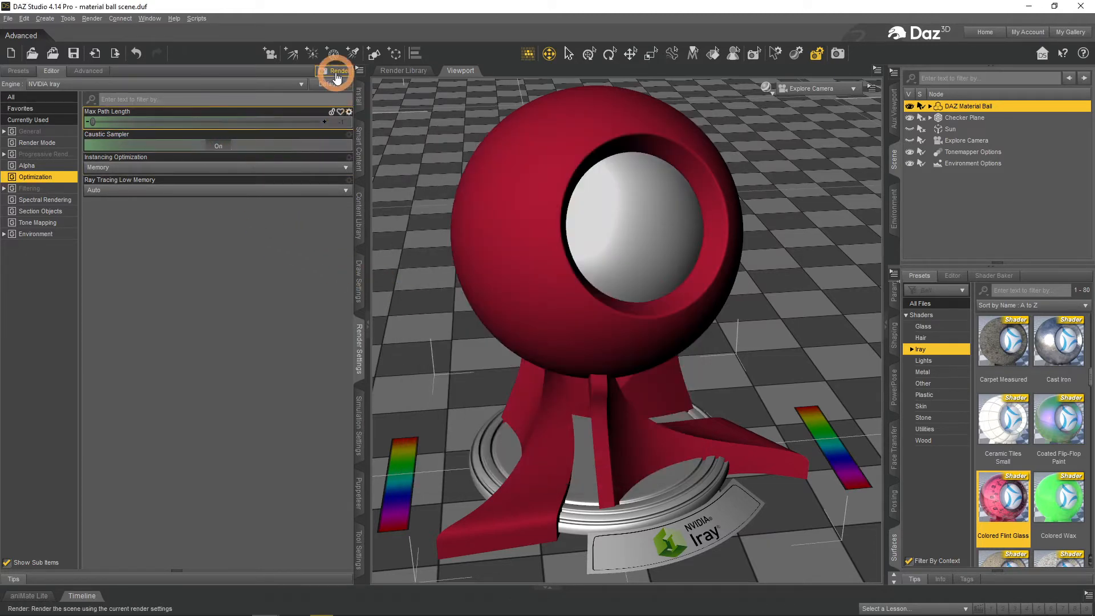
left_click(336, 73)
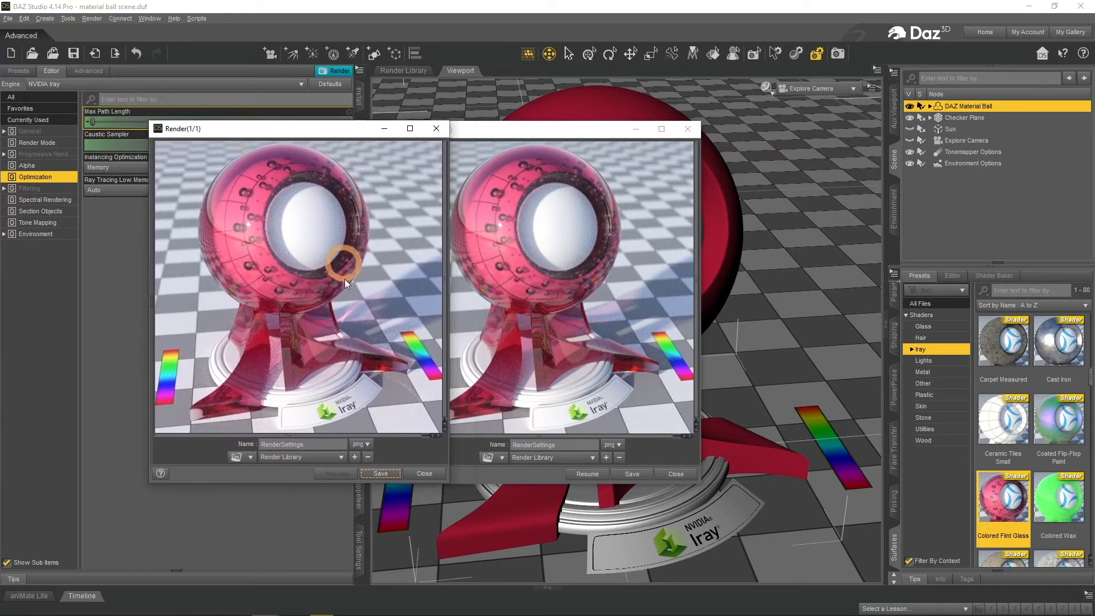
mouse_move(375, 301)
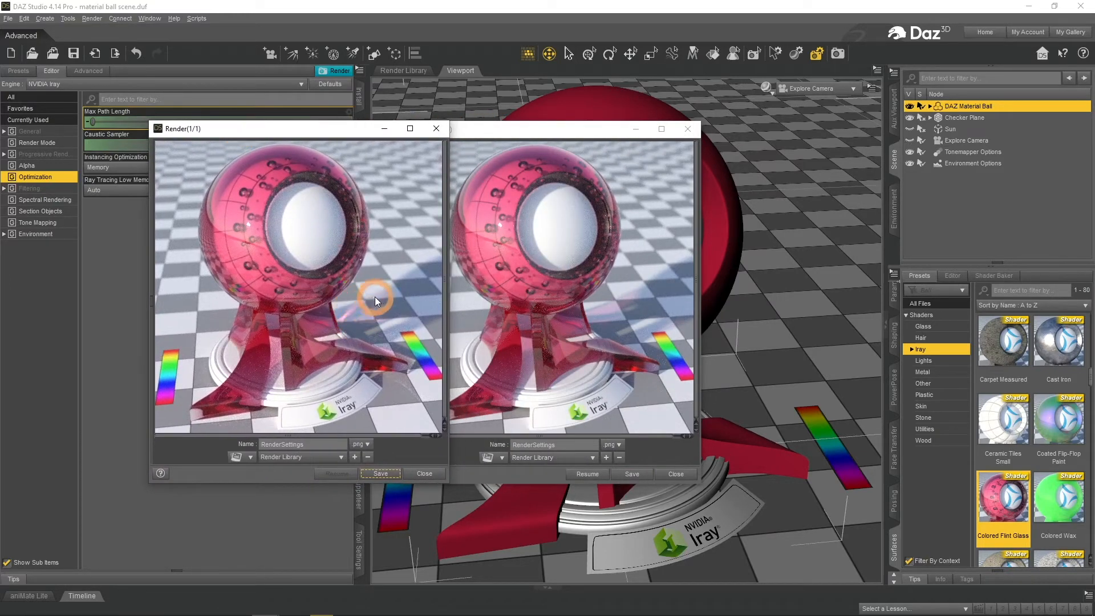
mouse_move(426, 405)
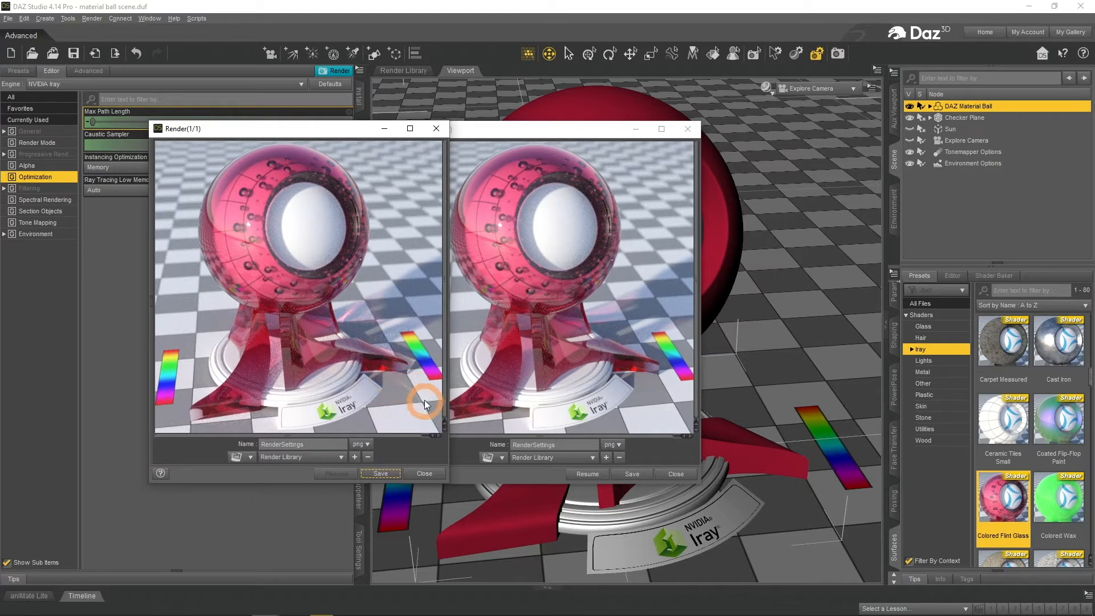
mouse_move(395, 335)
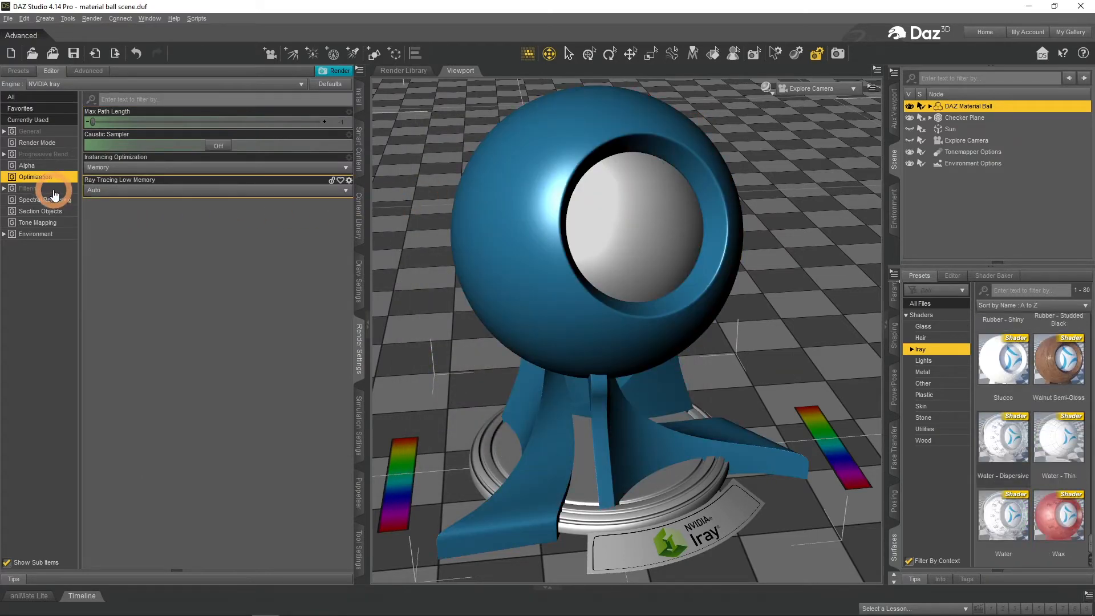
In Filtering, render with the firefly filter enabled, then switch Firefly Filter Enable off
left_click(29, 188)
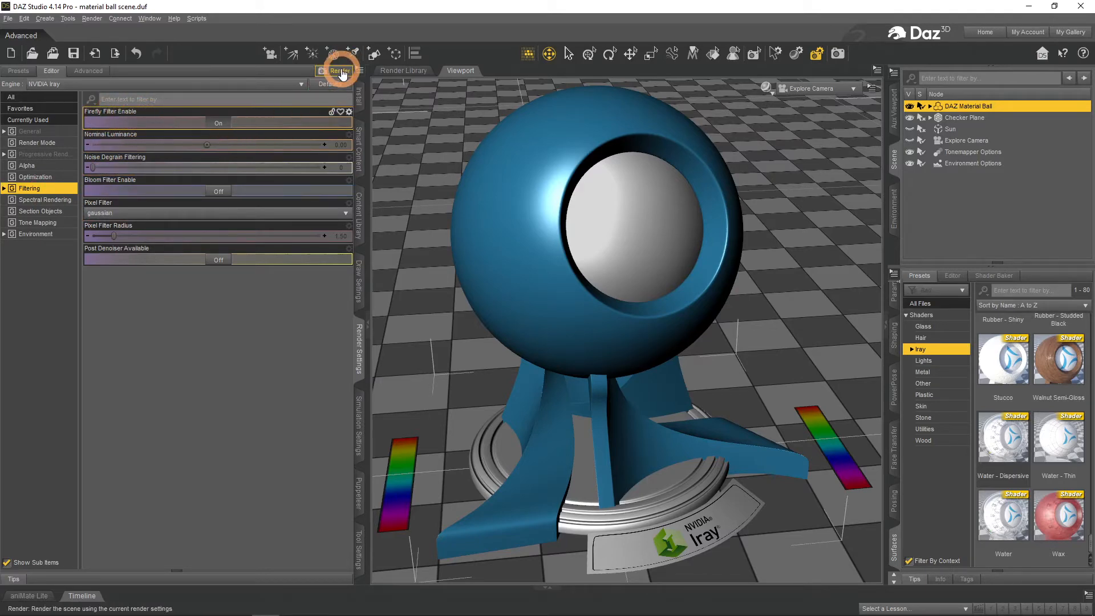
left_click(339, 71)
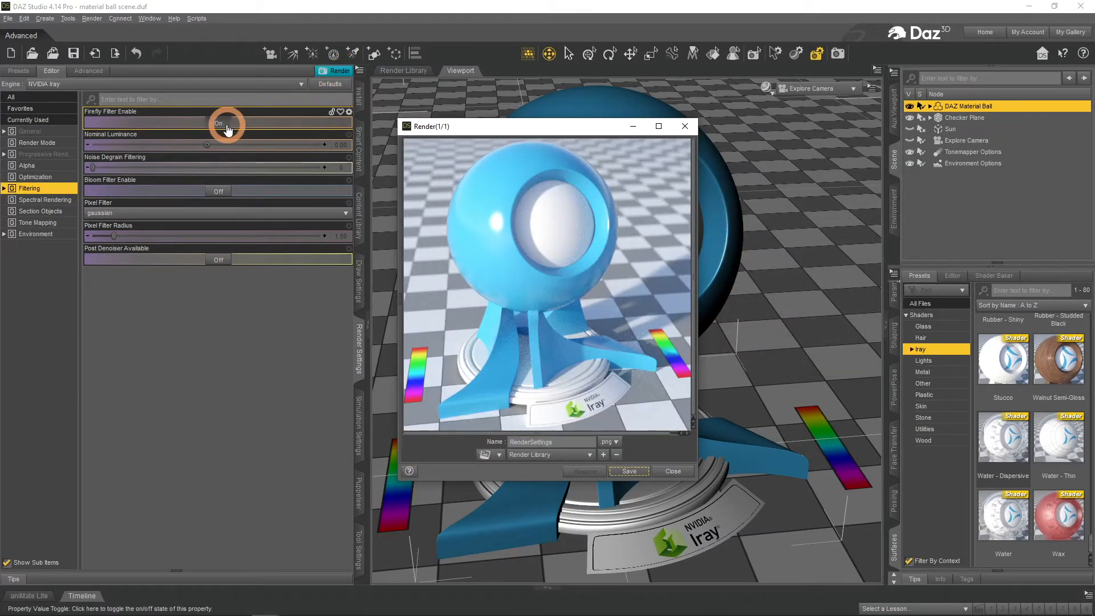
left_click(336, 67)
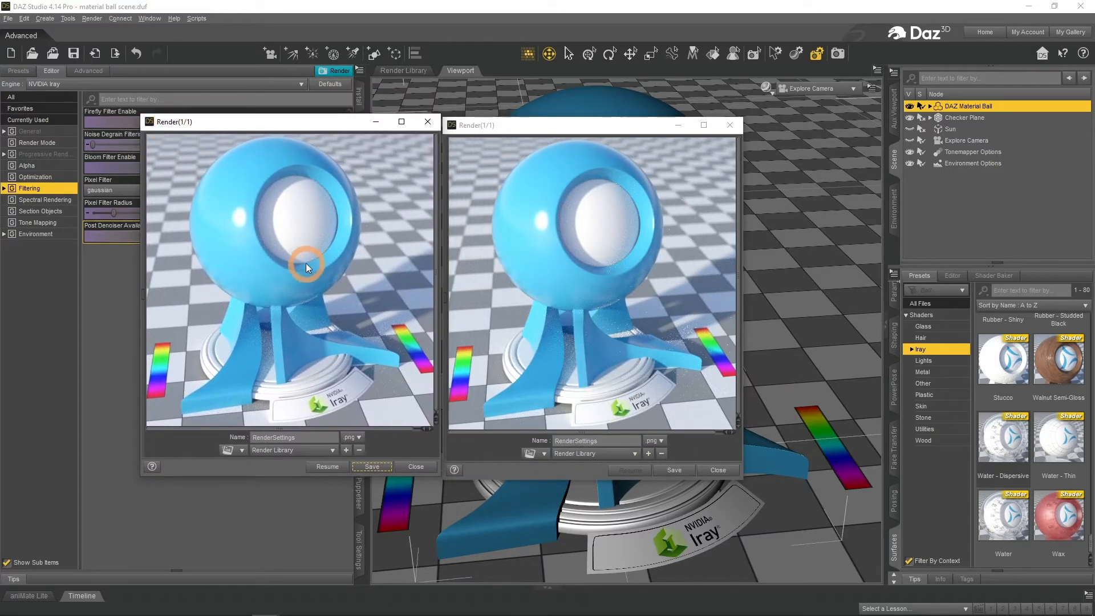
mouse_move(377, 345)
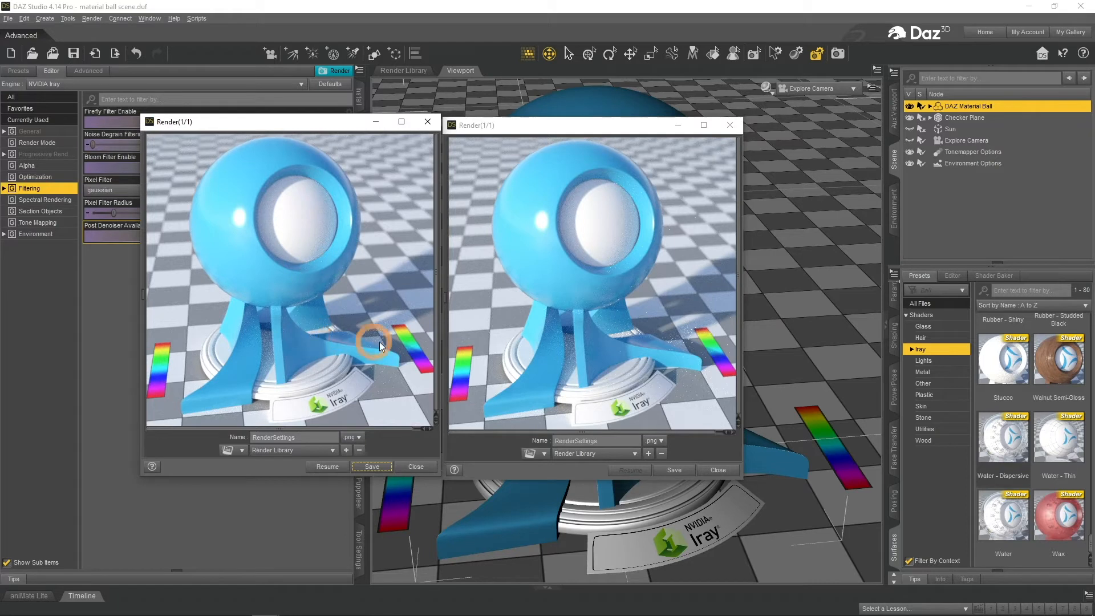
mouse_move(635, 353)
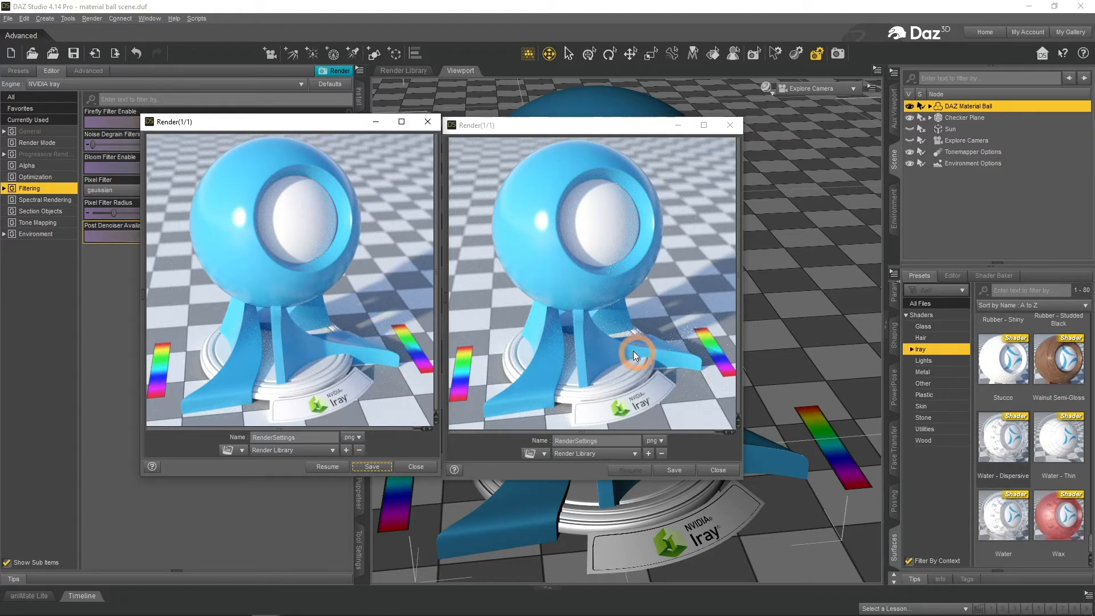
mouse_move(618, 343)
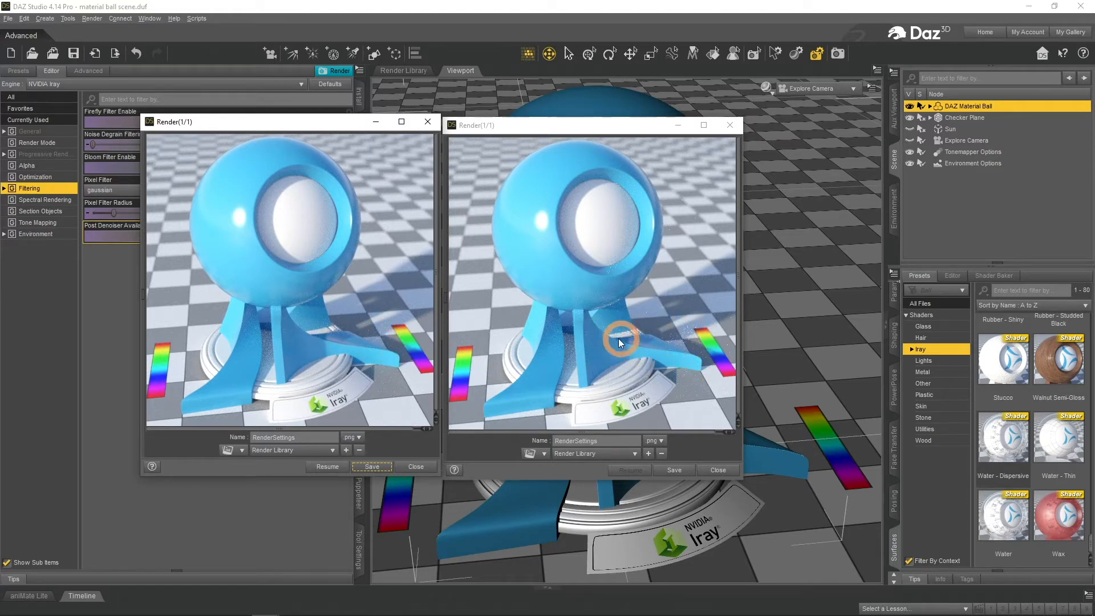
mouse_move(615, 280)
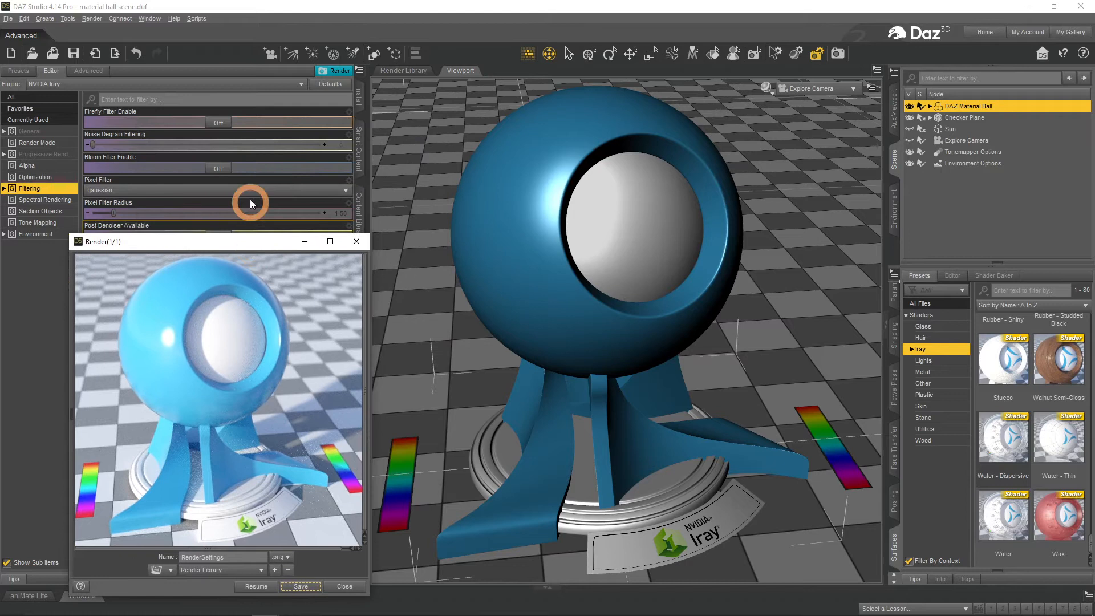
Render with Bloom Filter Enable on, close that render, then set Bloom Filter off
left_click(218, 122)
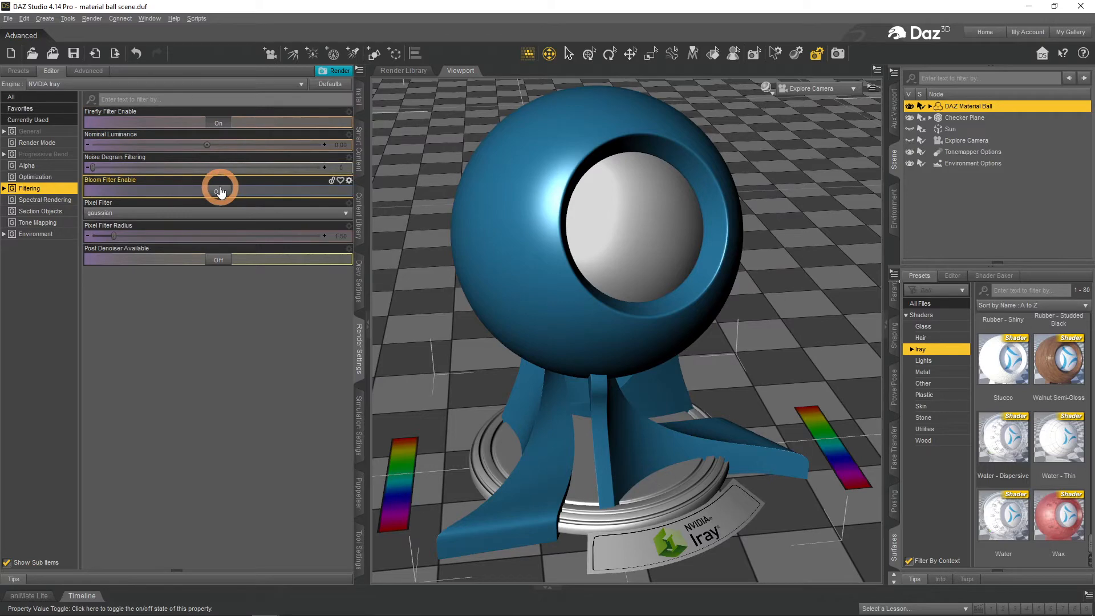
left_click(219, 189)
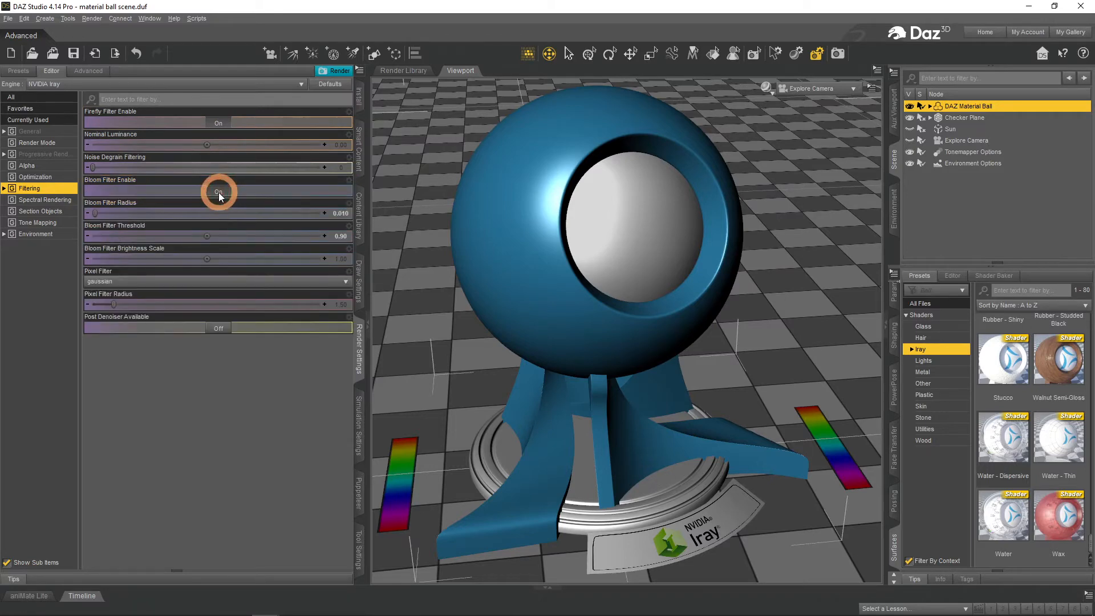
left_click(339, 71)
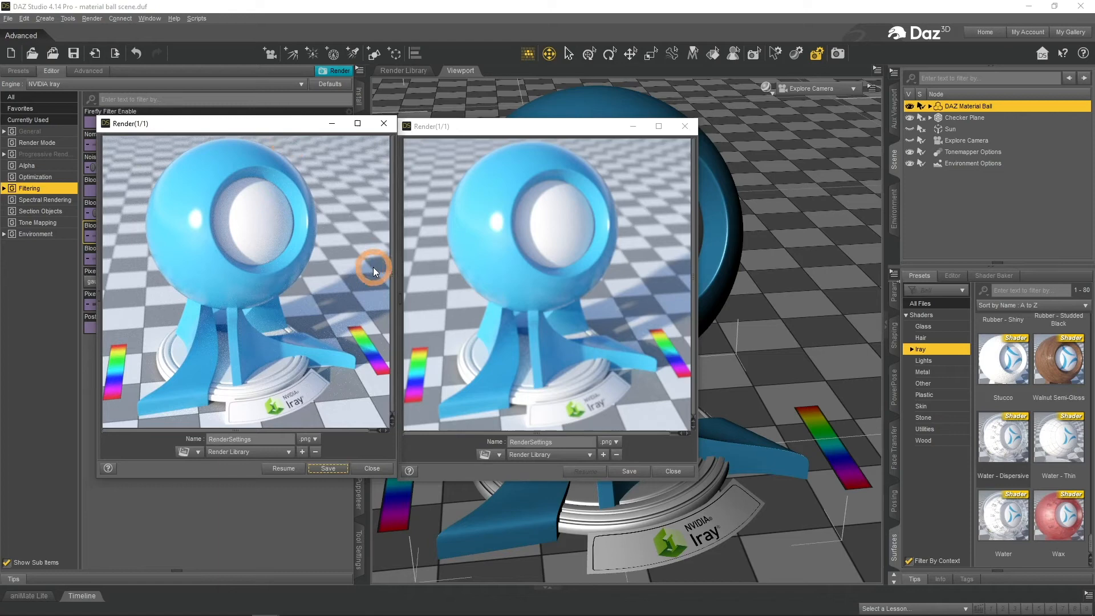
mouse_move(422, 276)
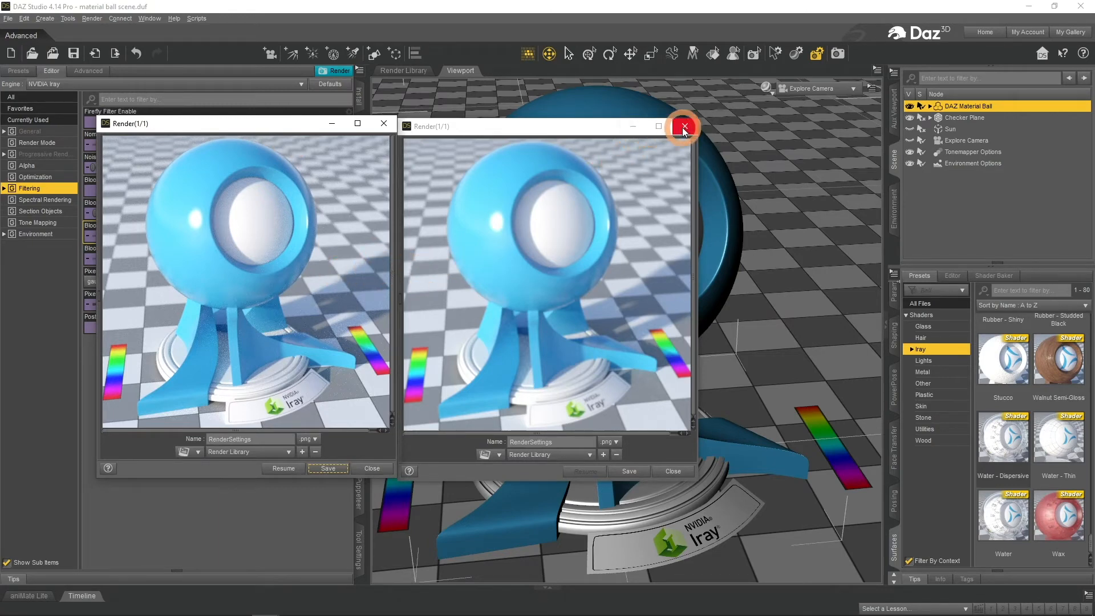
left_click(682, 126)
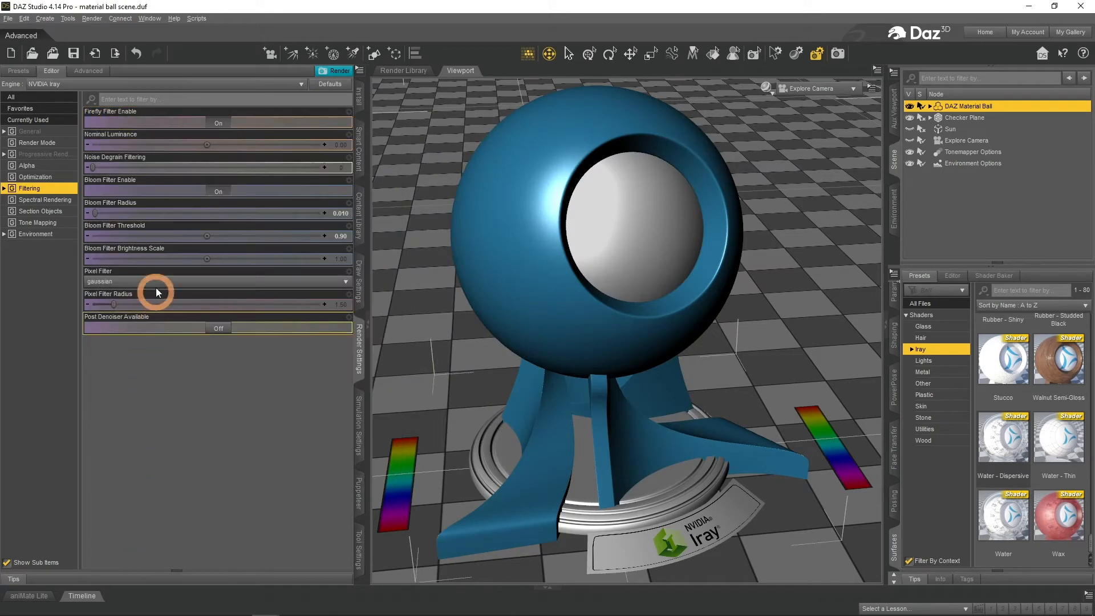
left_click(217, 192)
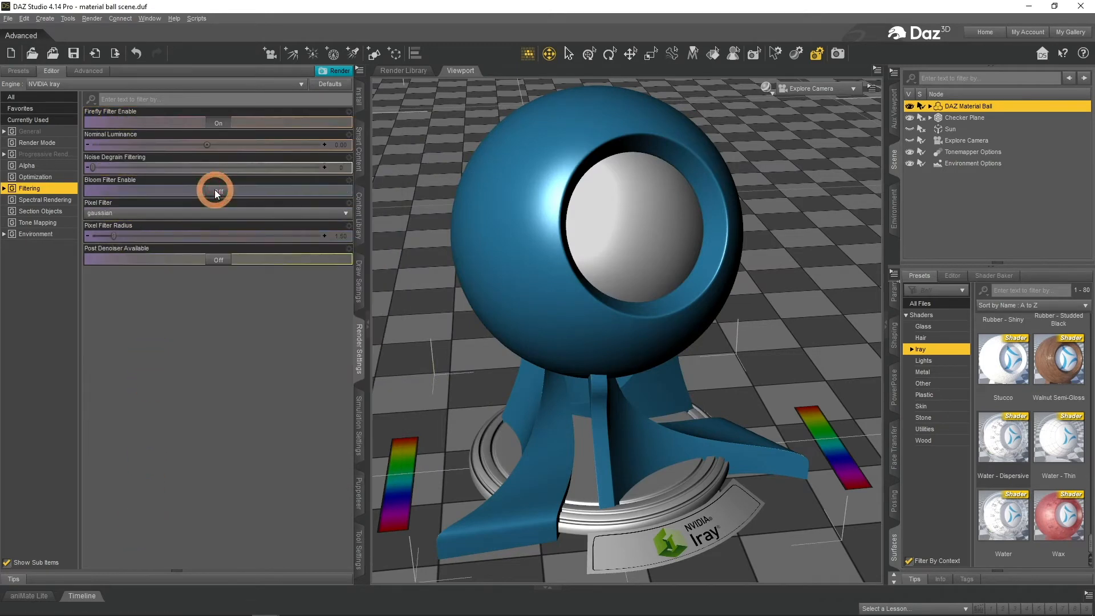
Set Post Denoiser Available and Enable on, render, then close both test renders
left_click(217, 190)
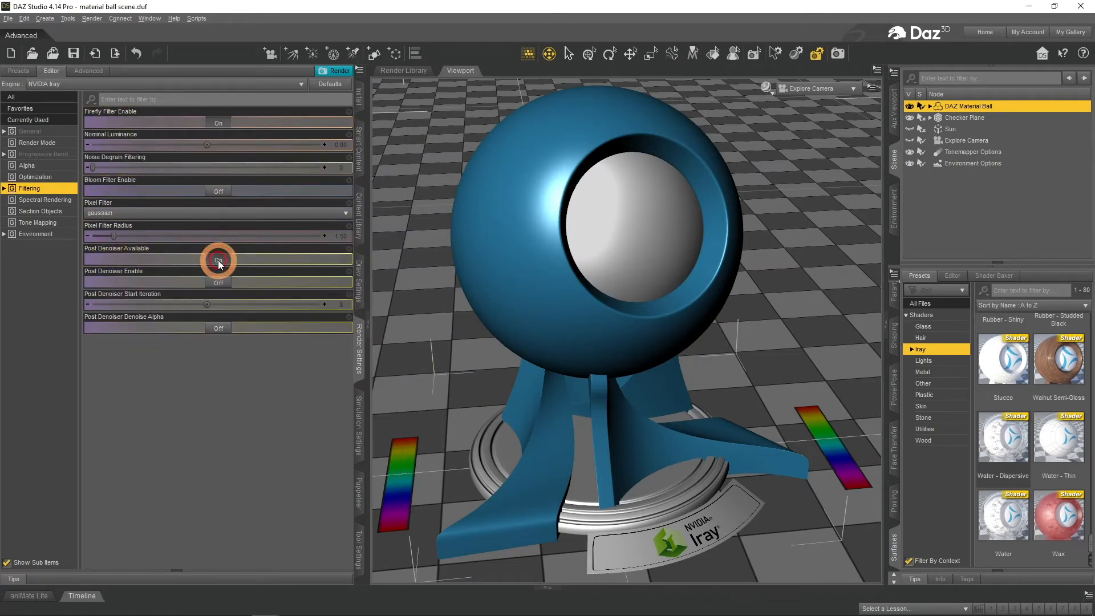
mouse_move(222, 283)
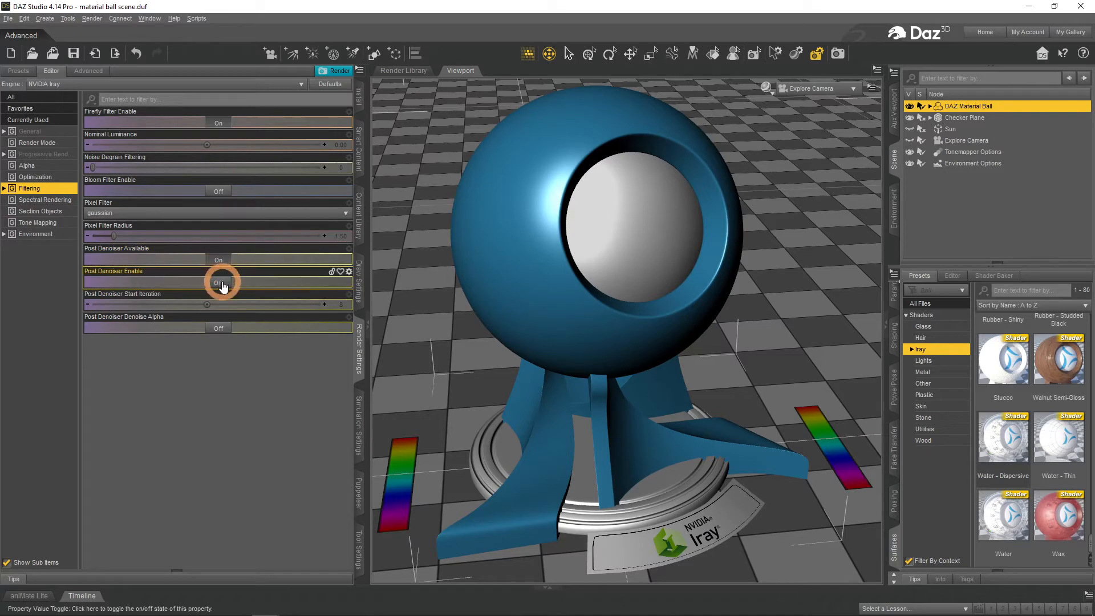
left_click(218, 283)
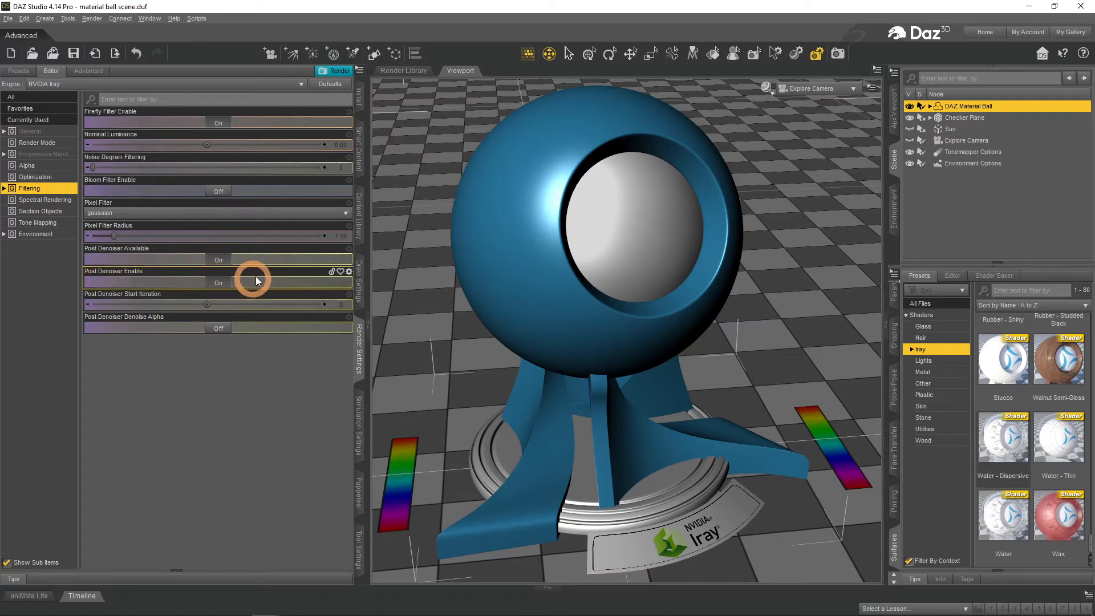
left_click(333, 71)
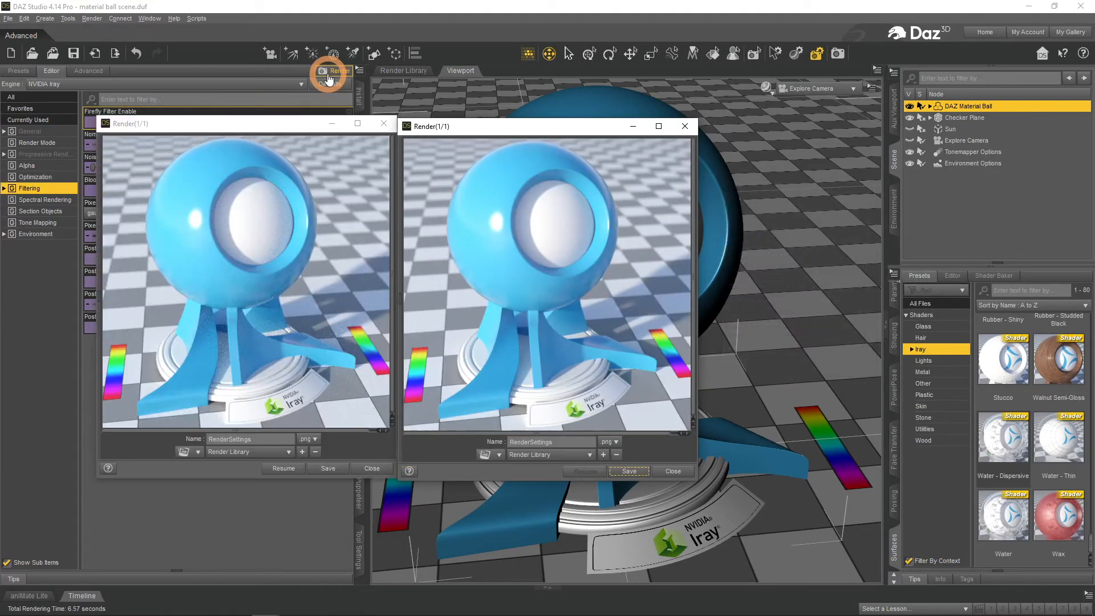
left_click(337, 71)
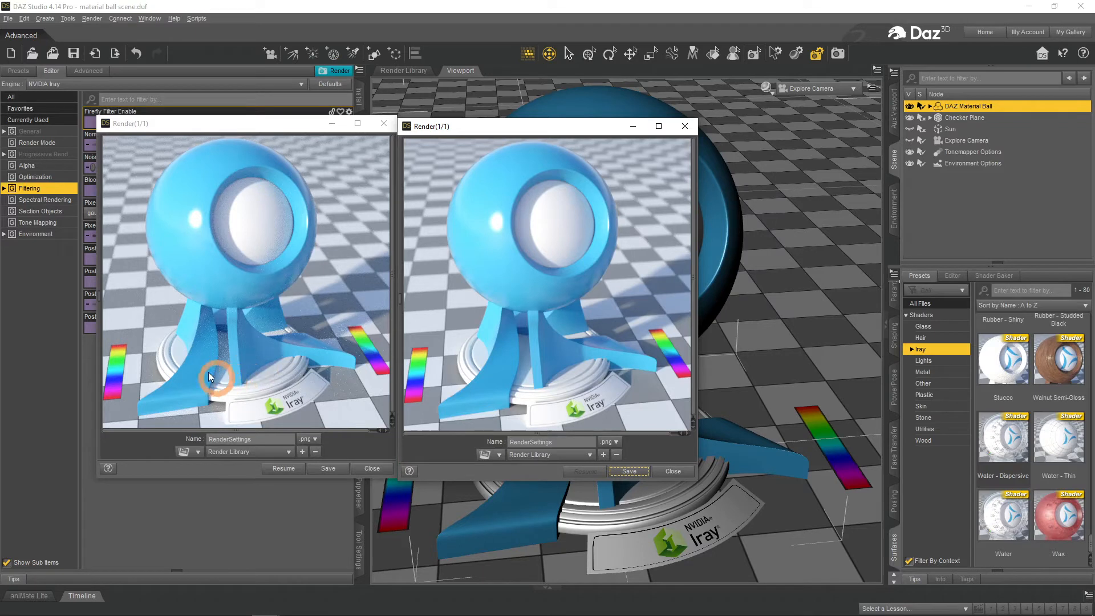
mouse_move(233, 330)
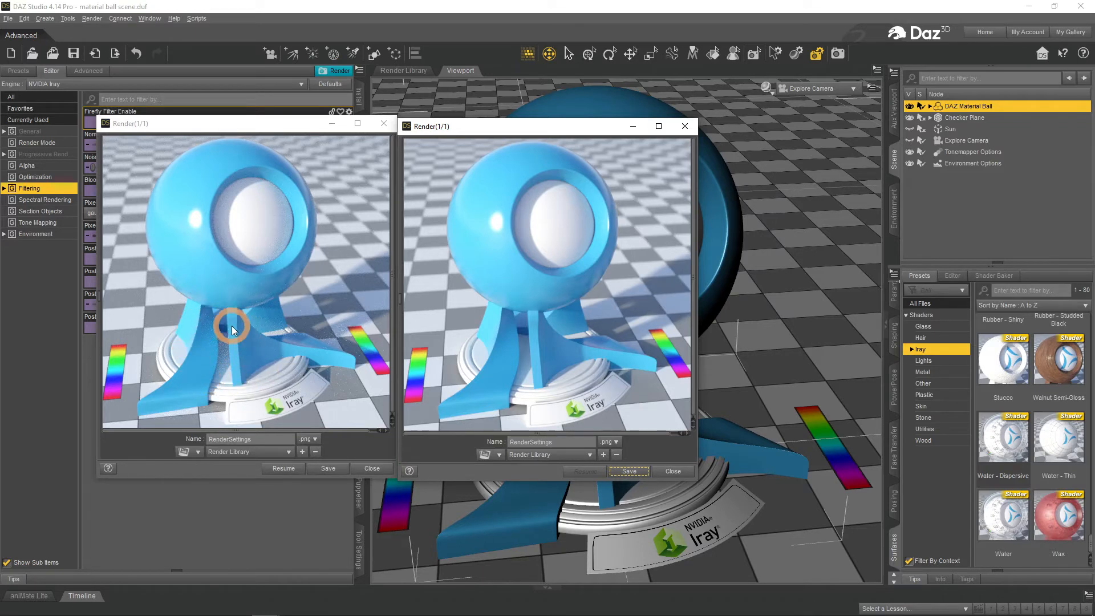
mouse_move(531, 389)
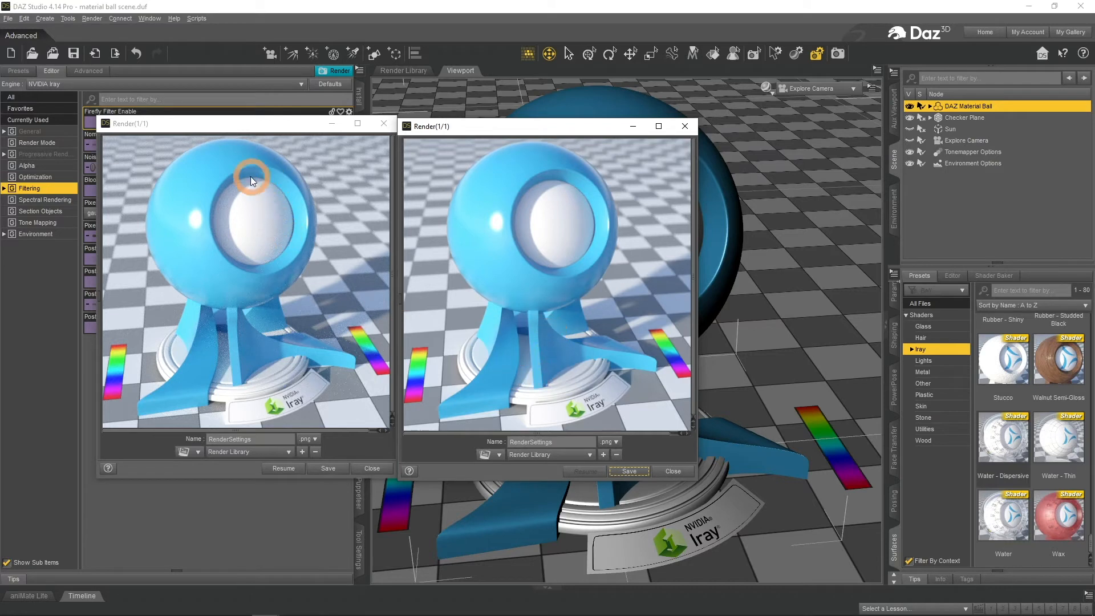
mouse_move(566, 183)
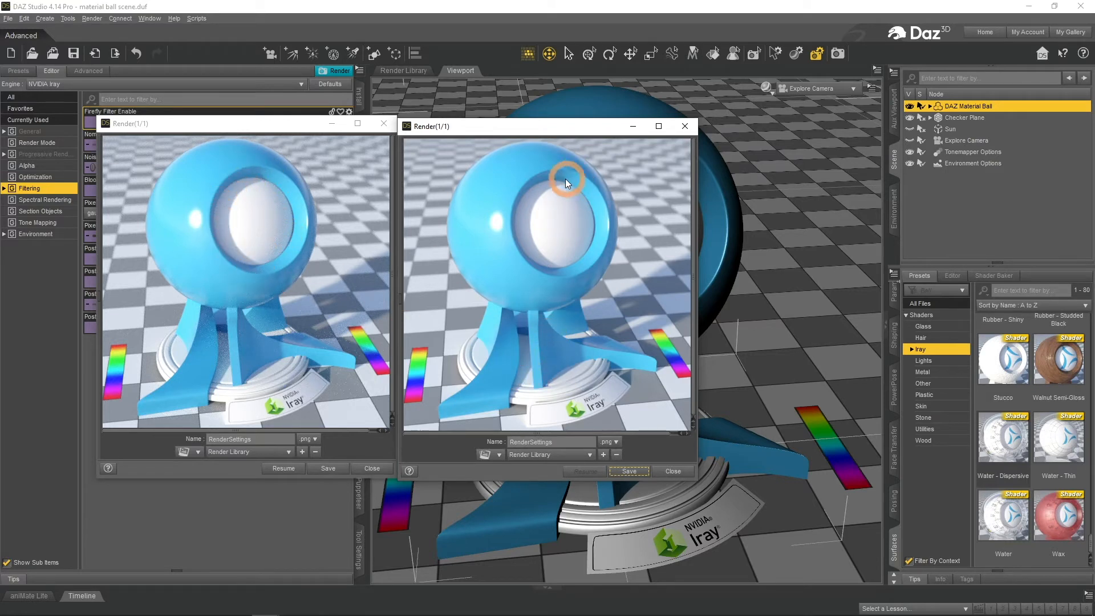
mouse_move(557, 271)
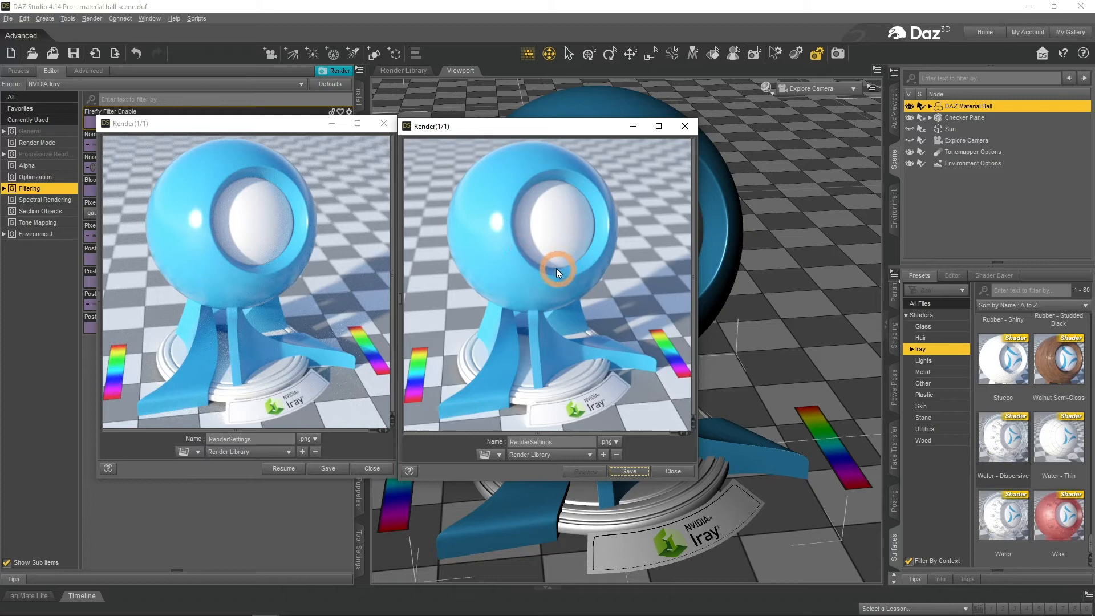
mouse_move(713, 221)
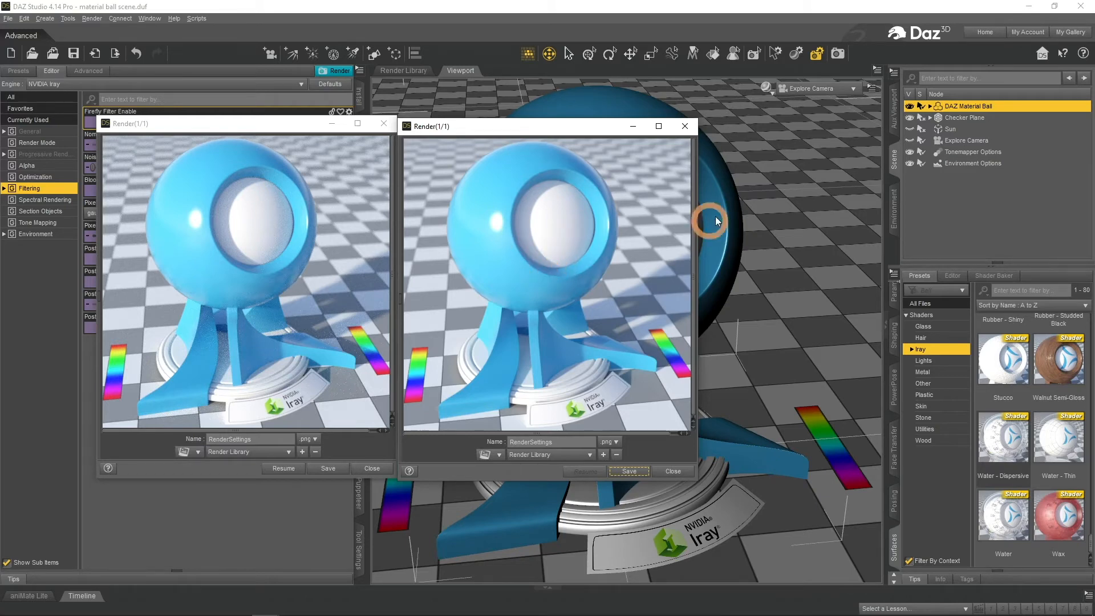
left_click(684, 126)
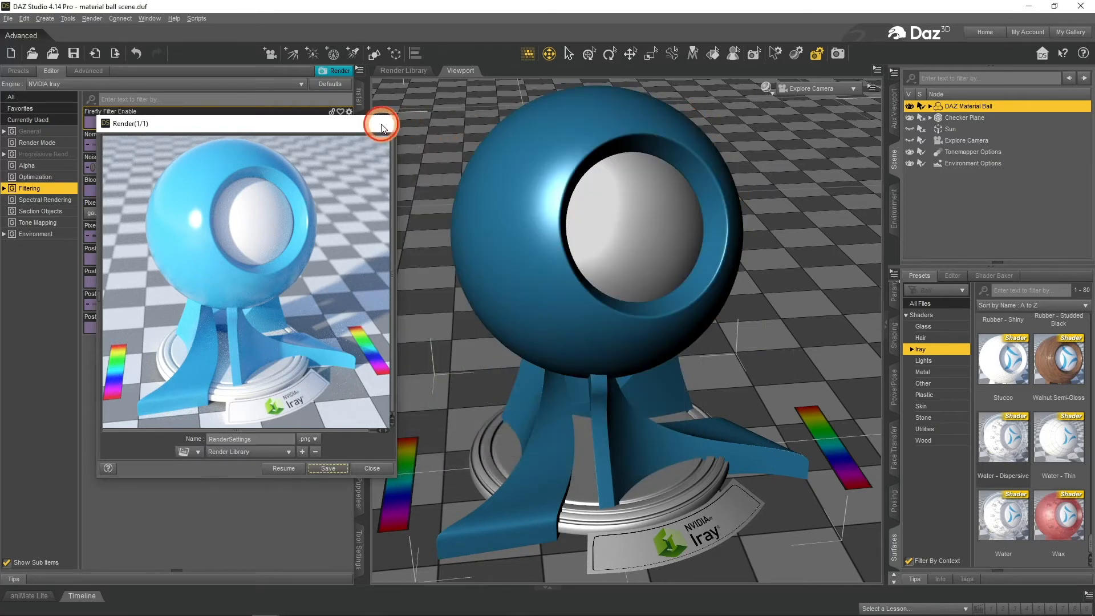
left_click(381, 124)
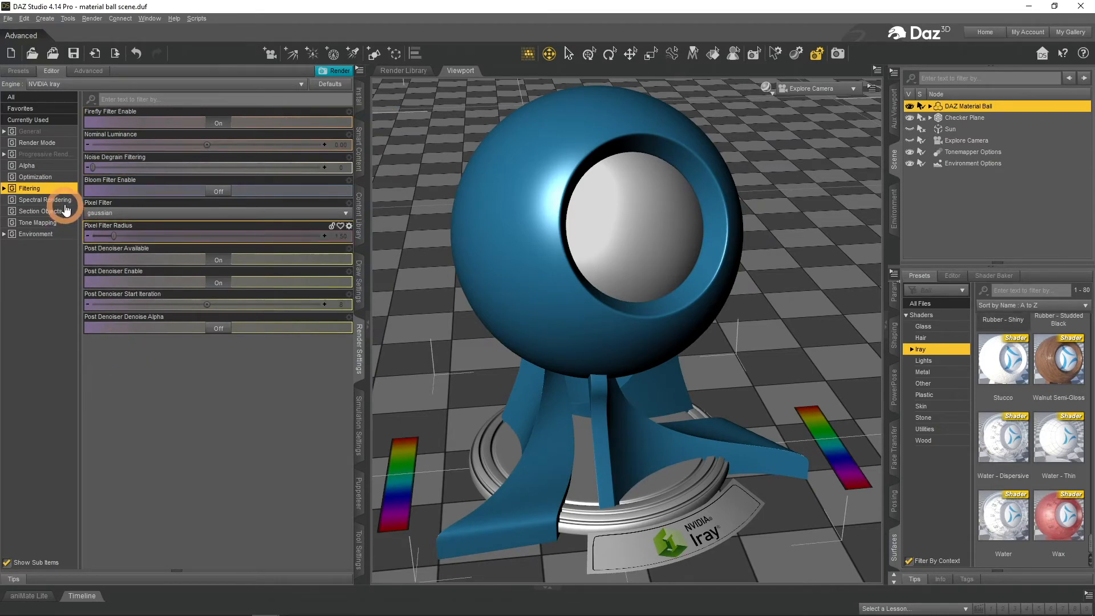
Turn Spectral Rendering on and launch test renders of the material ball for comparison
left_click(46, 200)
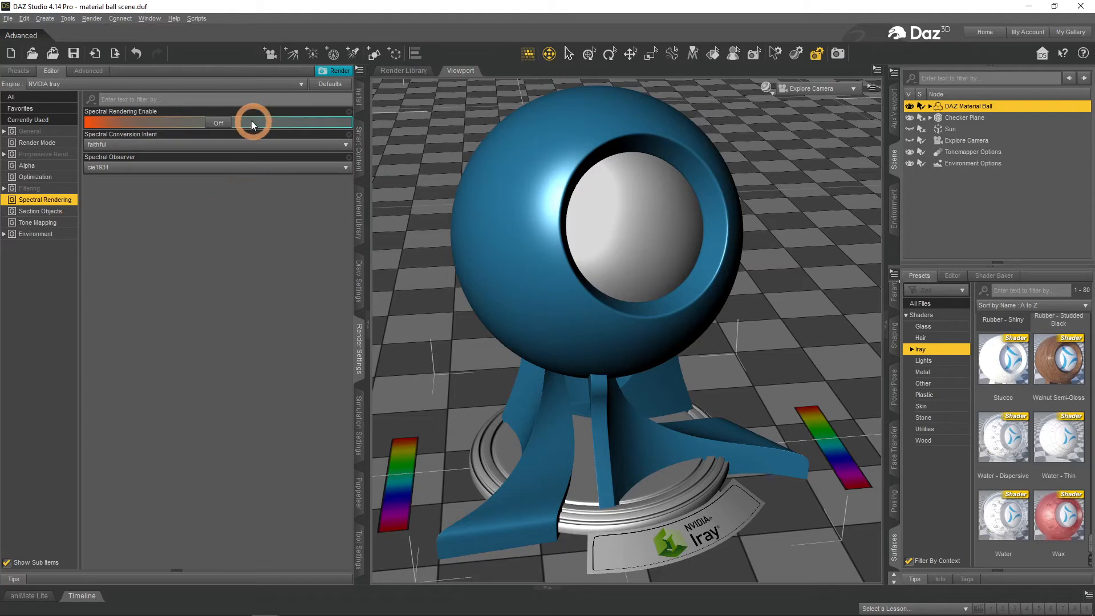
left_click(218, 122)
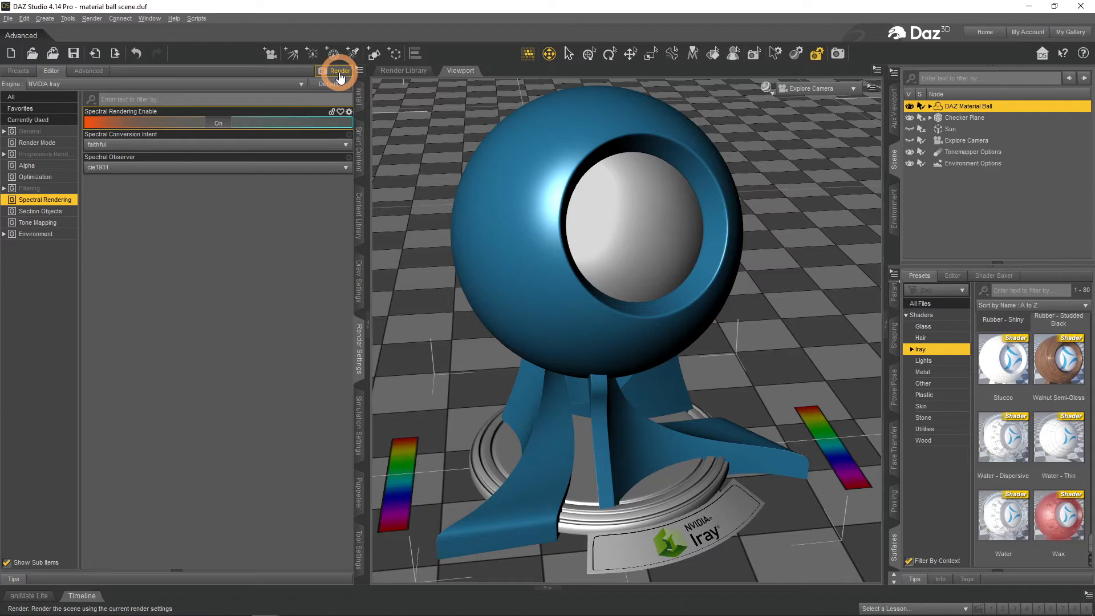
left_click(338, 71)
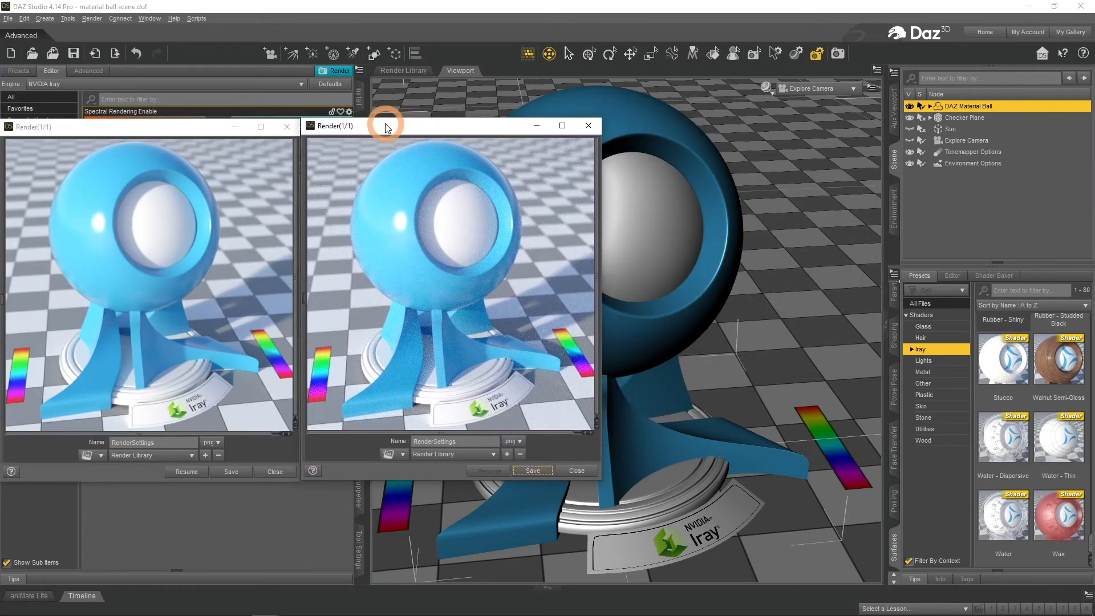
mouse_move(304, 541)
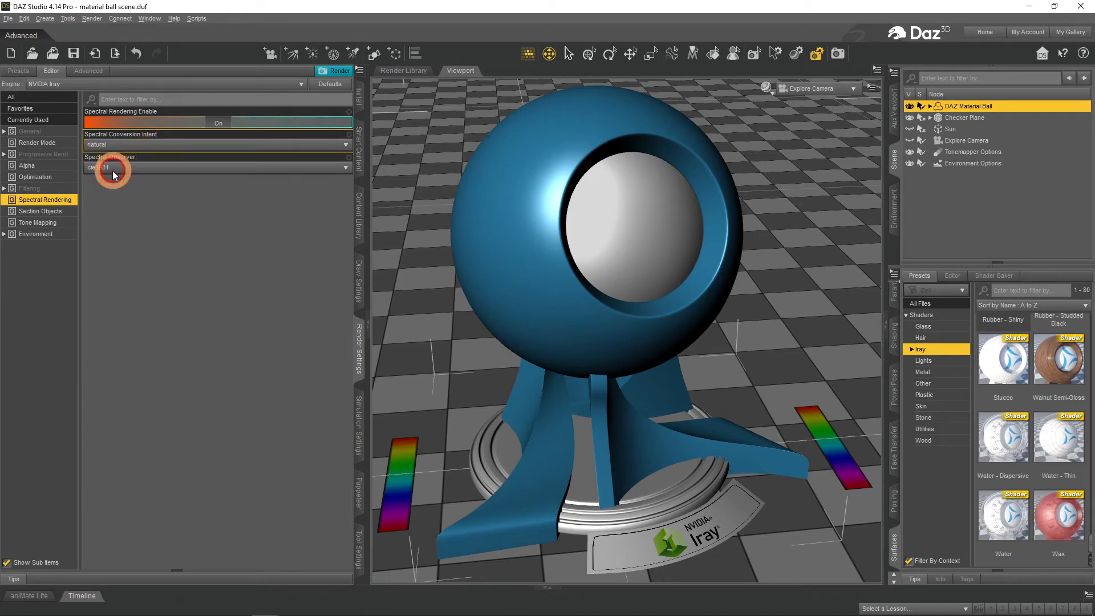
left_click(335, 71)
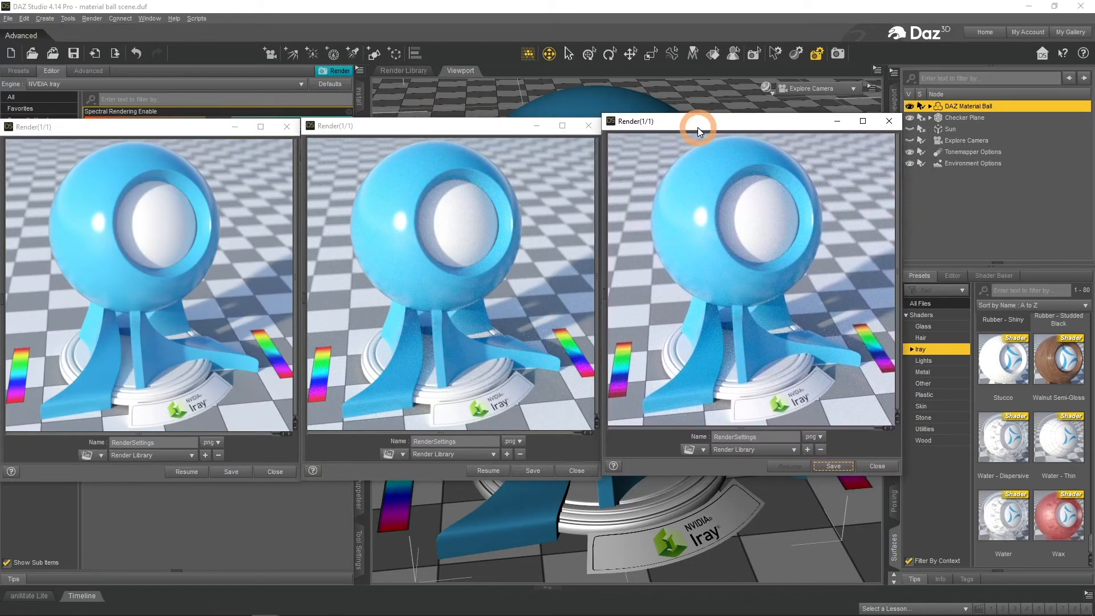
mouse_move(622, 360)
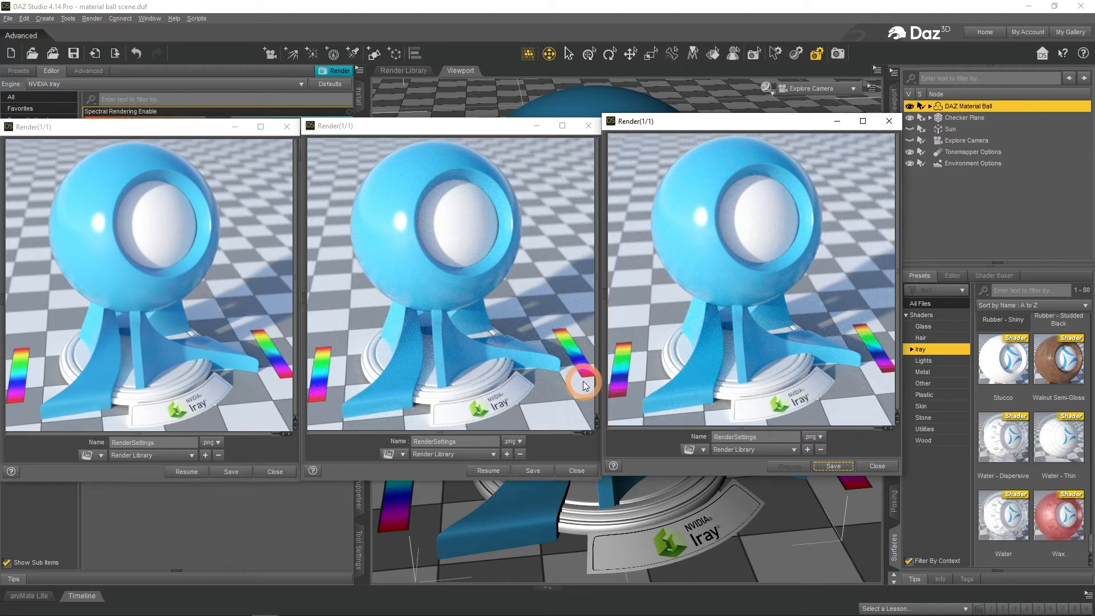
mouse_move(341, 478)
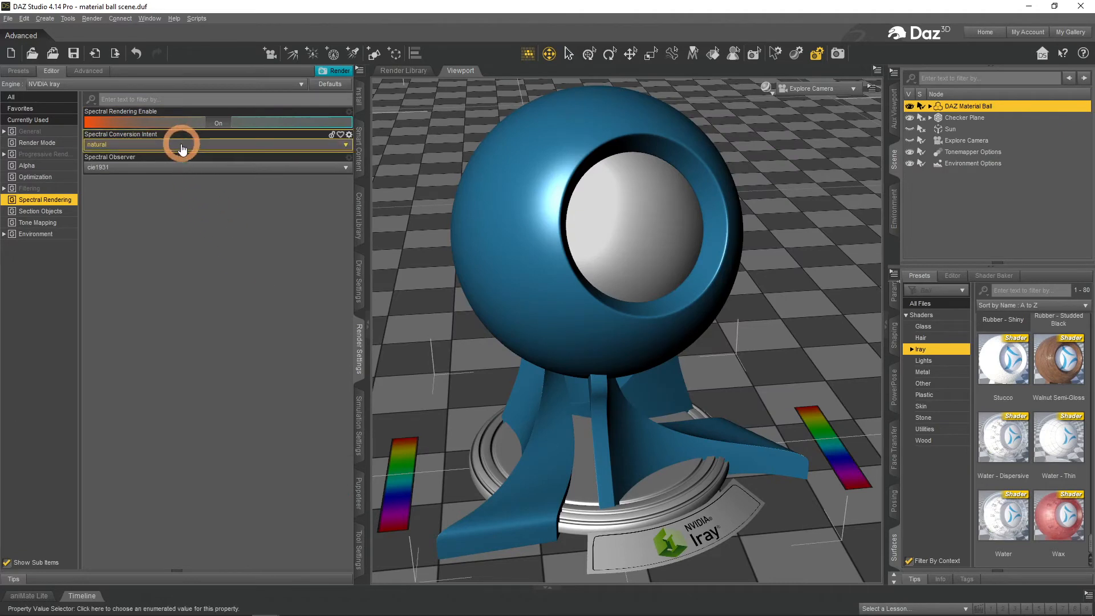
Change the Spectral Conversion Intent, then close the three test render windows
left_click(342, 144)
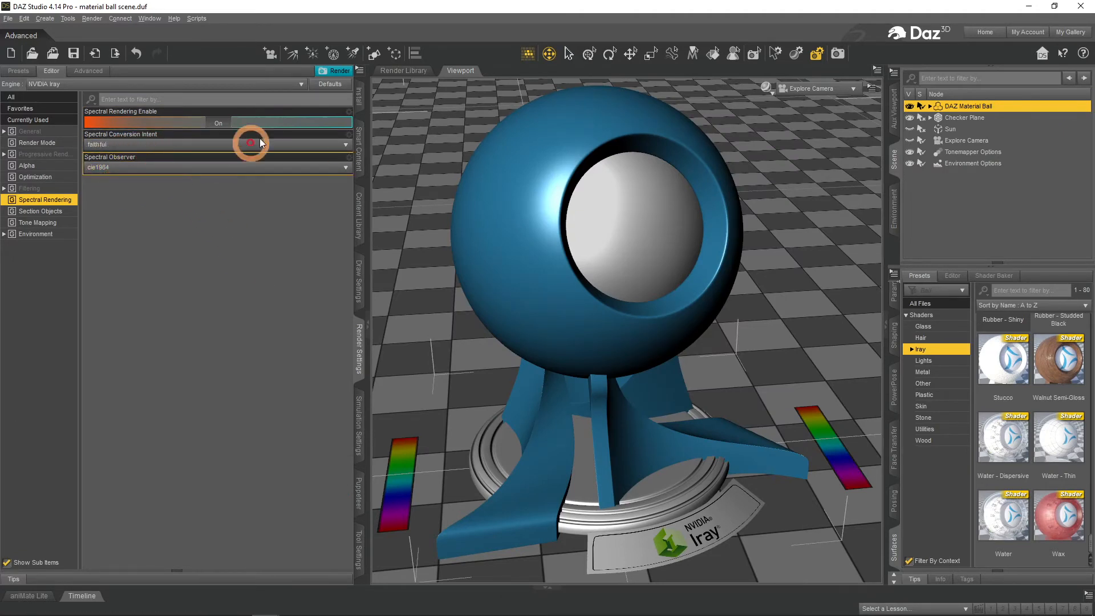
left_click(395, 53)
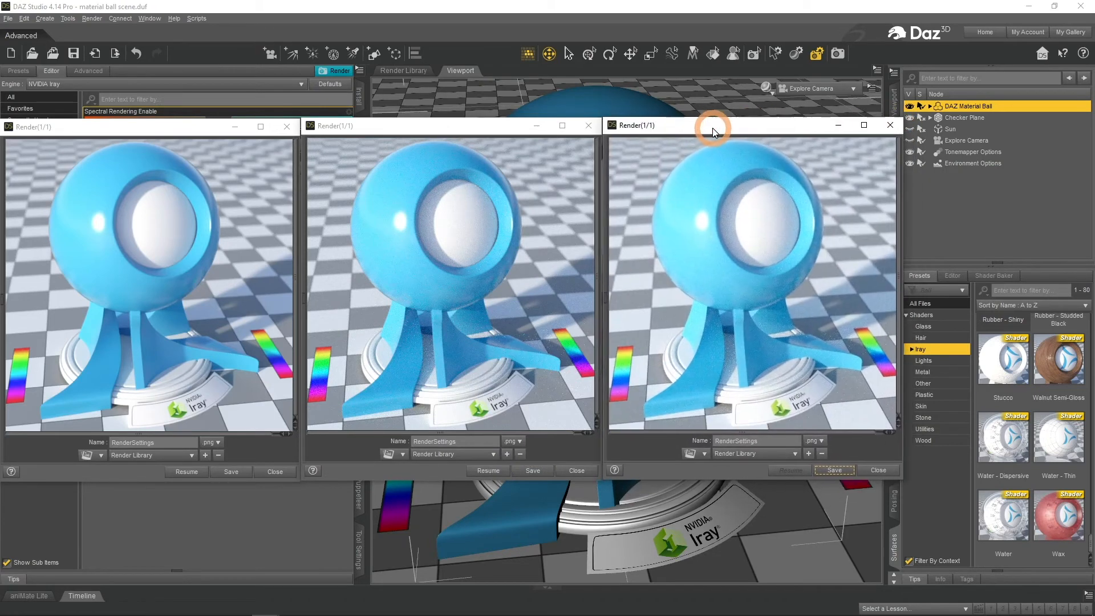
mouse_move(340, 520)
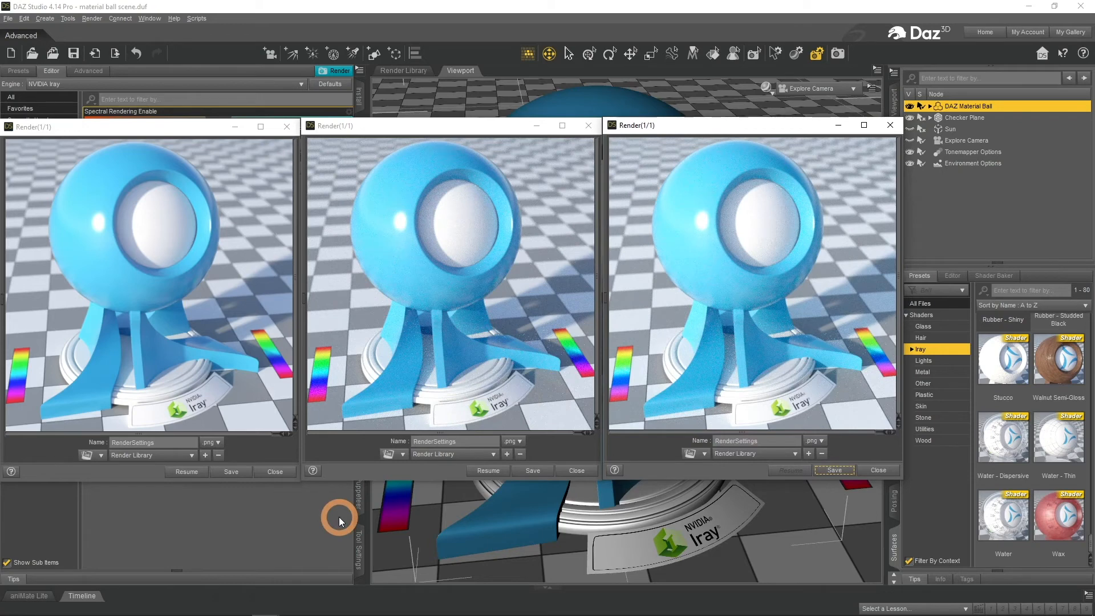
mouse_move(676, 205)
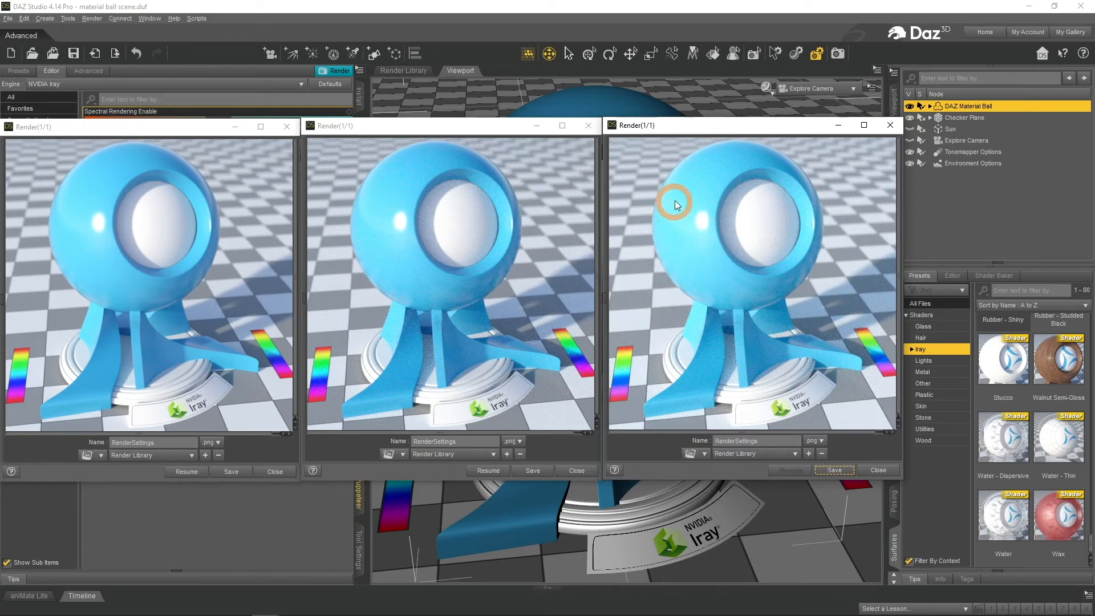
mouse_move(402, 235)
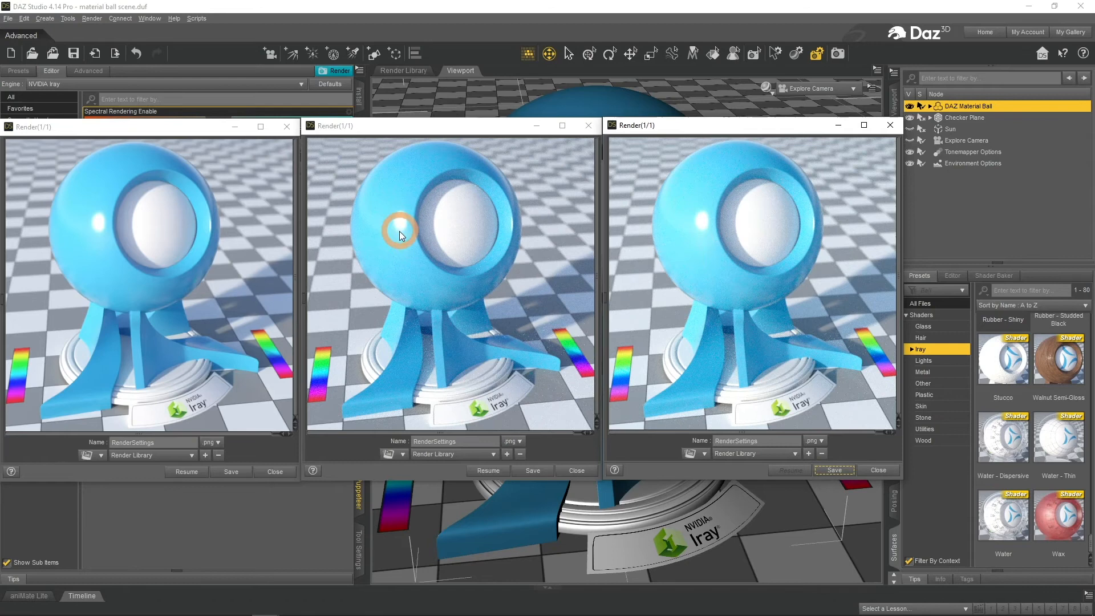
mouse_move(255, 367)
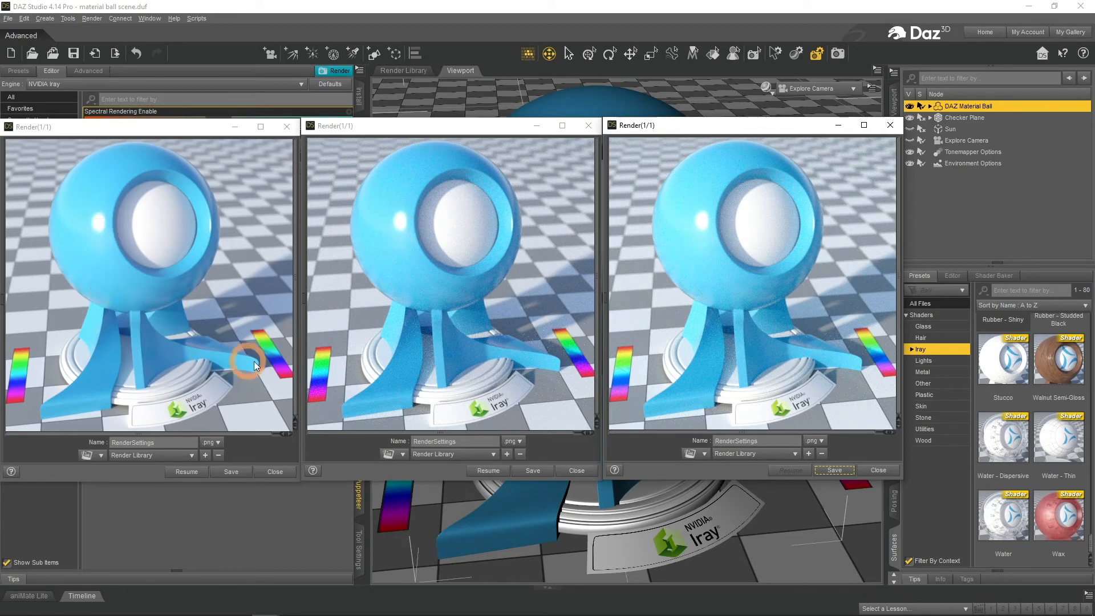
mouse_move(754, 299)
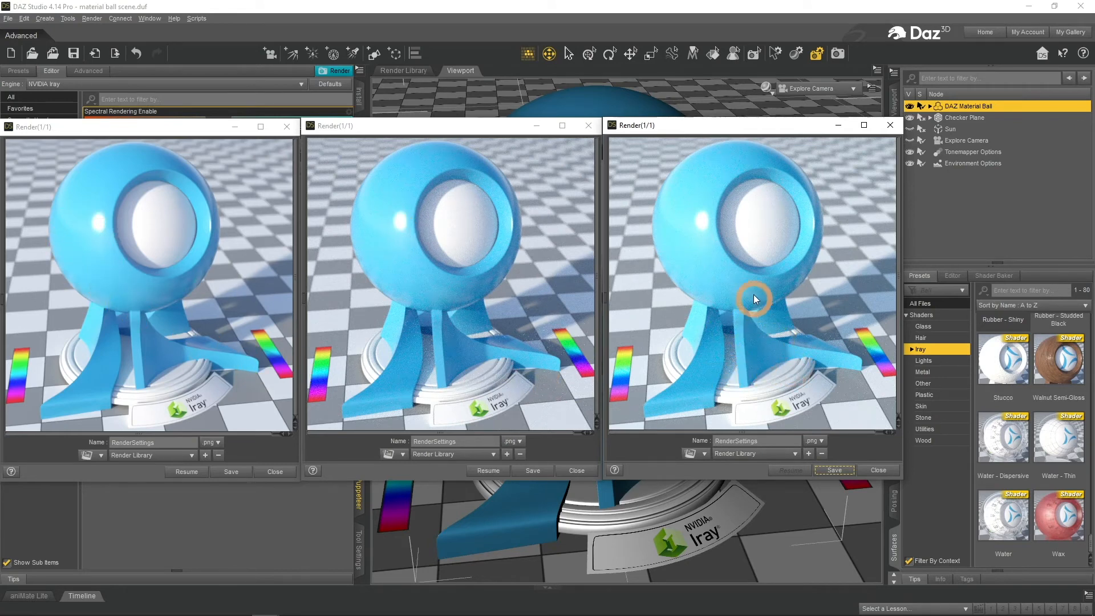
mouse_move(227, 401)
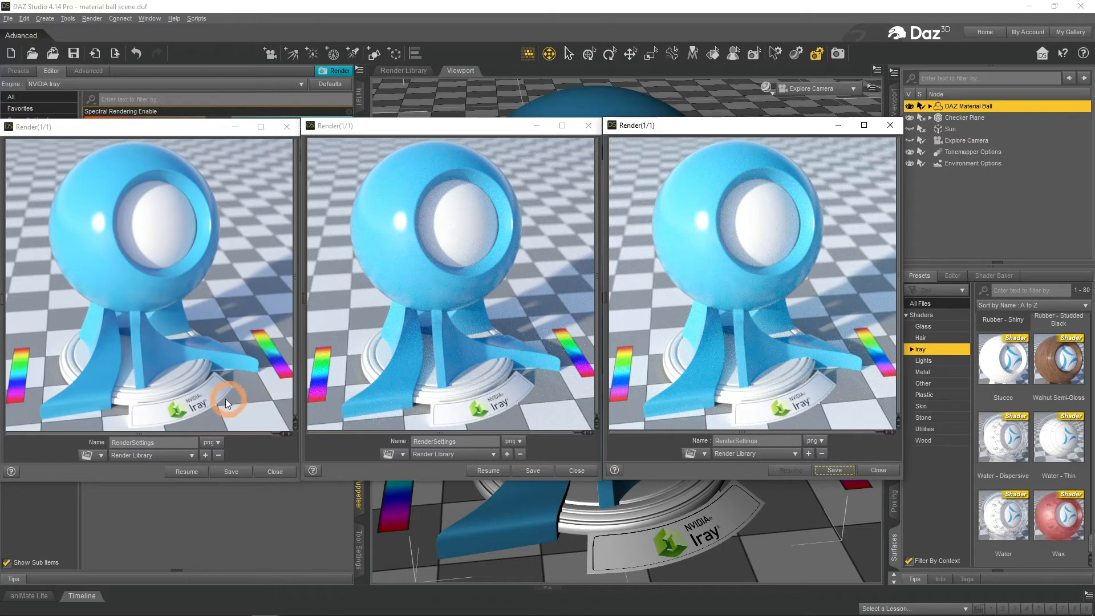
mouse_move(102, 427)
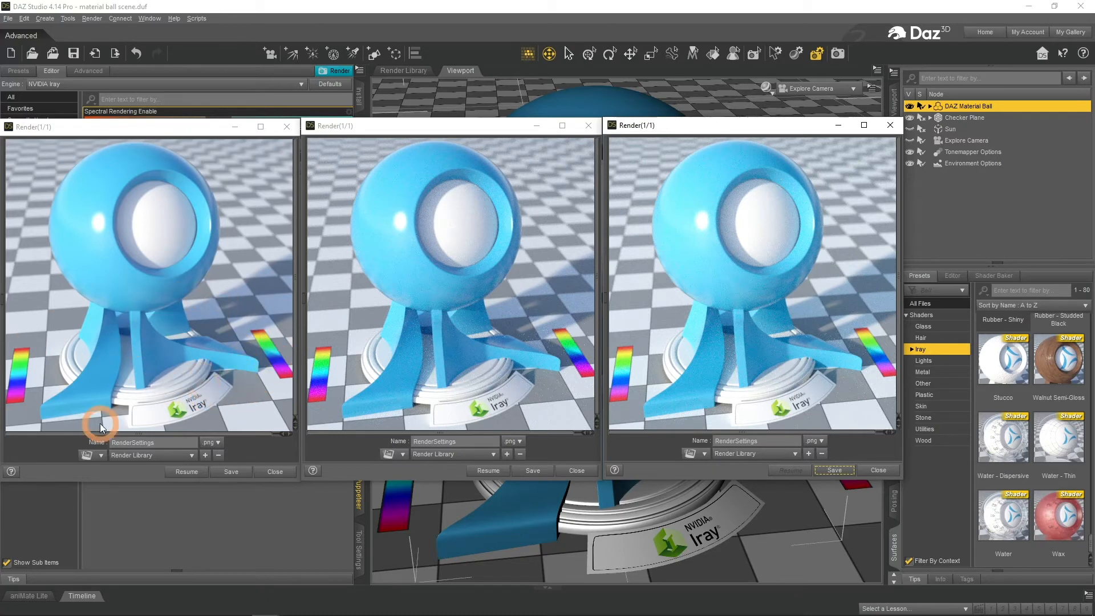
left_click(890, 125)
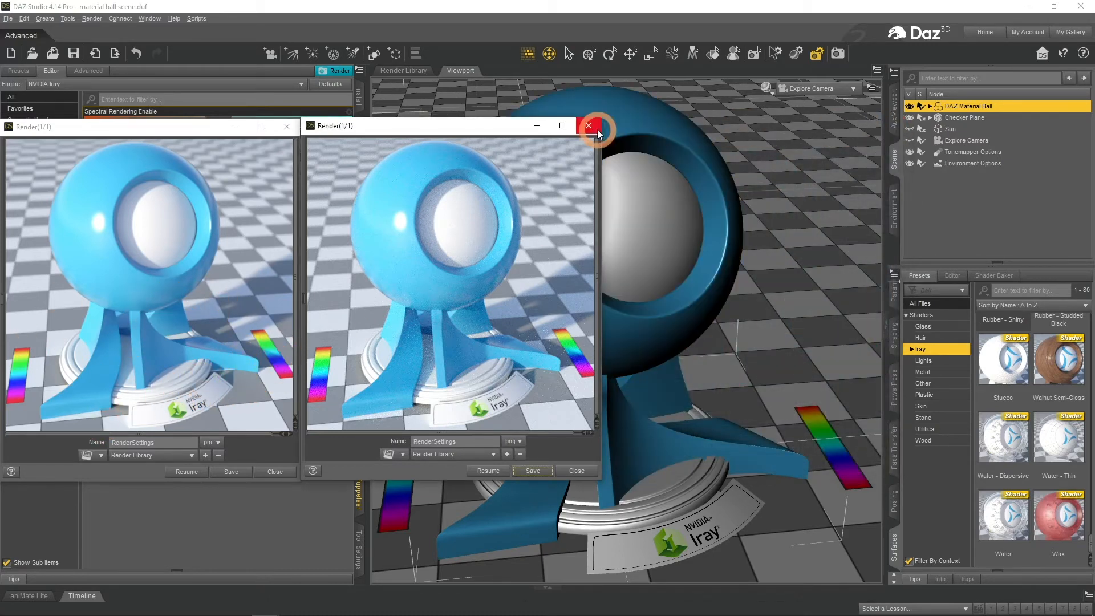
left_click(589, 126)
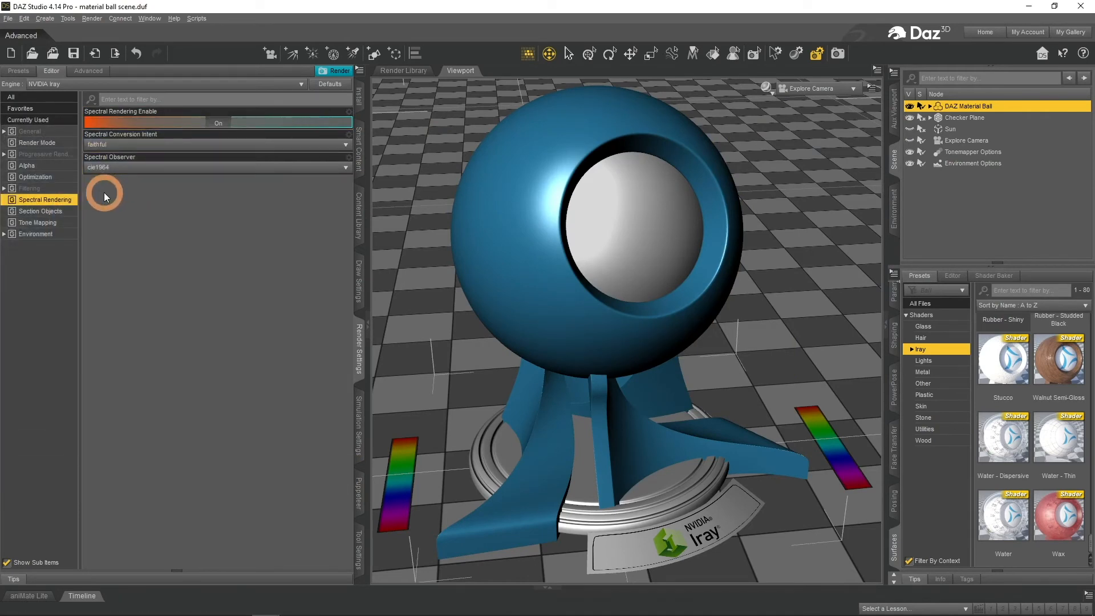
In Section Objects settings, switch Section Caps Enabled on and back off
left_click(40, 211)
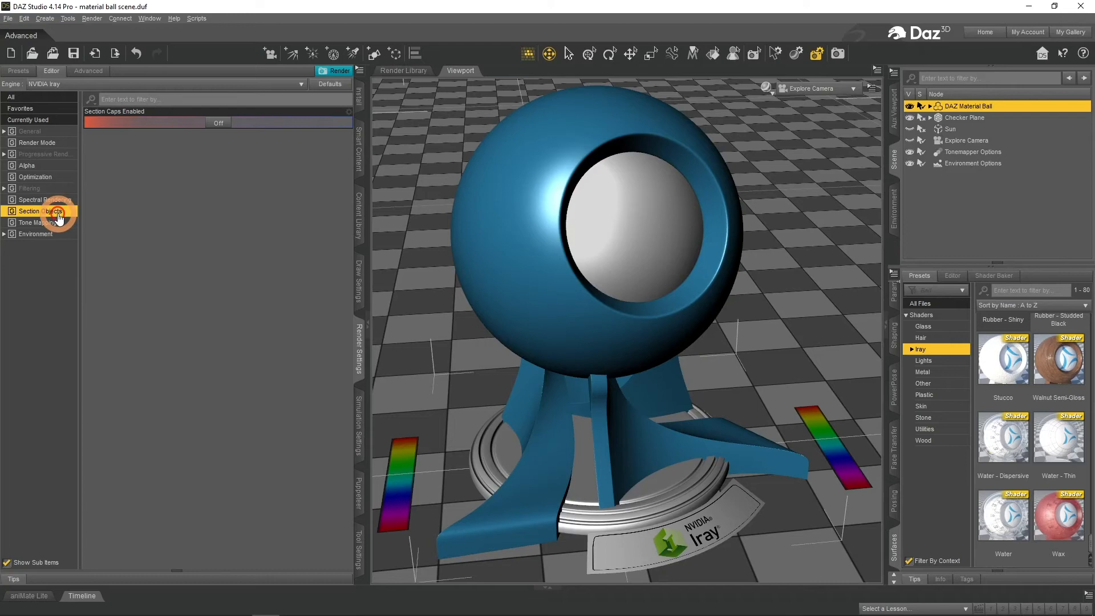
left_click(43, 211)
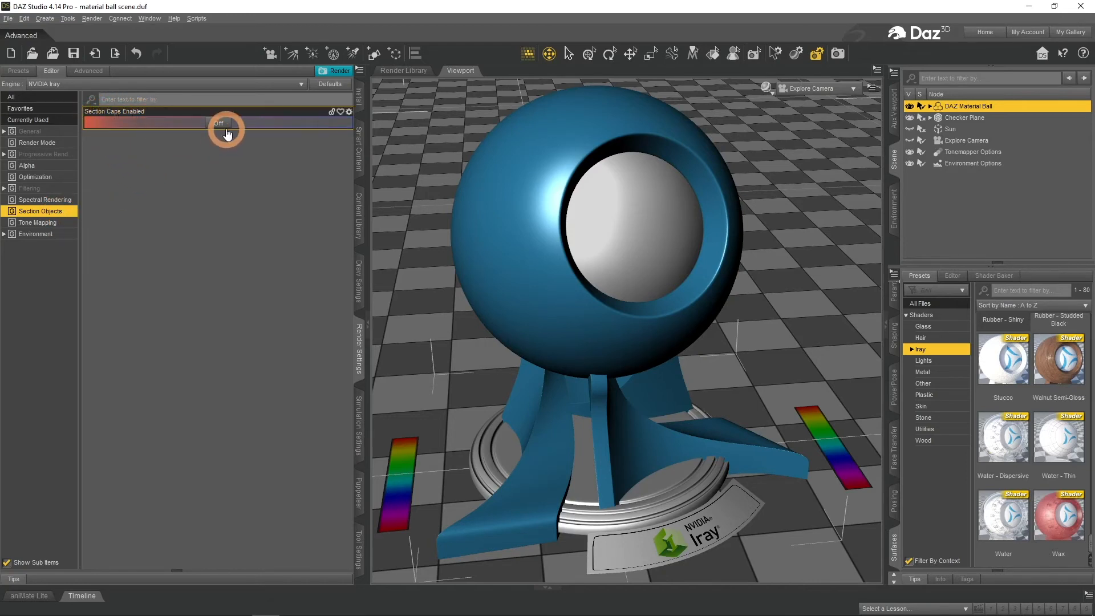
left_click(217, 124)
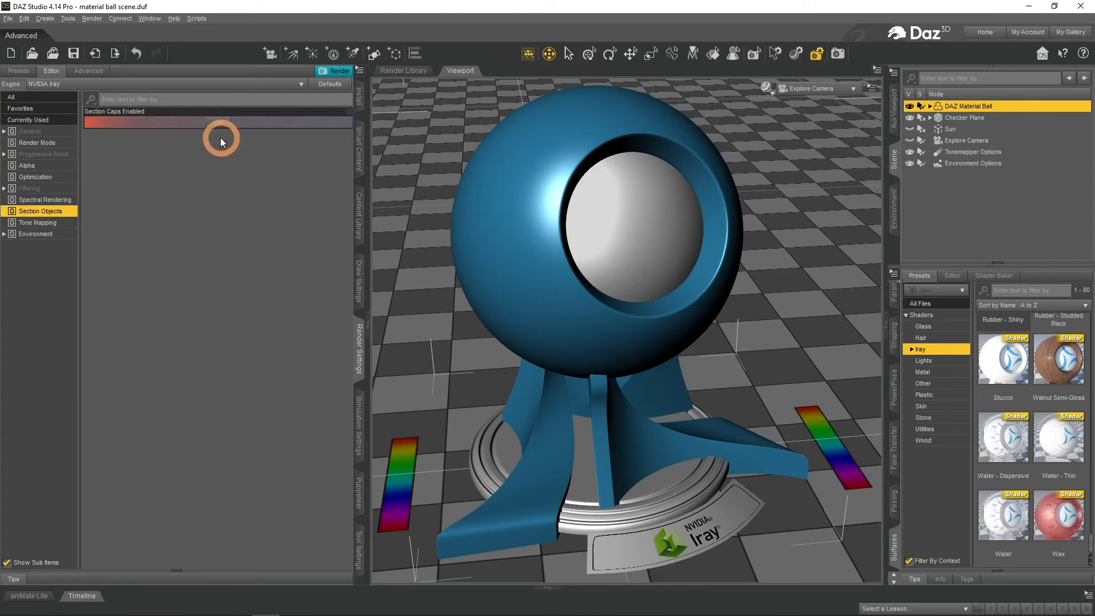
left_click(220, 124)
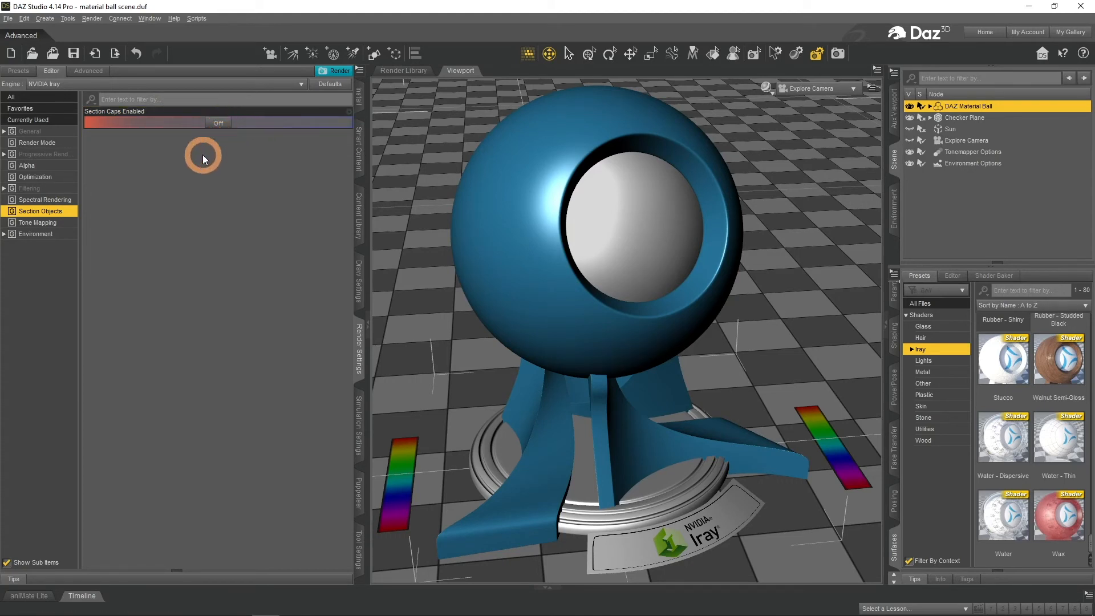
left_click(38, 222)
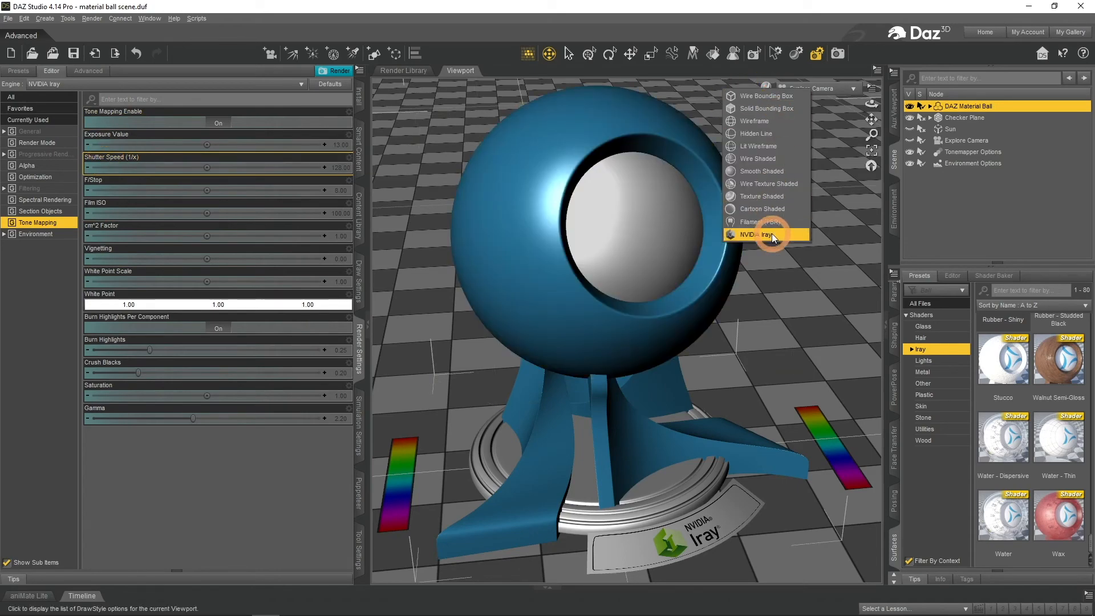
Preview the viewport with live NVIDIA Iray and set a light blue Tone Mapping white point
left_click(754, 234)
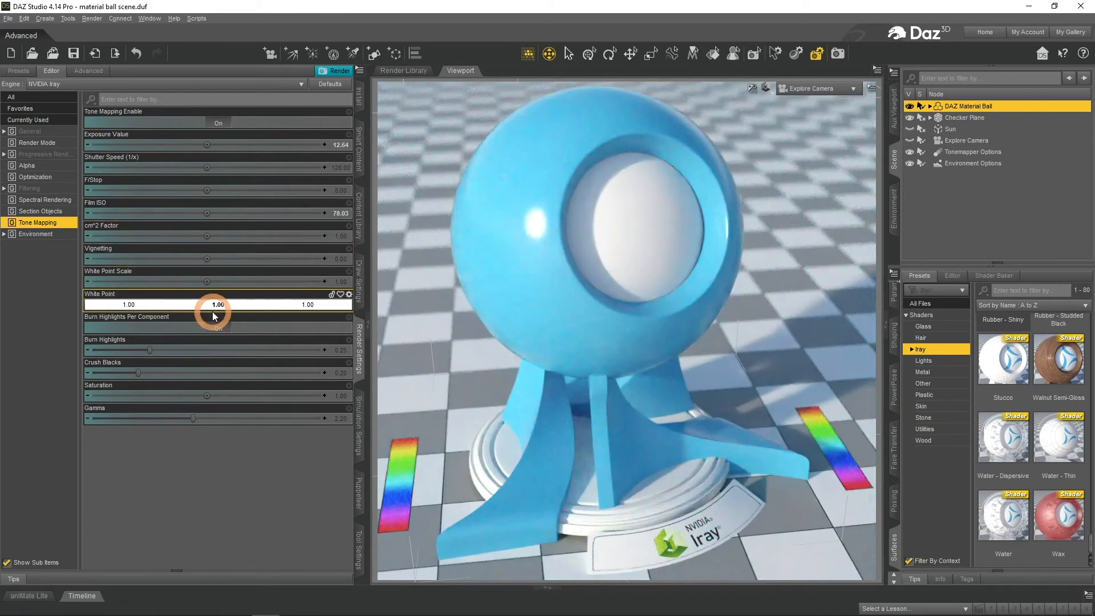
left_click(218, 305)
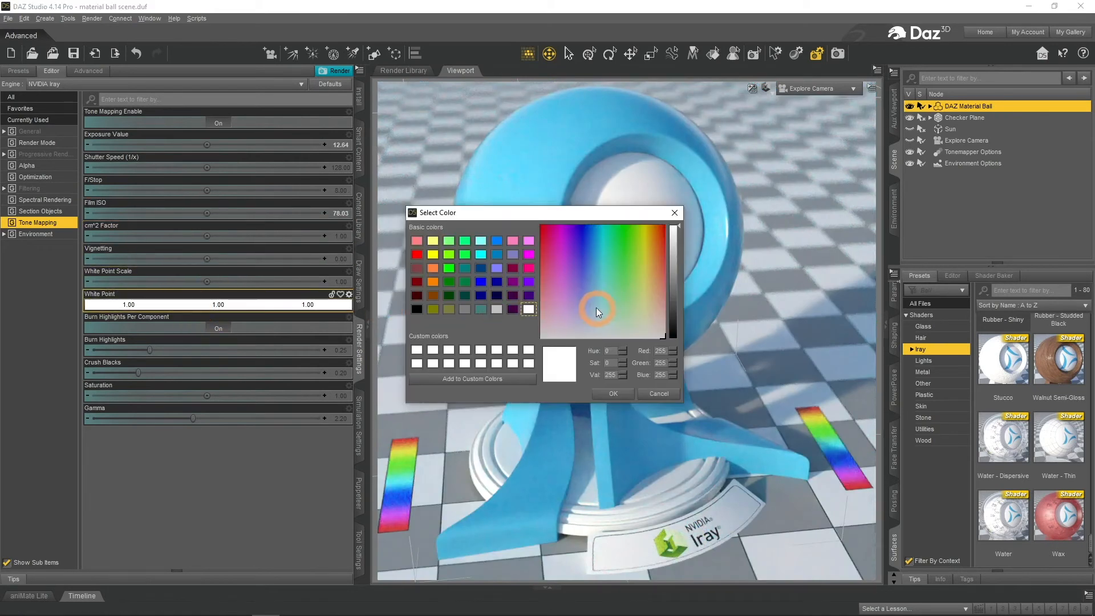
left_click(595, 308)
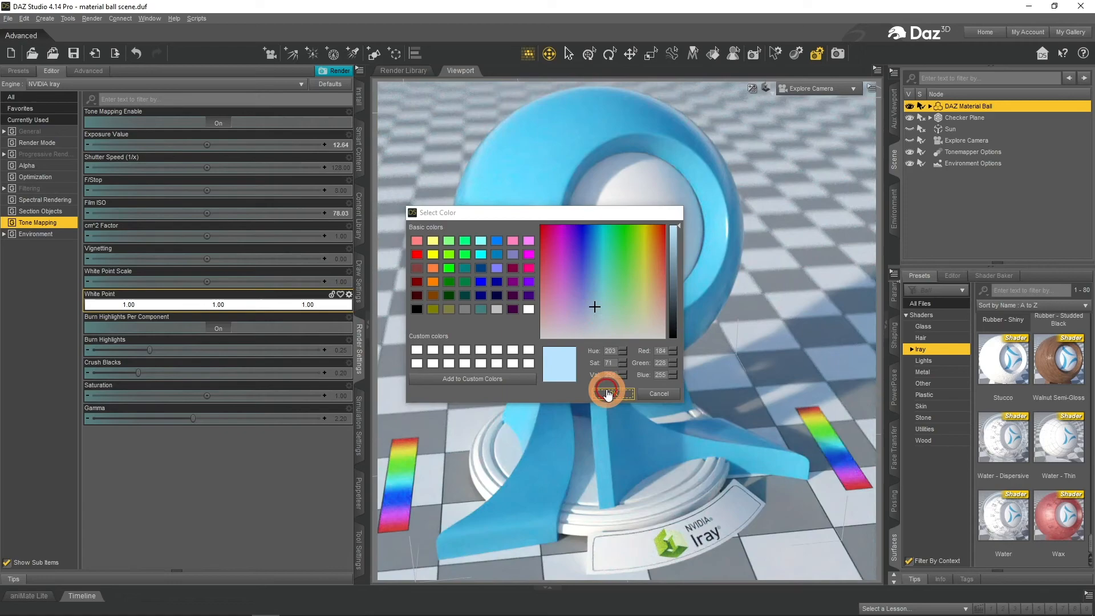
left_click(609, 393)
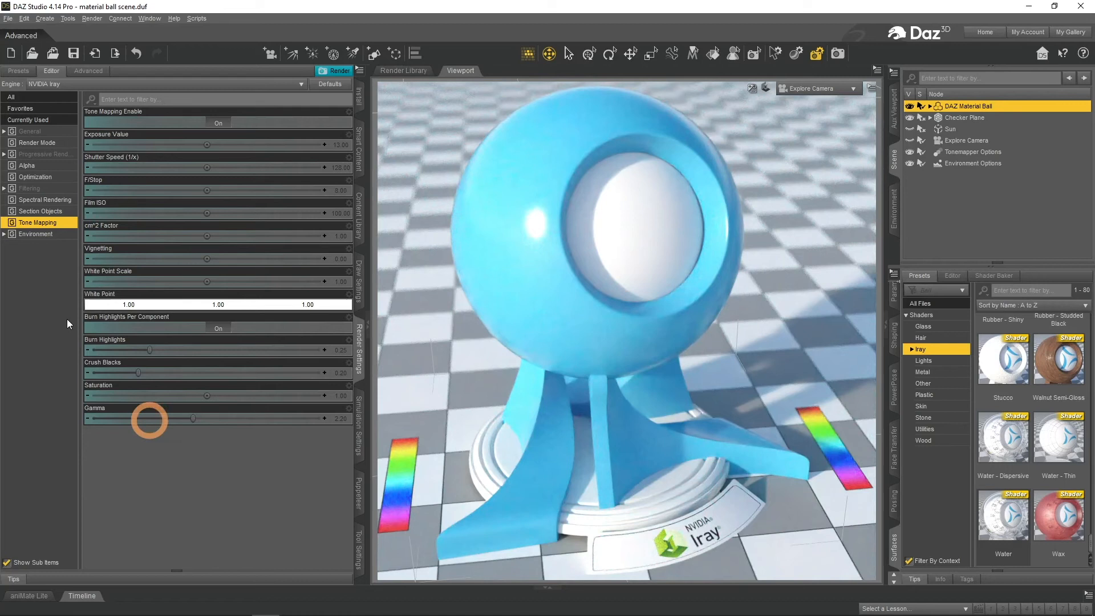
left_click(35, 234)
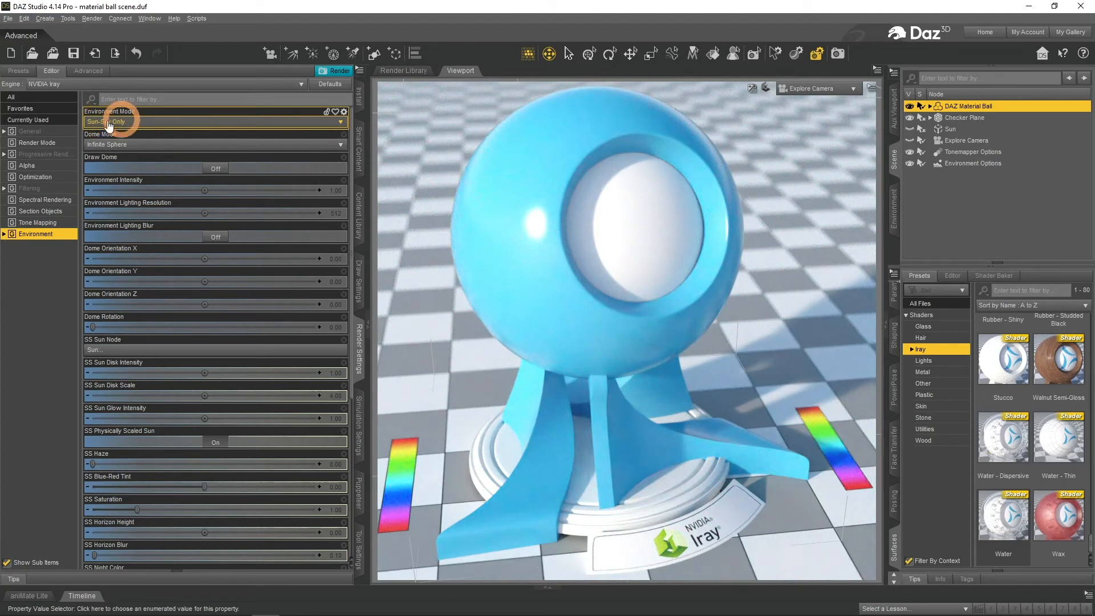
mouse_move(174, 126)
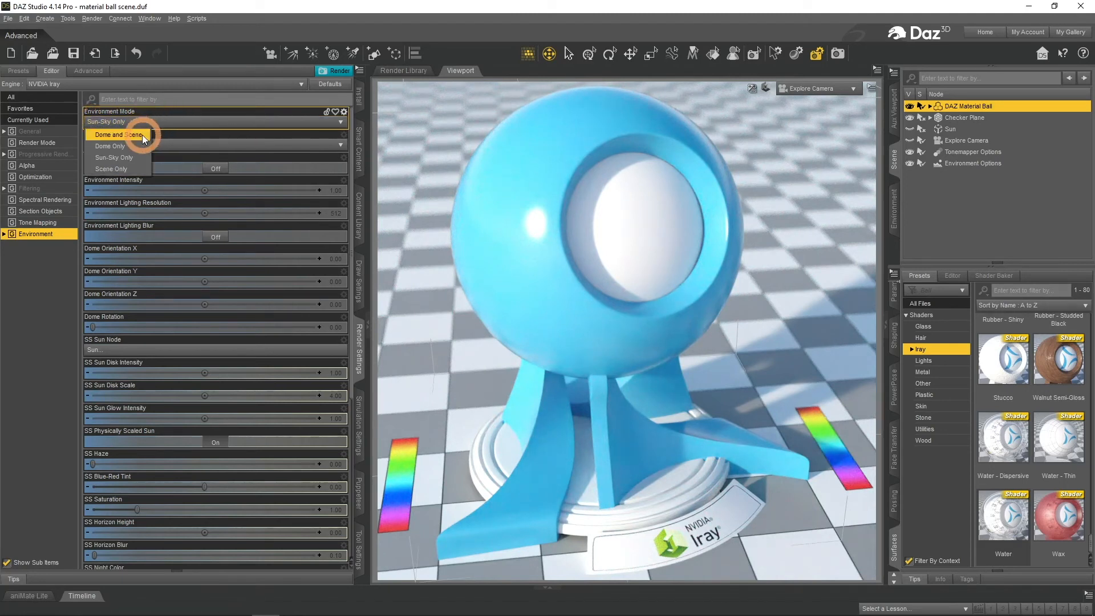
Set Environment Mode to Dome and Scene and choose Browse for the Environment Map
left_click(119, 134)
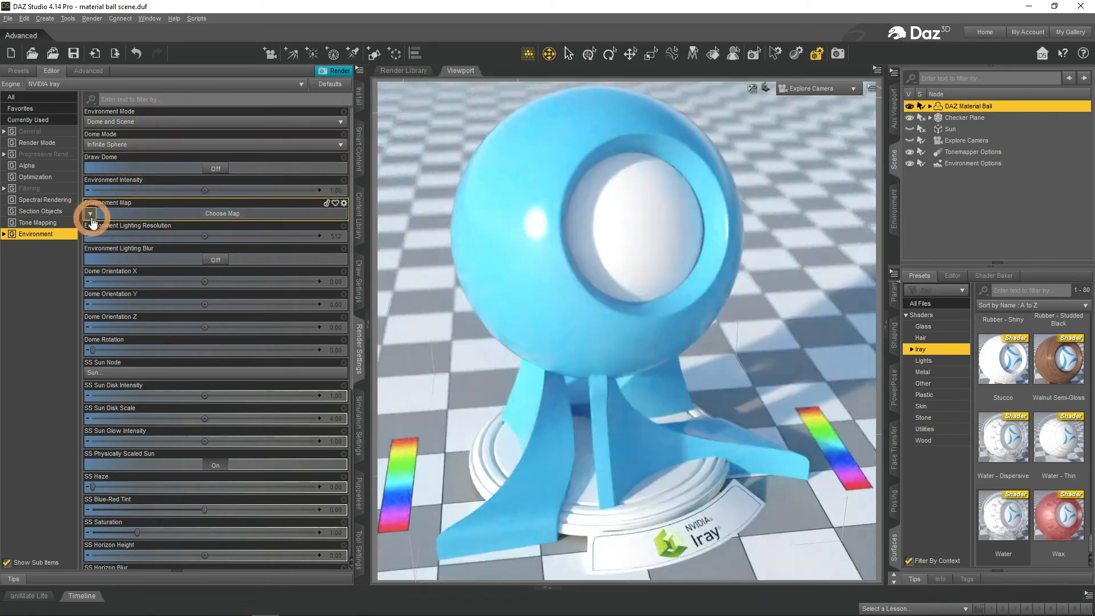
left_click(90, 213)
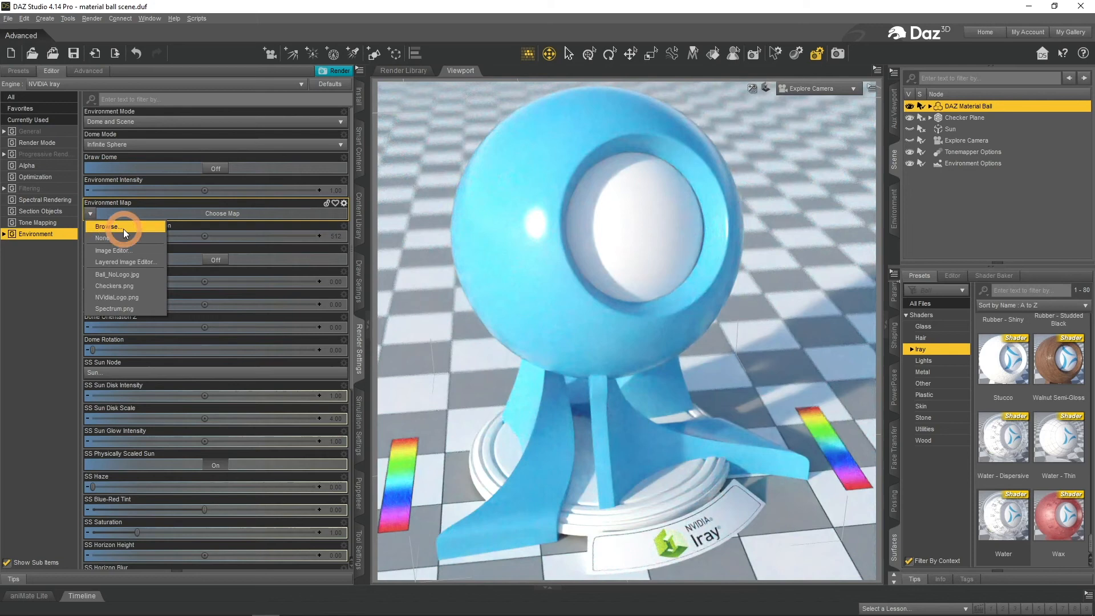
left_click(103, 237)
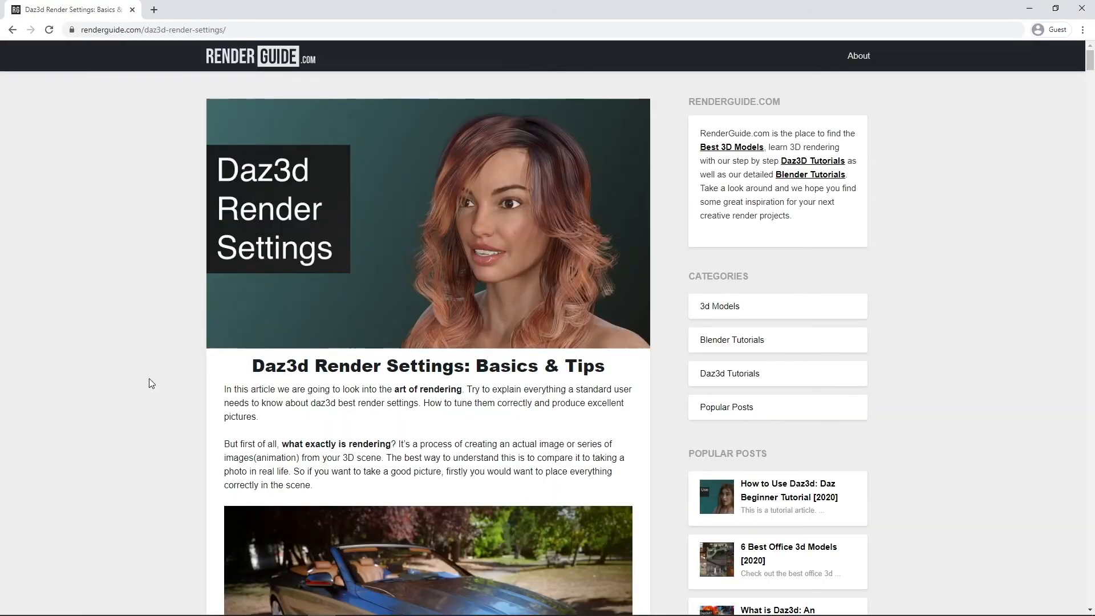
Scroll the RenderGuide article down to the Max Samples explanation and example render
scroll("down", 3)
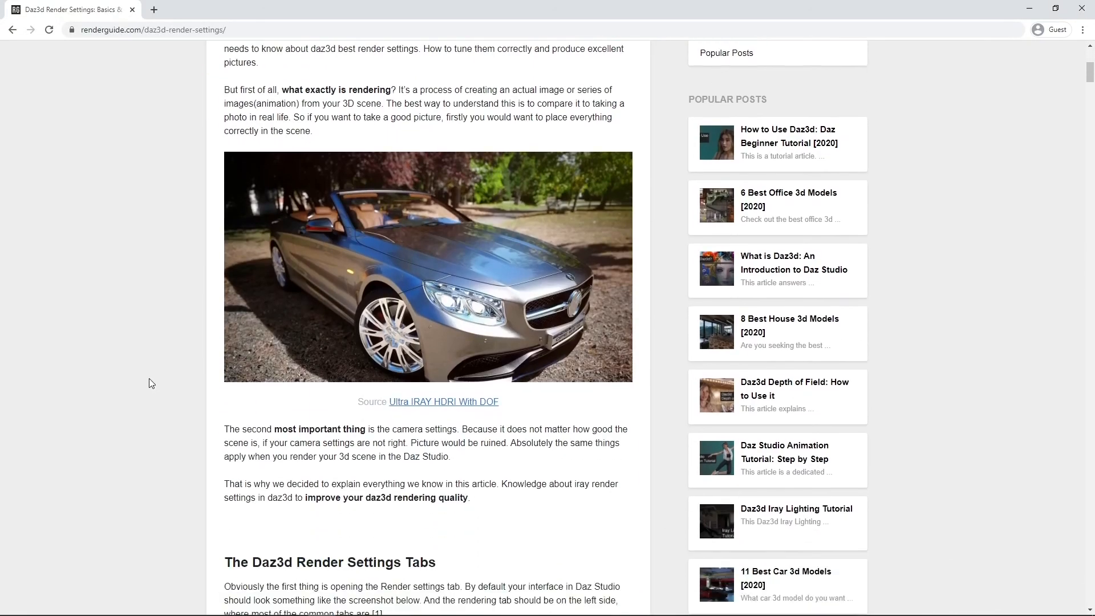
scroll("down", 3)
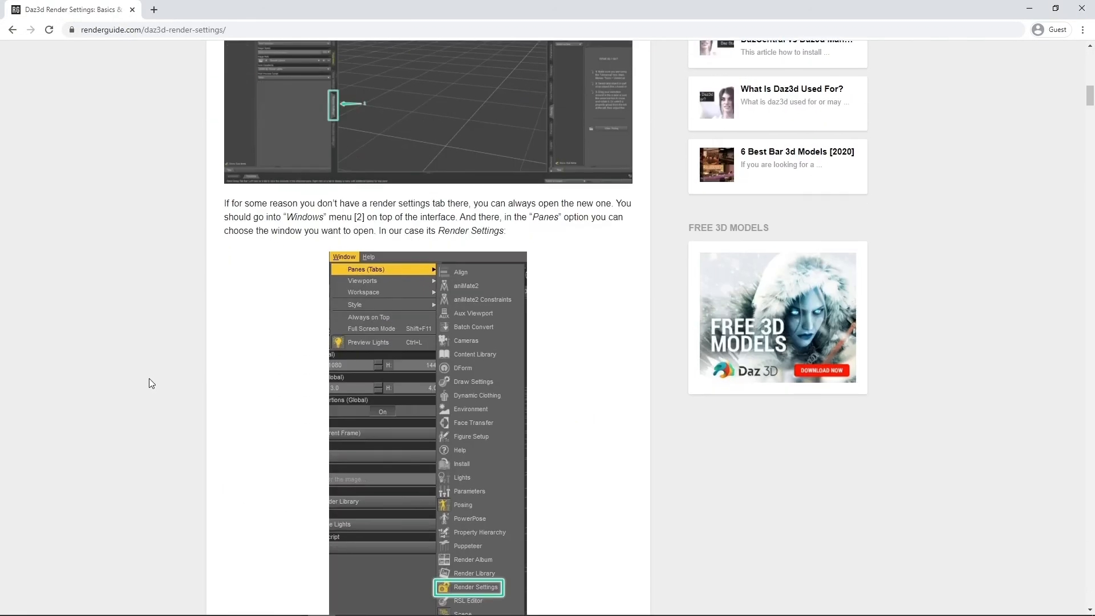
scroll("down", 3)
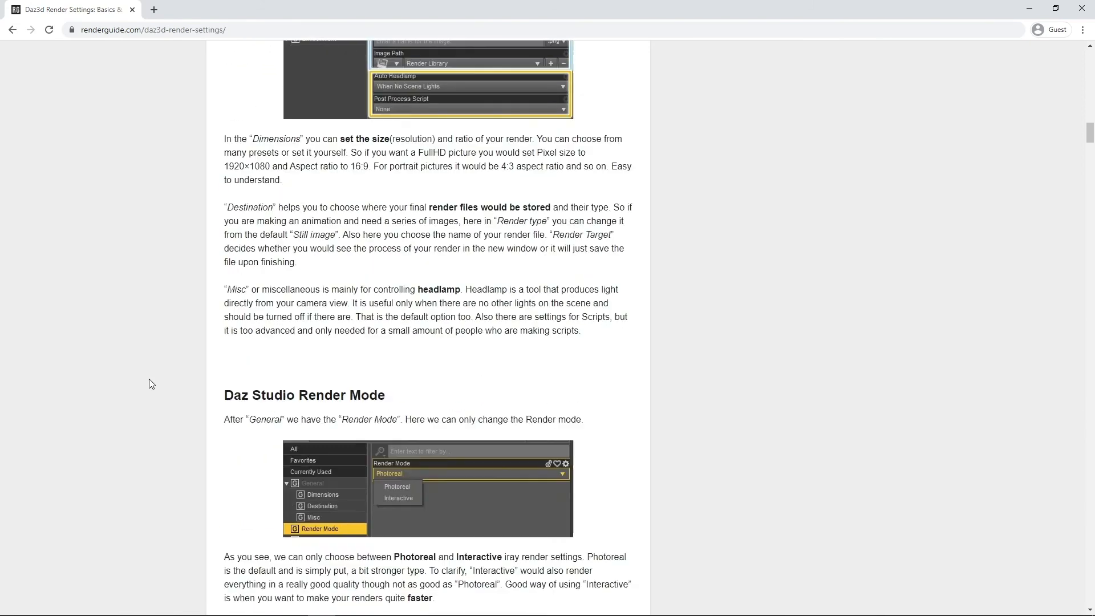
scroll("down", 3)
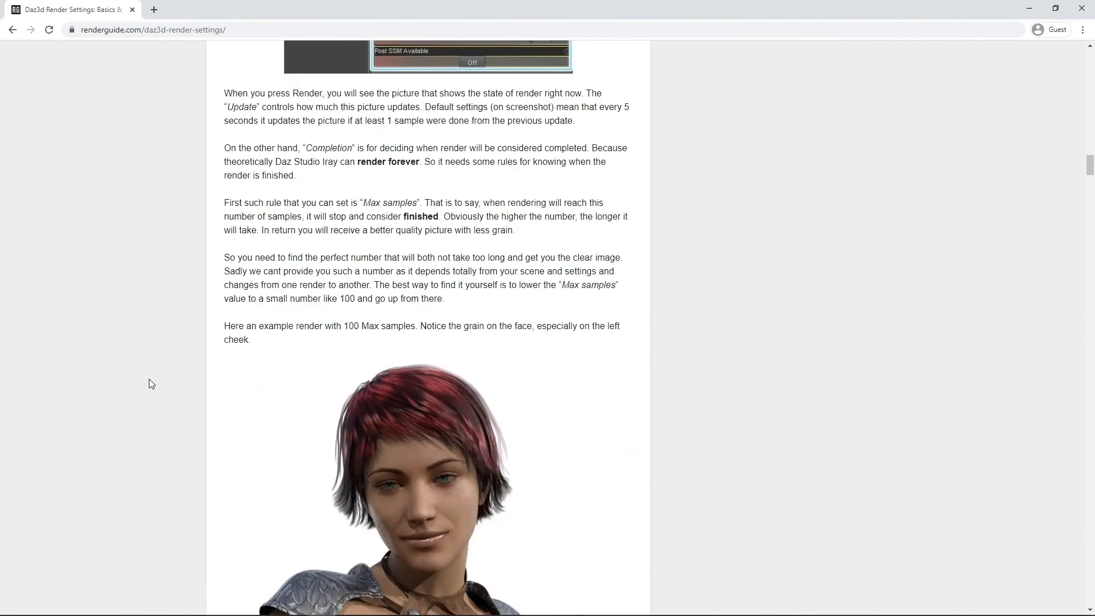